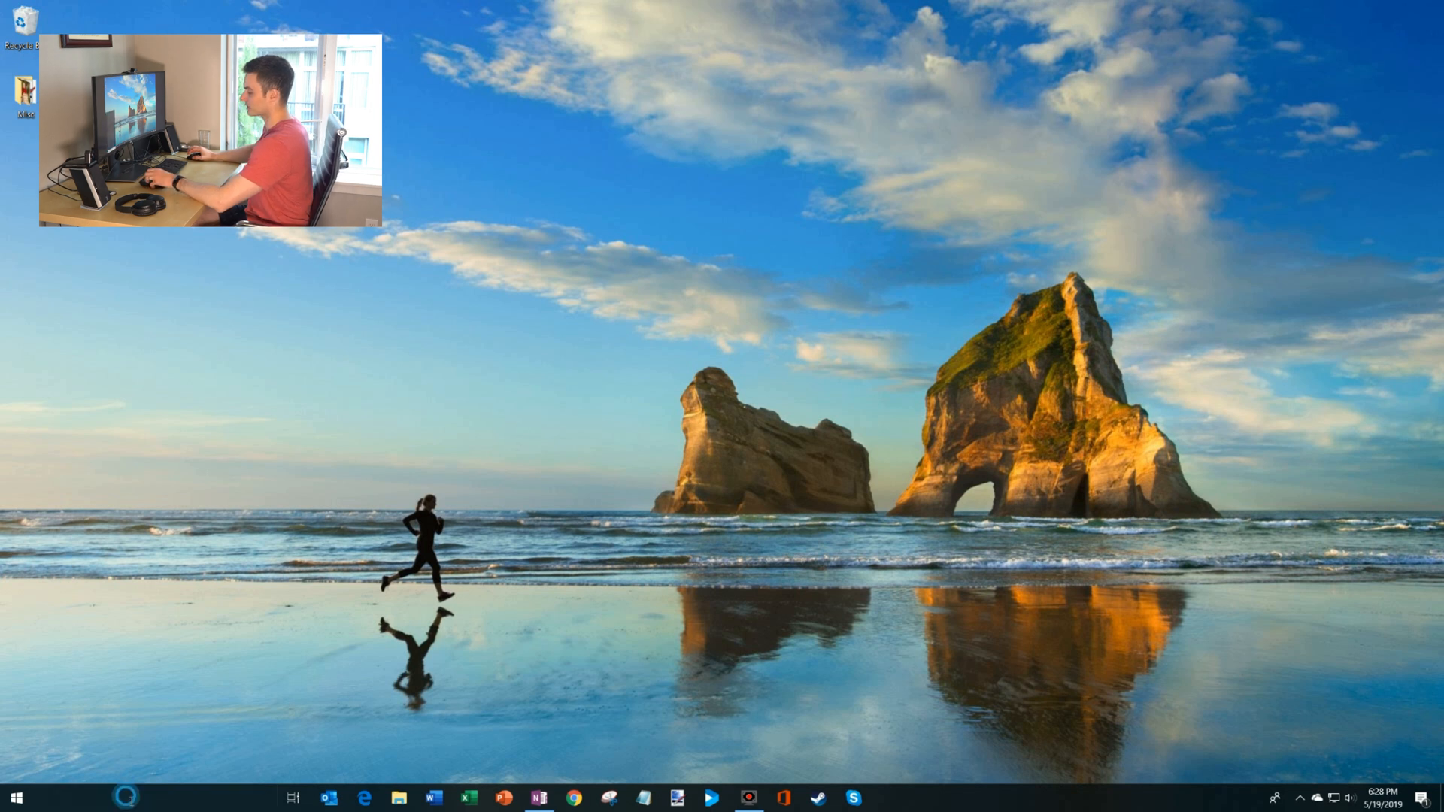
- Search Windows for 'photo' and launch the Video Editor app
{"action": "type", "text": "photo"}
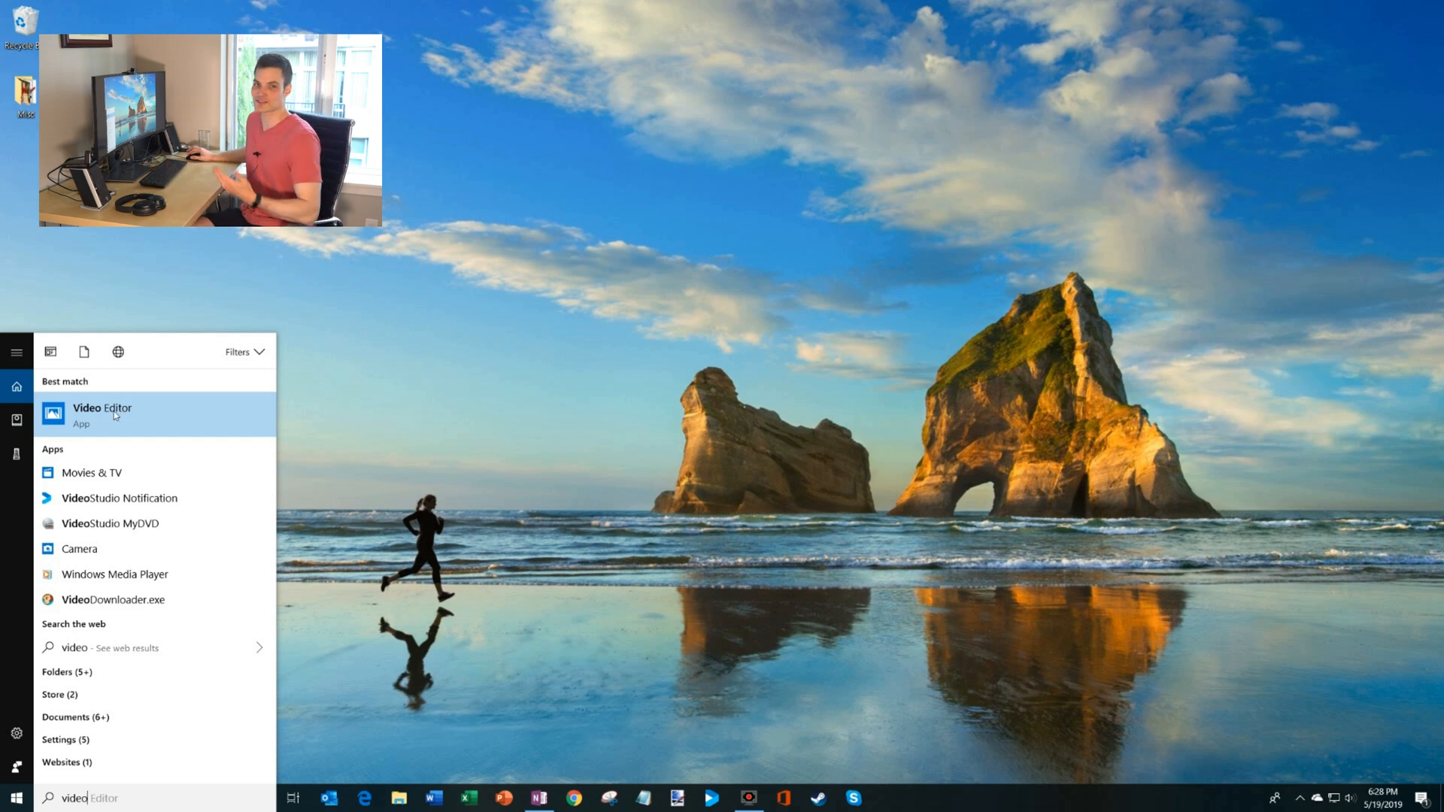
{"action": "left_click", "coordinate": [101, 415]}
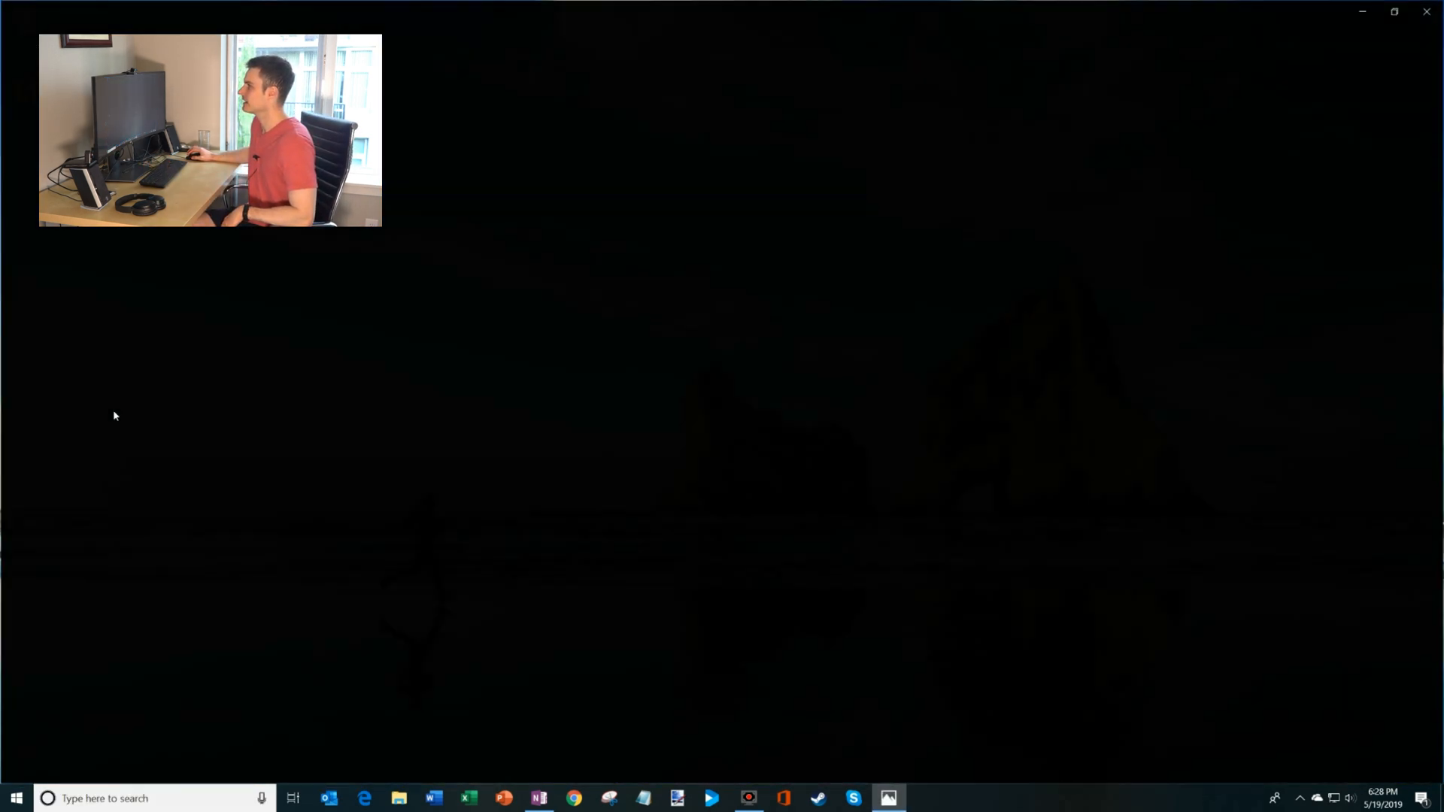
- Open the 20-second DJI_0453.MP4 Hawaii skyline drone clip from the Photos library
{"action": "left_click", "coordinate": [887, 799]}
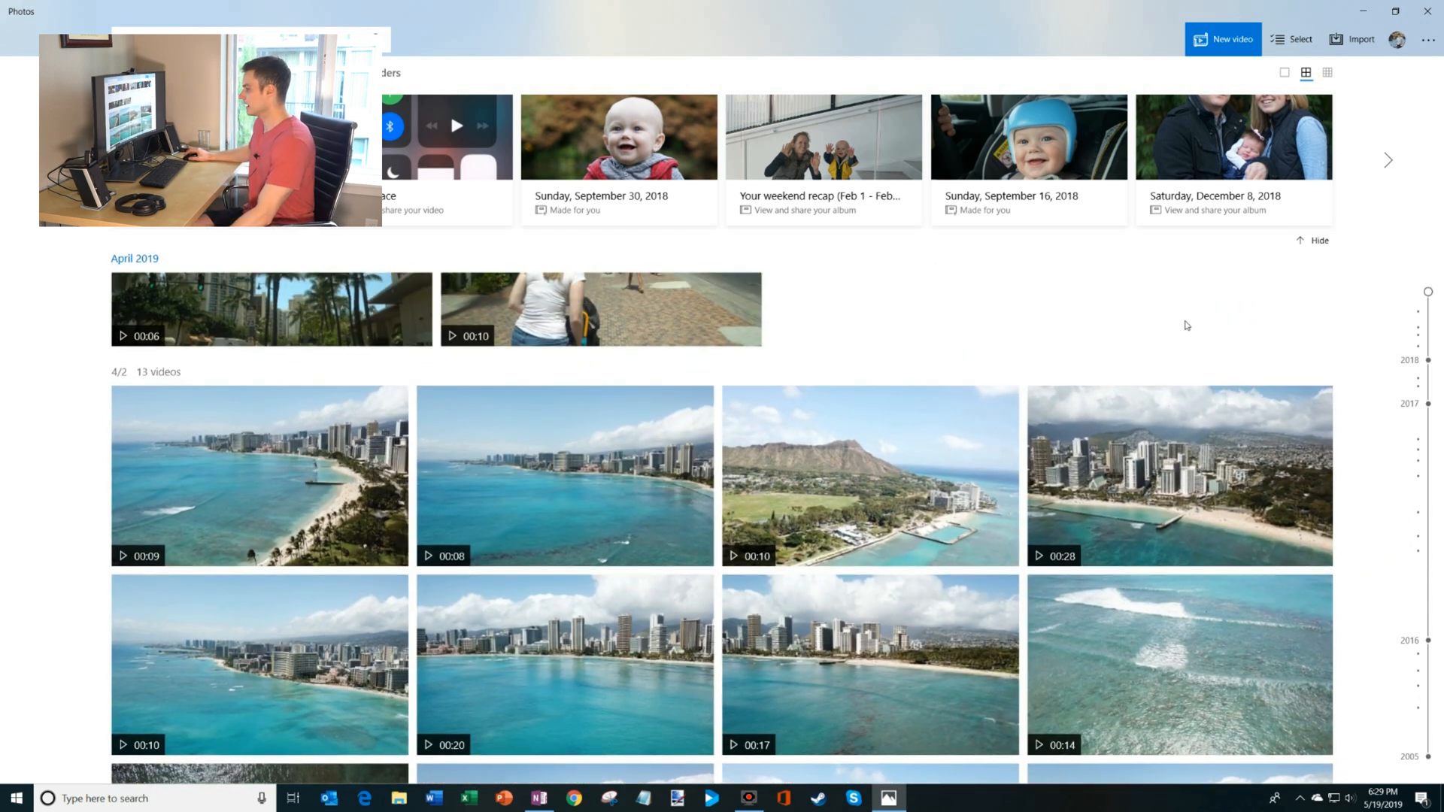
{"action": "scroll", "scroll_direction": "down", "scroll_amount": 3}
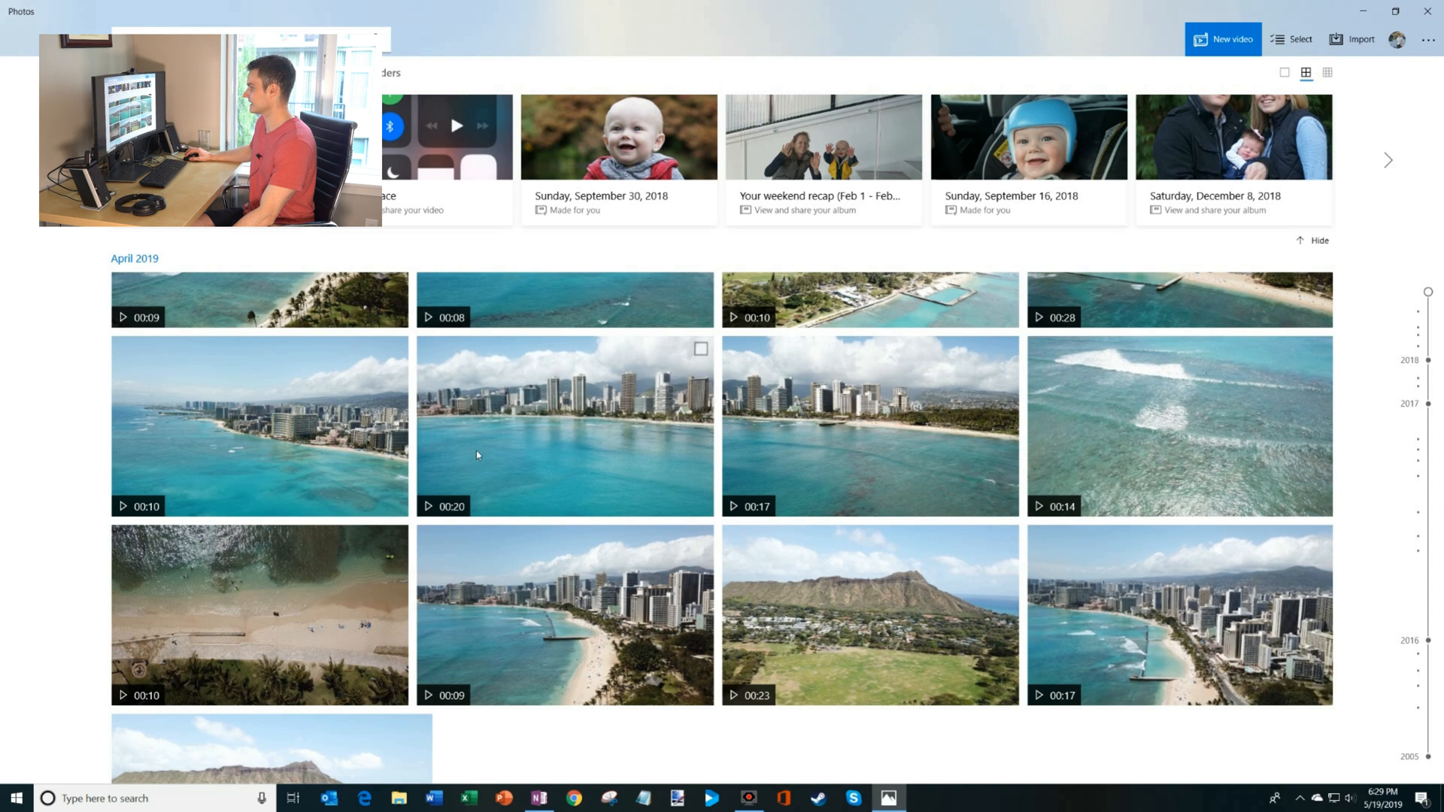
{"action": "double_click", "coordinate": [564, 426]}
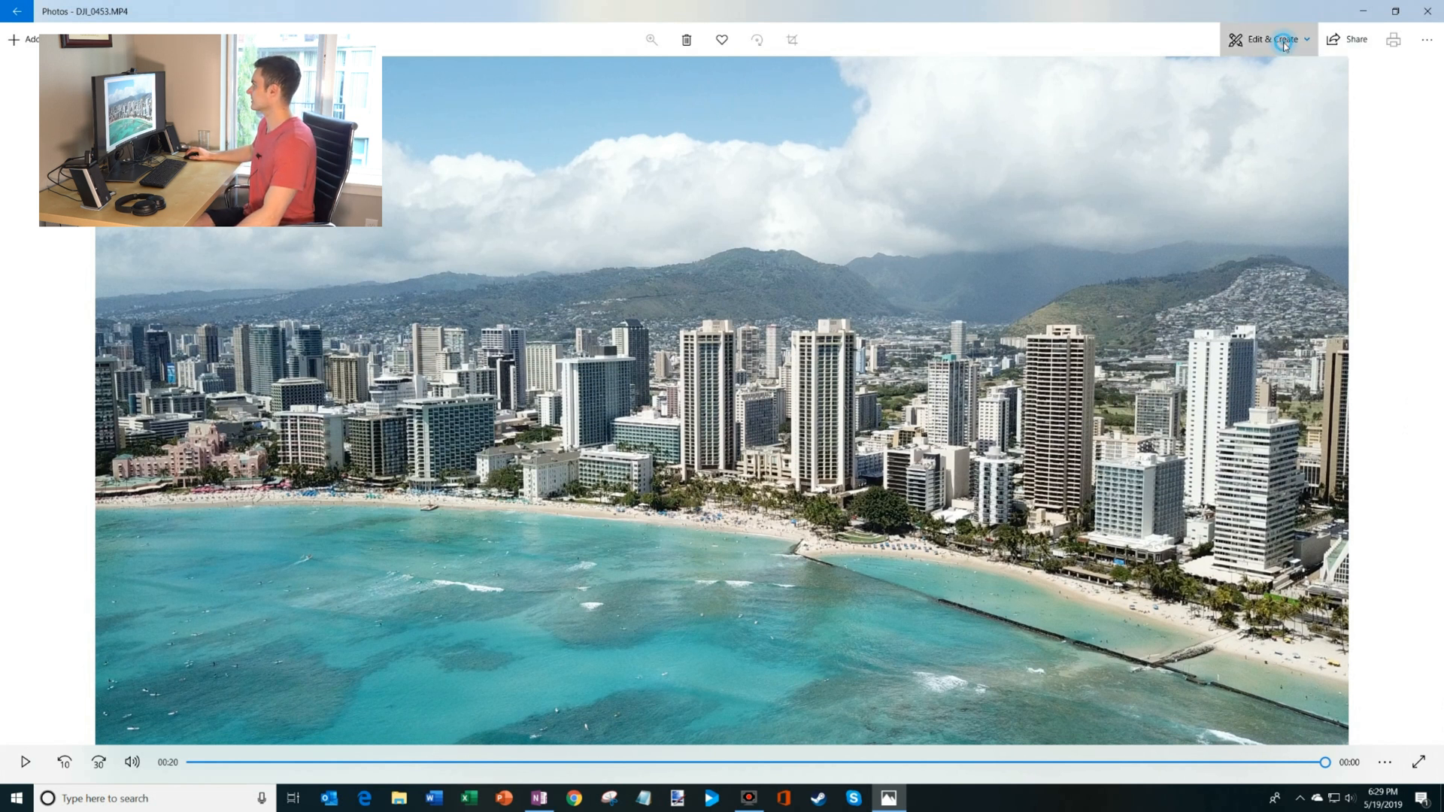
- Choose Edit & Create > Add 3D effects for the DJI_0453 clip
{"action": "left_click", "coordinate": [1271, 40]}
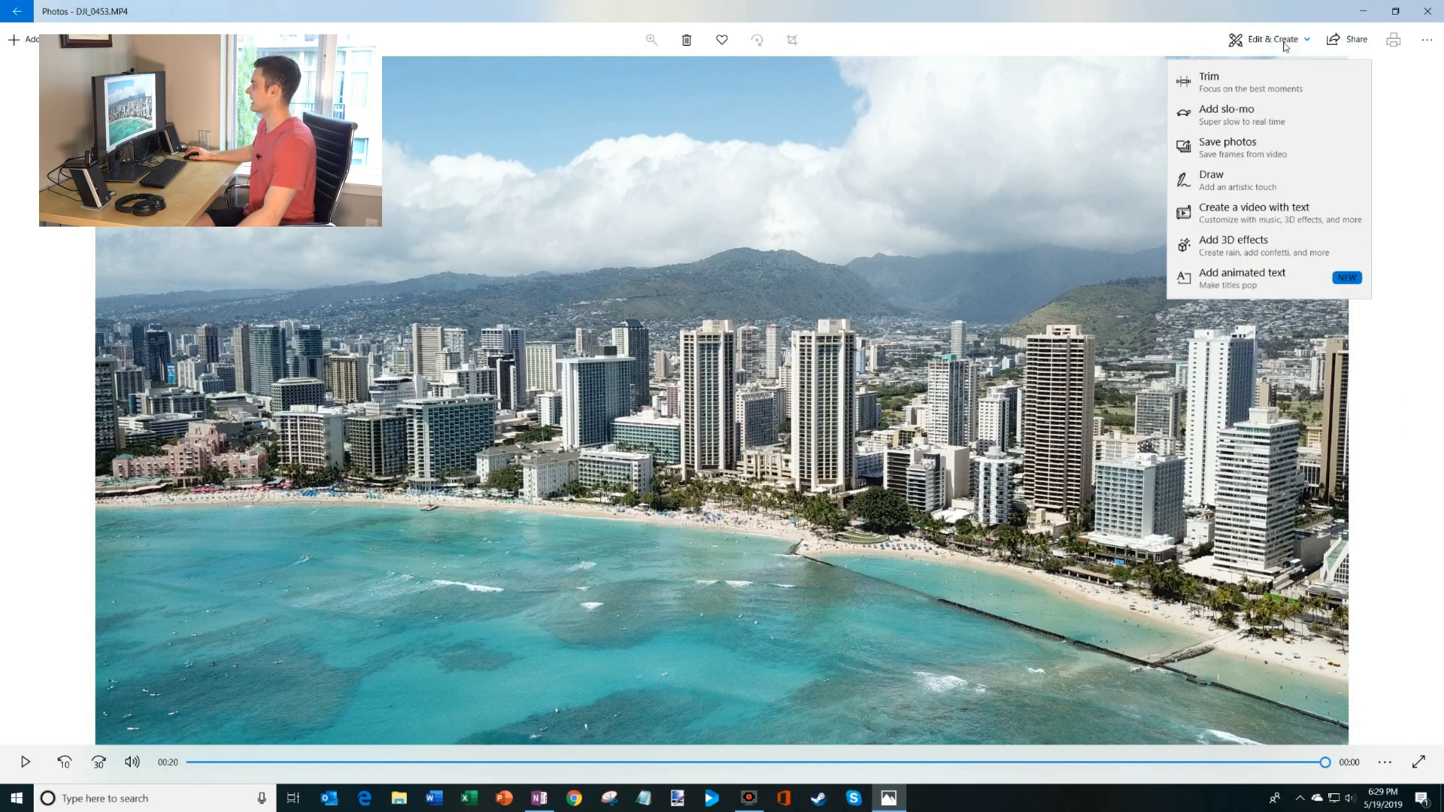
{"action": "mouse_move", "coordinate": [1243, 250]}
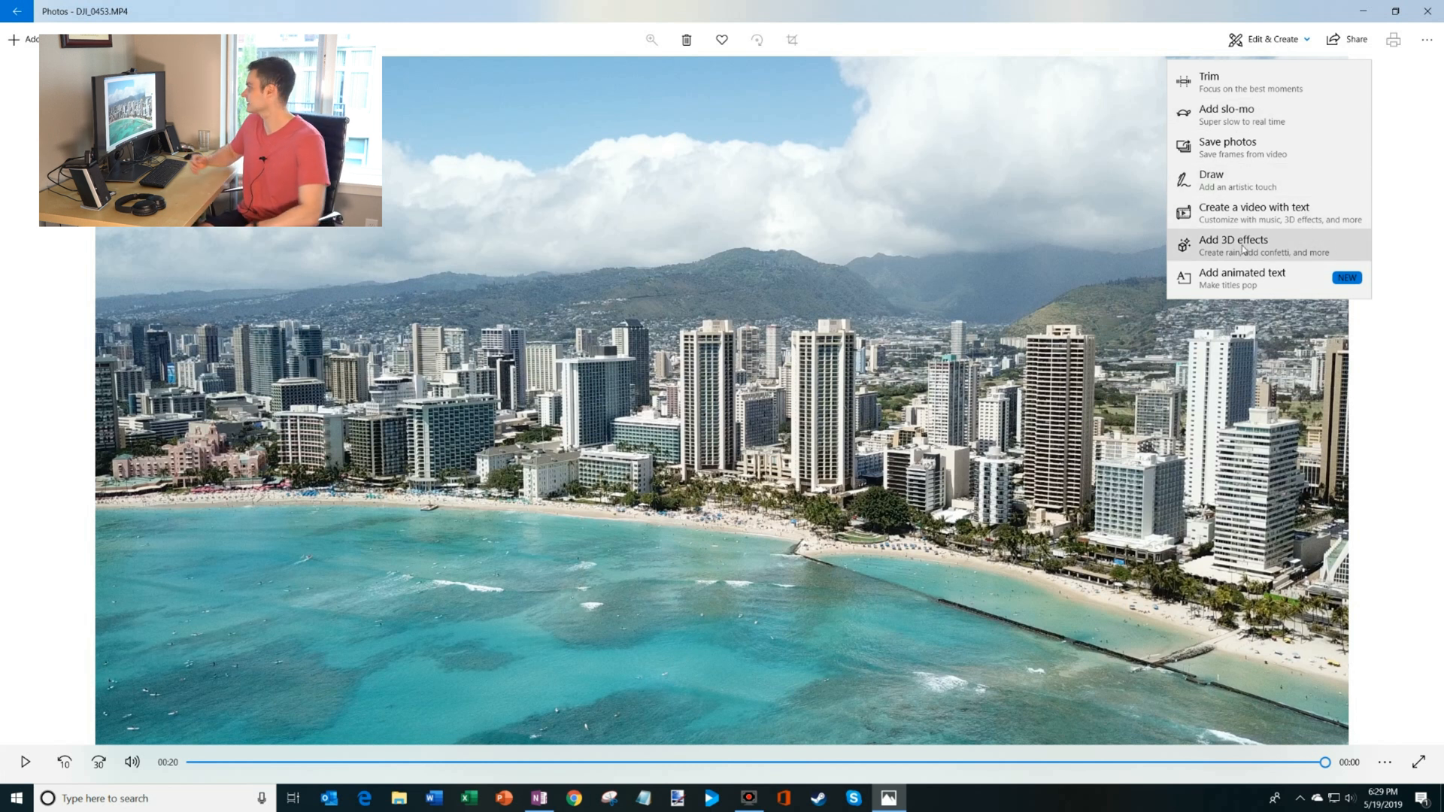
{"action": "left_click", "coordinate": [1232, 245]}
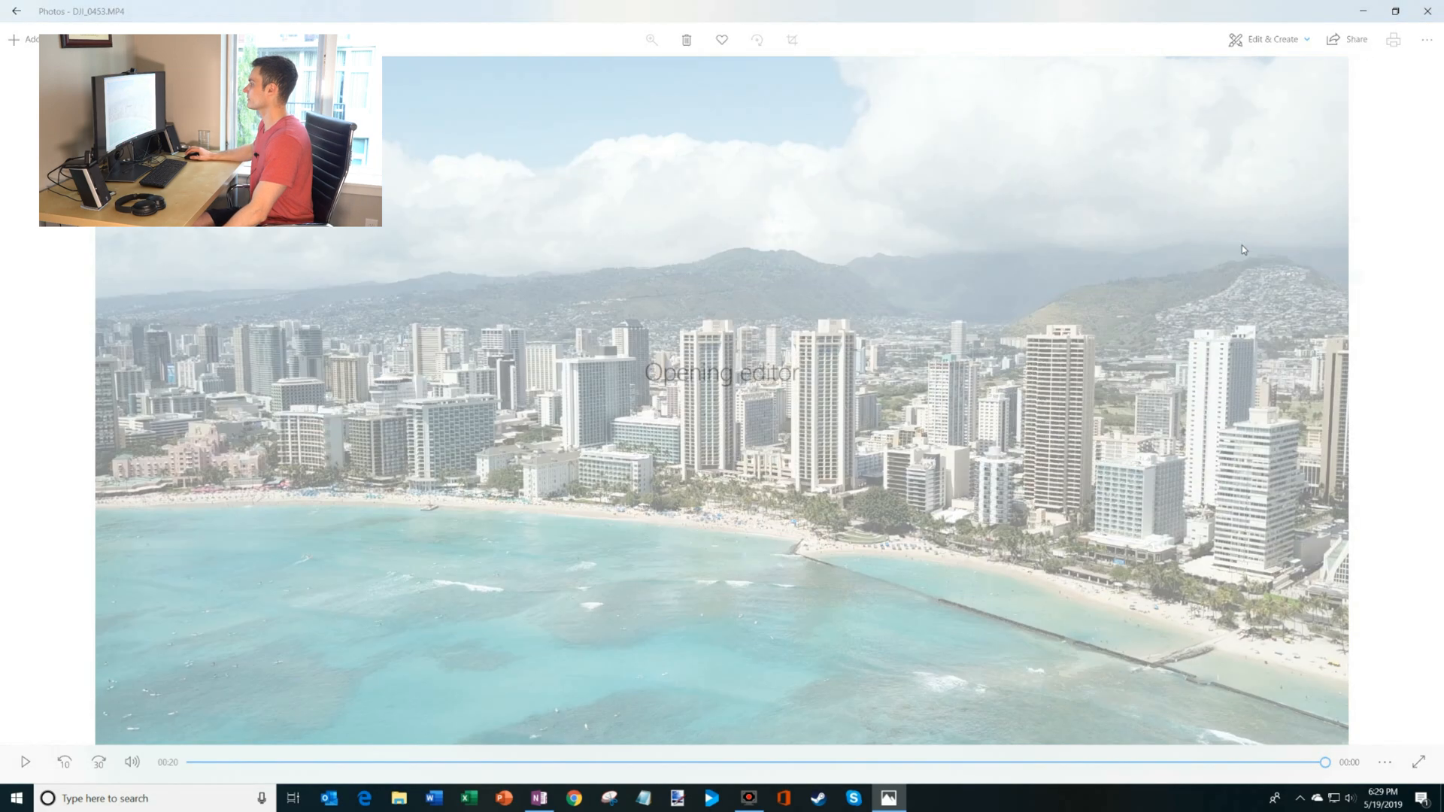
- Load the 3D effects editor and scrub the clip to its end and back to start
{"action": "left_click", "coordinate": [1272, 38]}
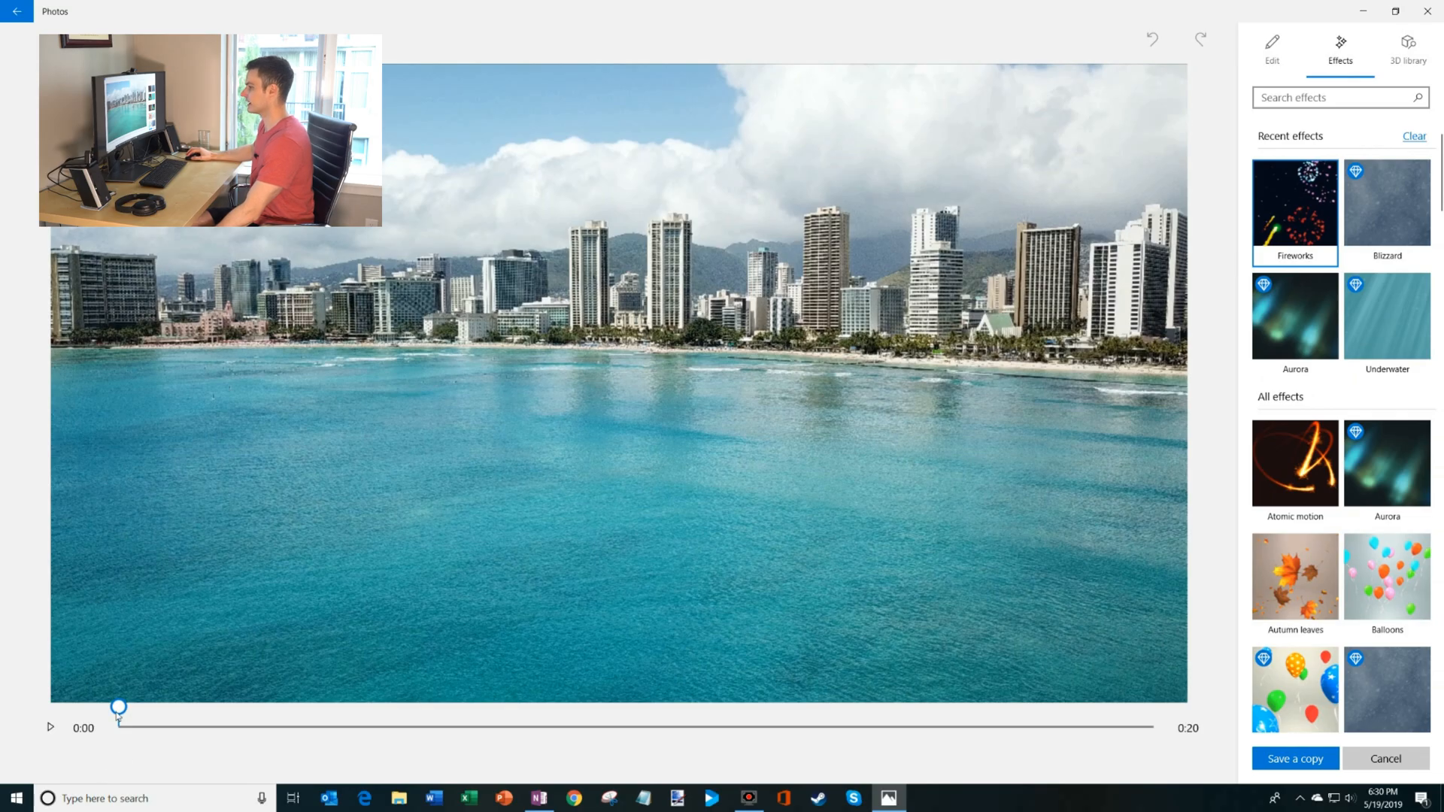
{"action": "left_click_drag", "start_coordinate": [118, 708], "coordinate": [1153, 709]}
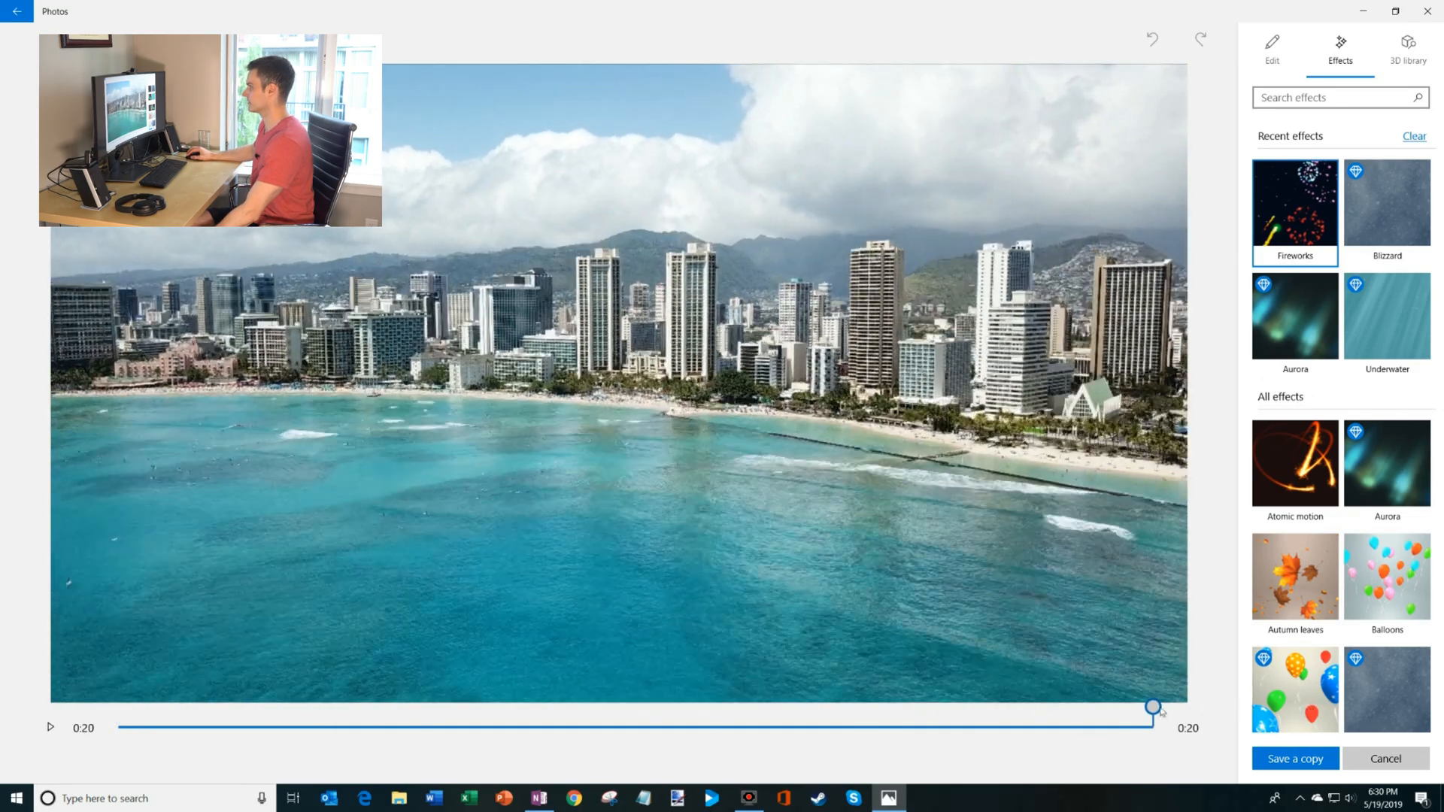
{"action": "left_click_drag", "start_coordinate": [1152, 707], "coordinate": [118, 707]}
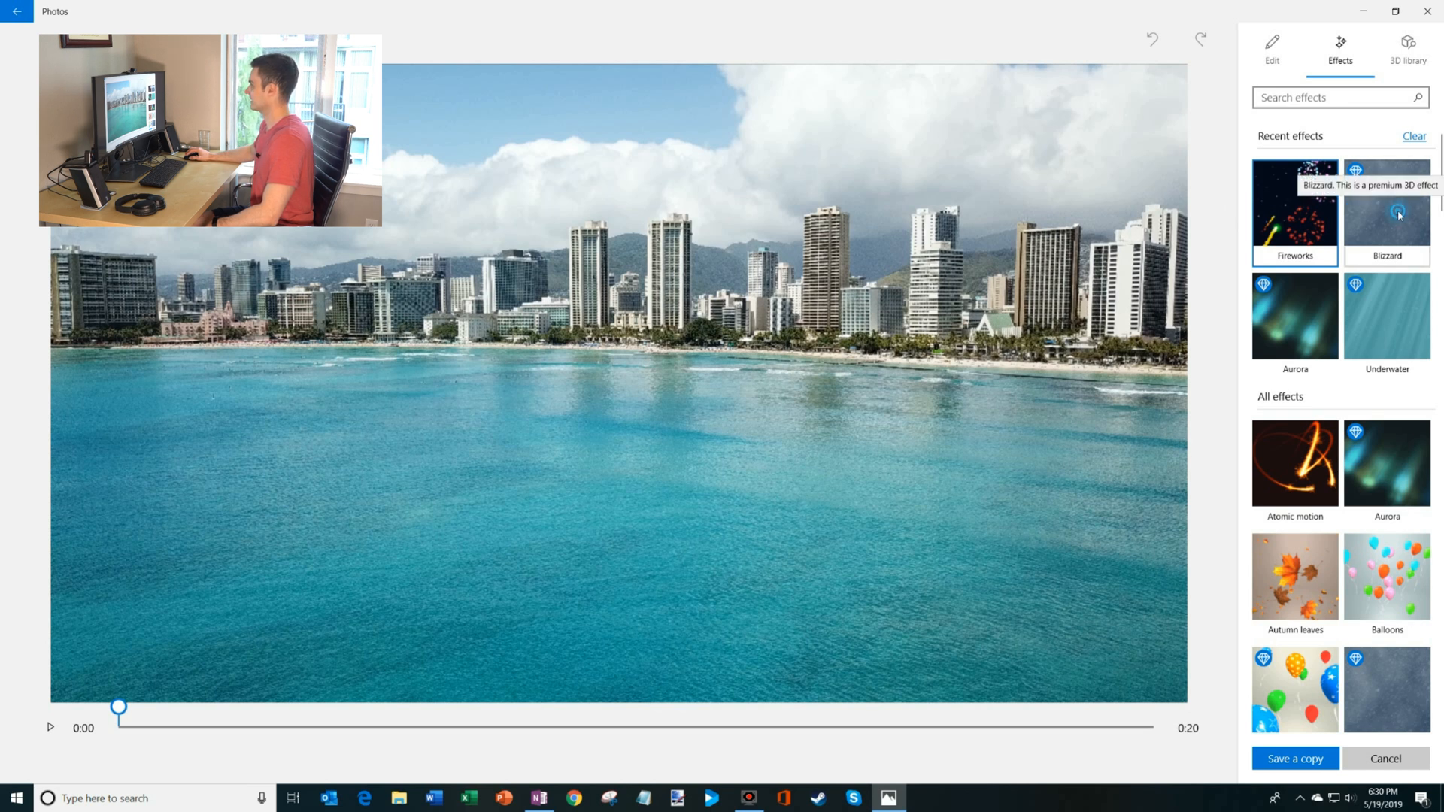
{"action": "left_click", "coordinate": [1386, 212]}
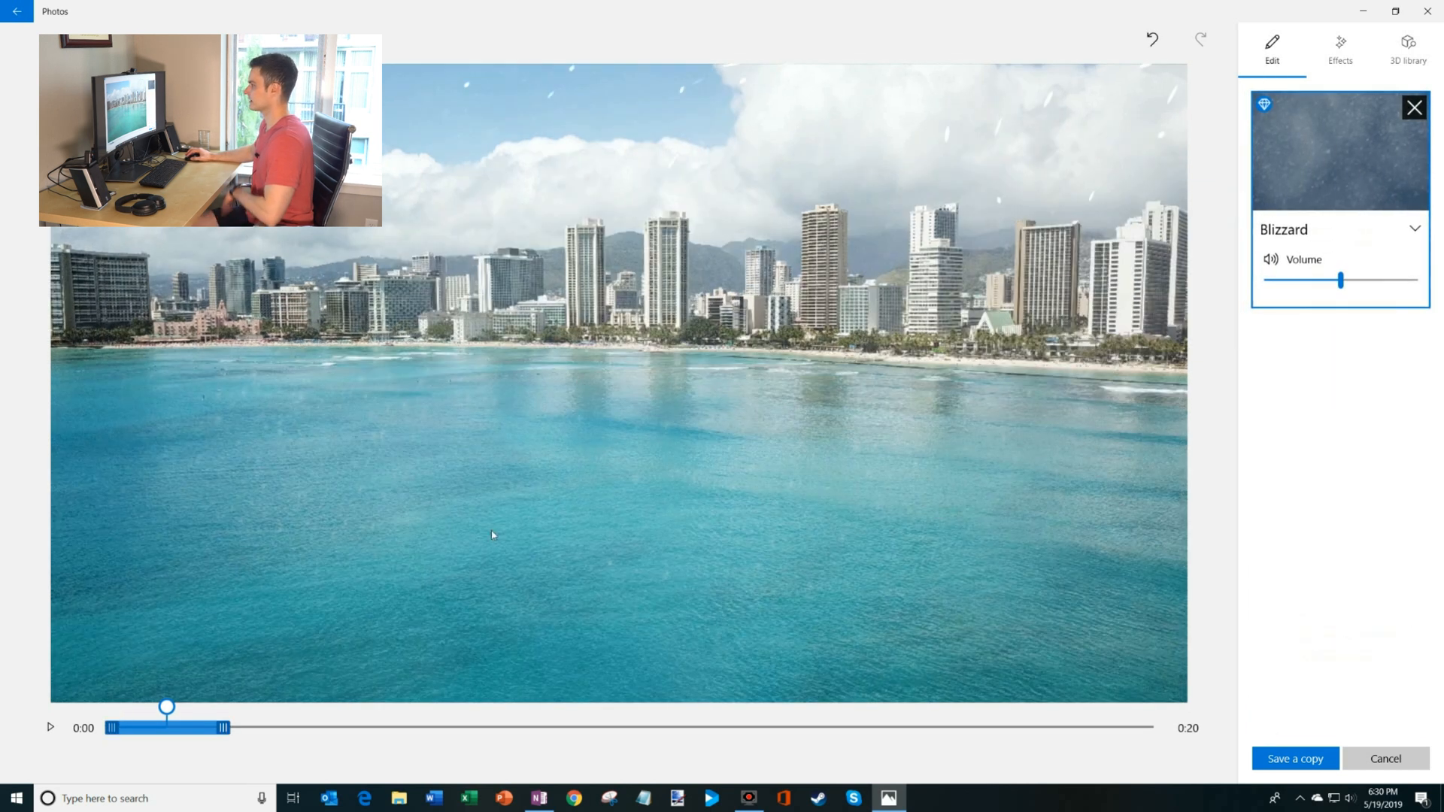
{"action": "left_click", "coordinate": [50, 728]}
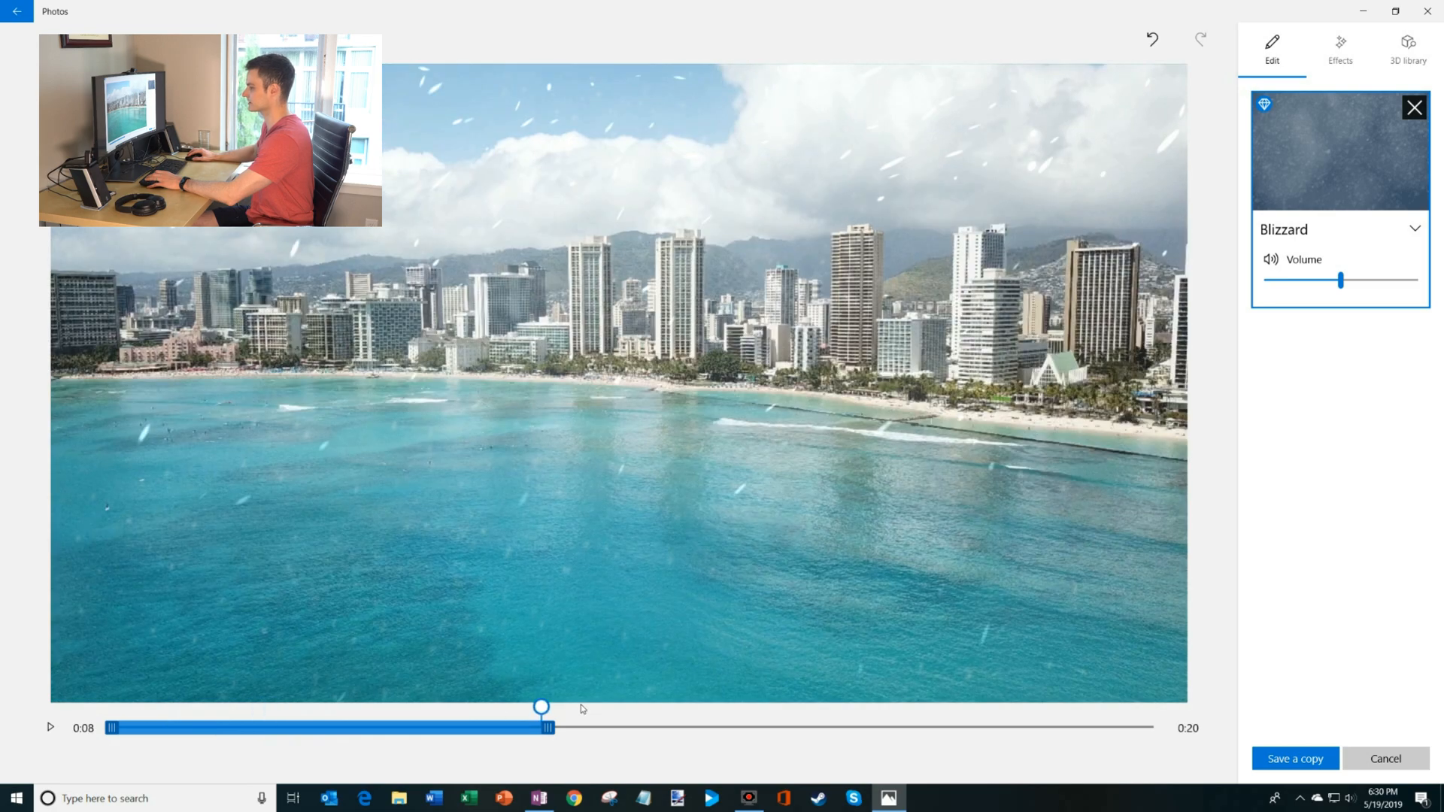
{"action": "left_click", "coordinate": [51, 727]}
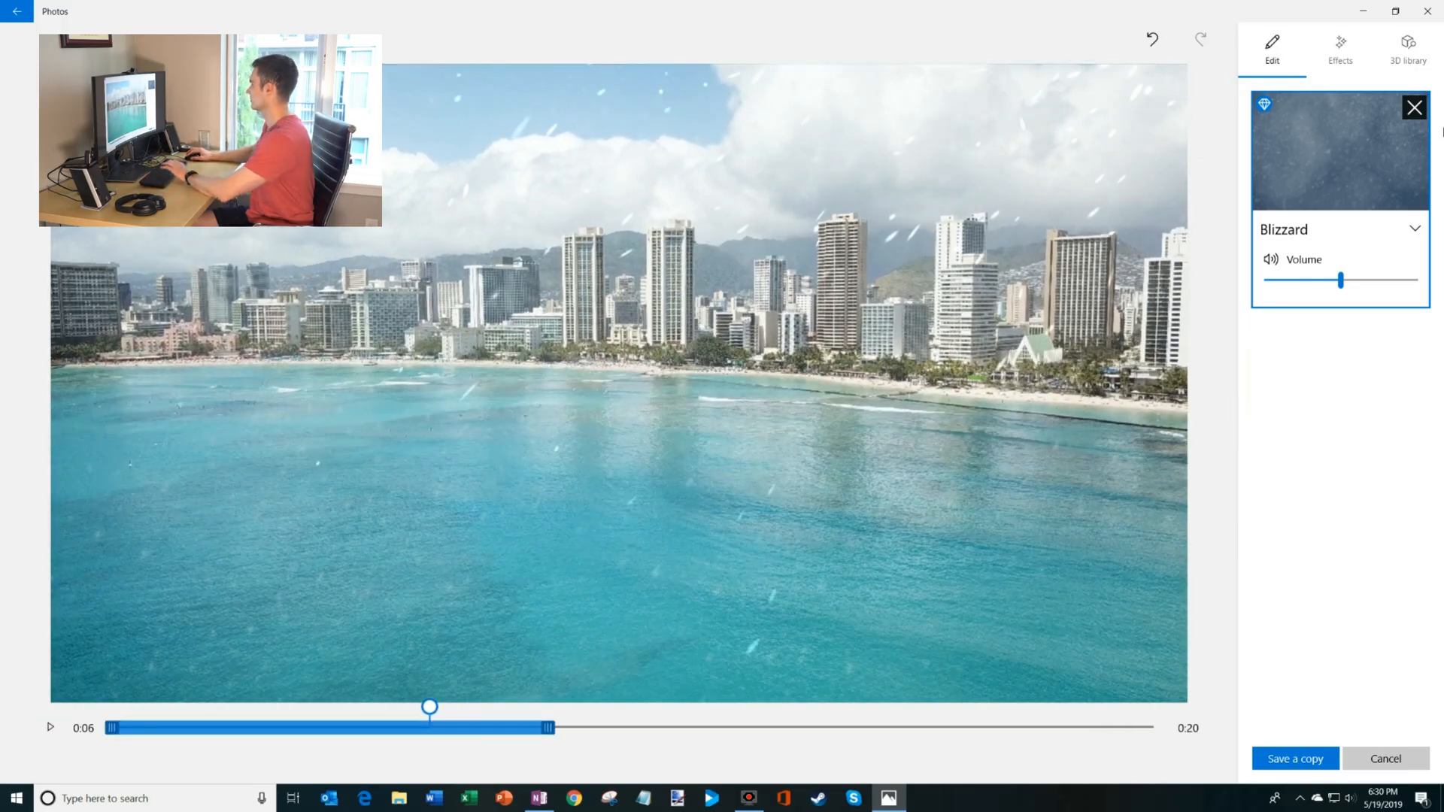
{"action": "left_click", "coordinate": [1340, 48]}
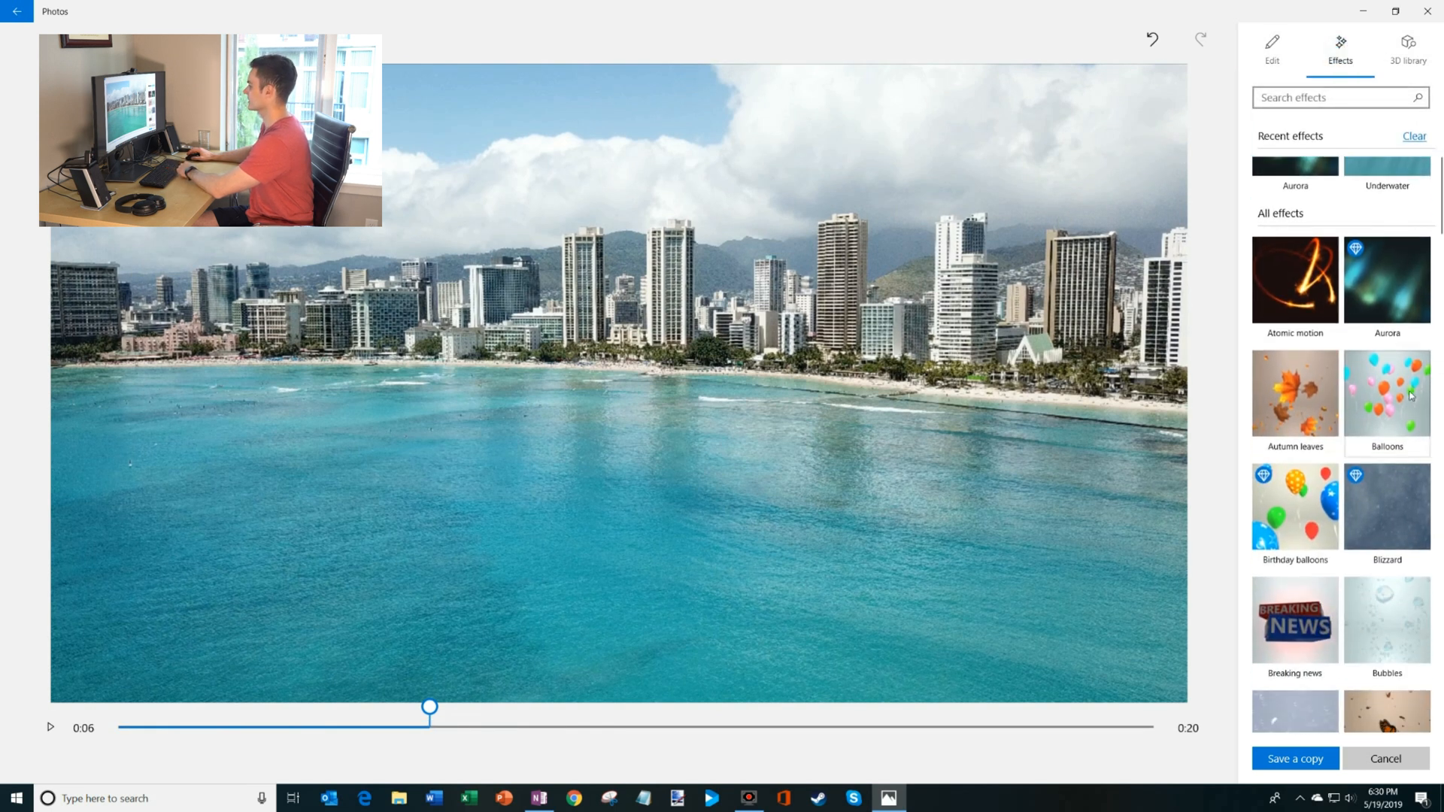
- Browse the effects list down to Explosion and set the playhead near 0:07
{"action": "scroll", "scroll_direction": "down", "scroll_amount": 3}
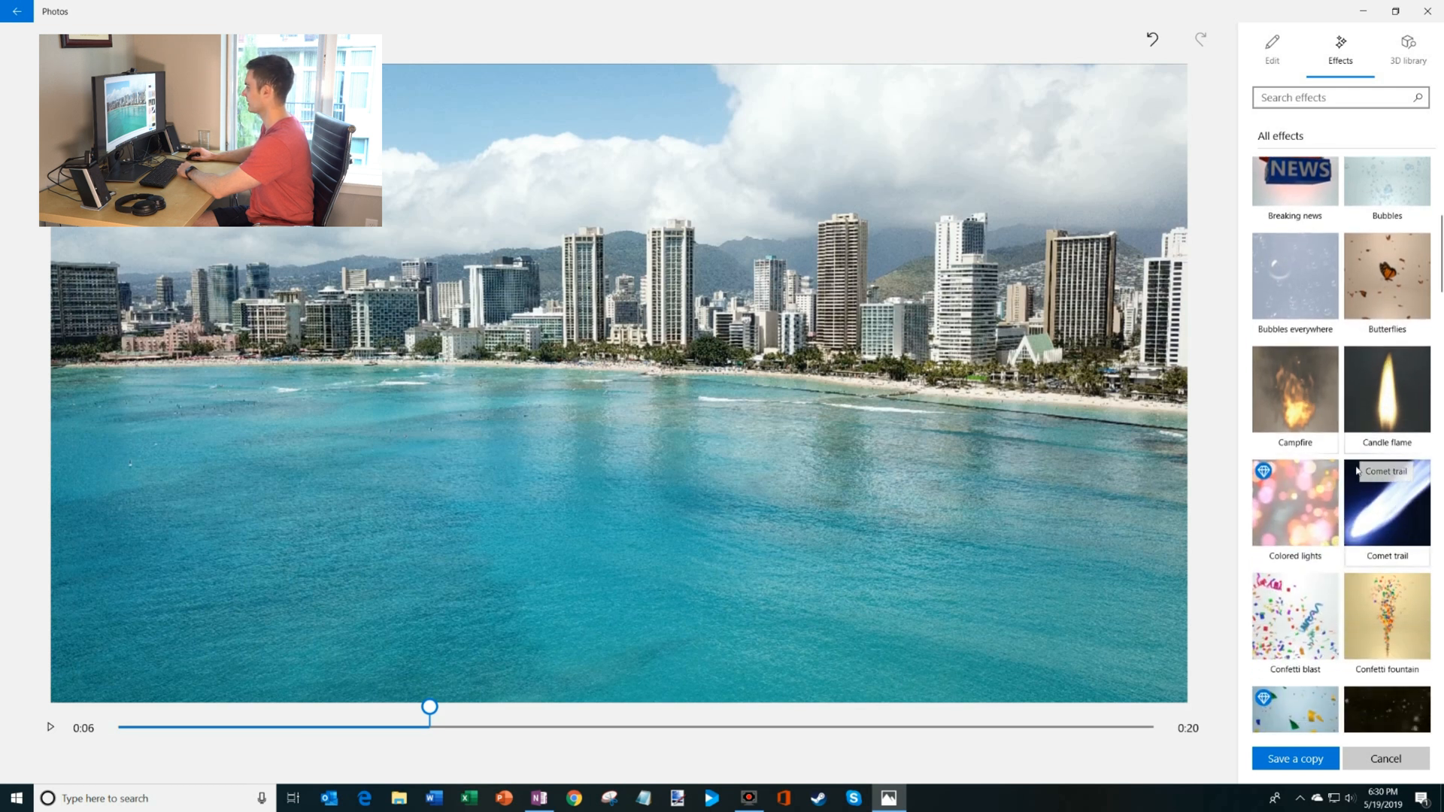
{"action": "scroll", "scroll_direction": "down", "scroll_amount": 3}
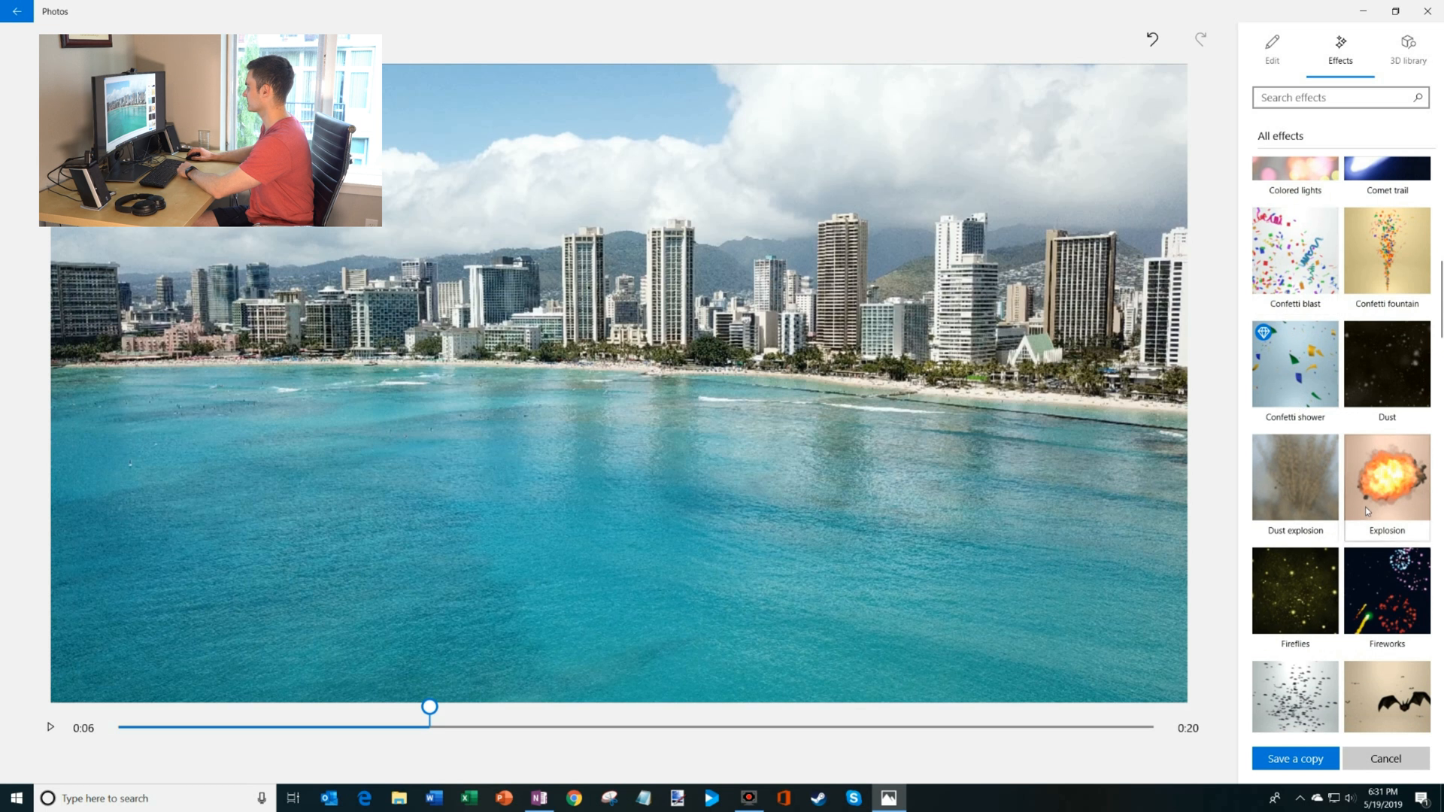
{"action": "scroll", "scroll_direction": "down", "scroll_amount": 3}
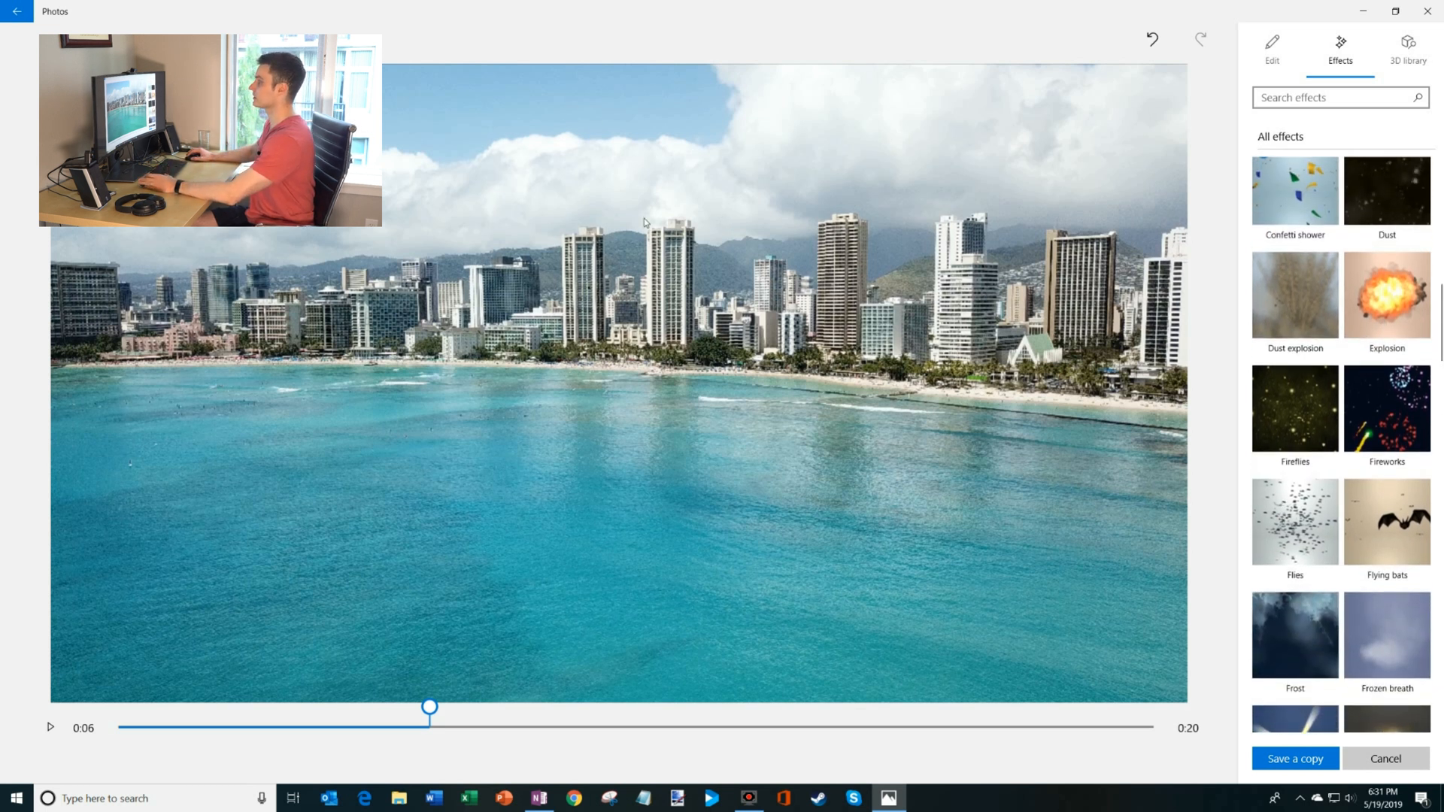
{"action": "left_click_drag", "start_coordinate": [430, 707], "coordinate": [705, 707]}
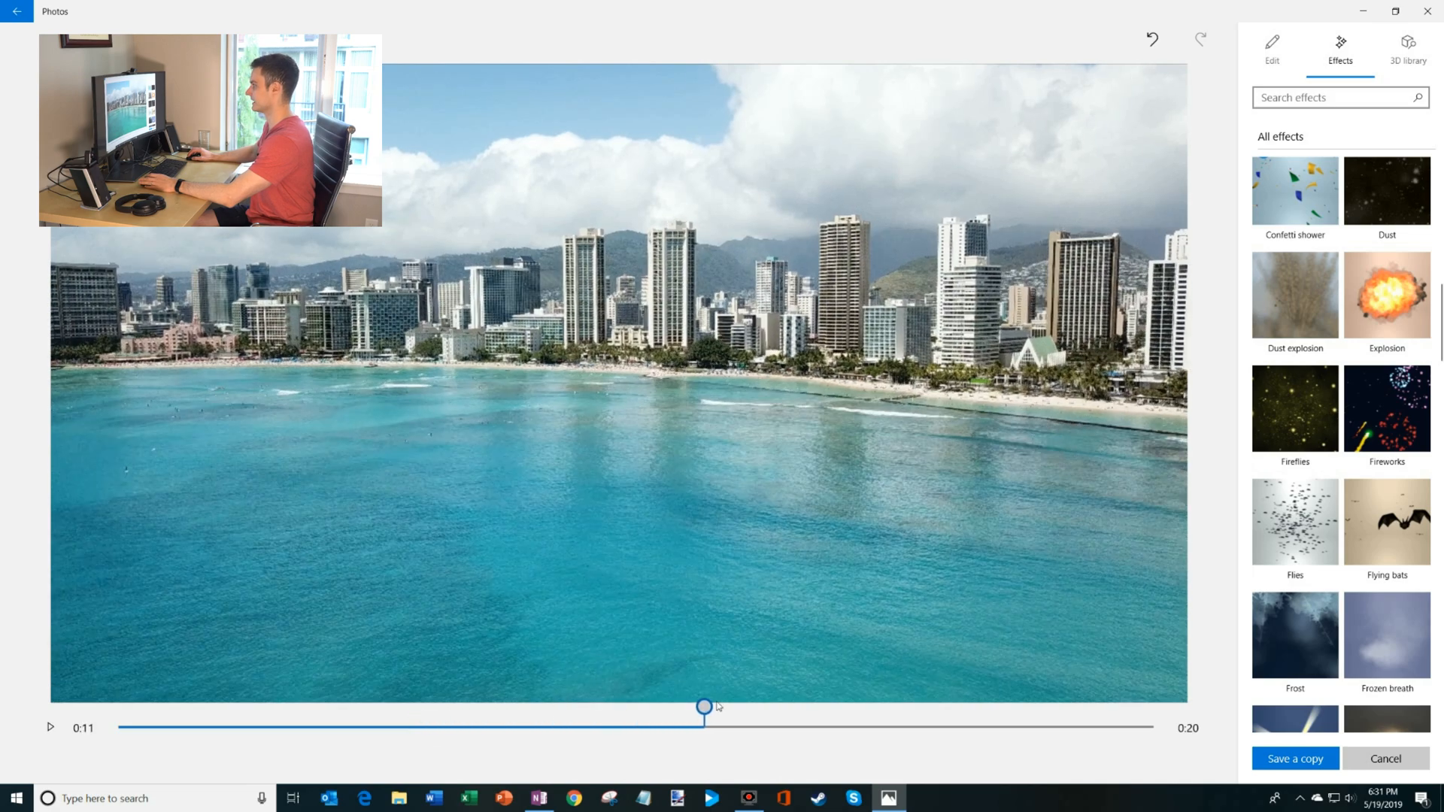
{"action": "left_click_drag", "start_coordinate": [705, 707], "coordinate": [511, 707]}
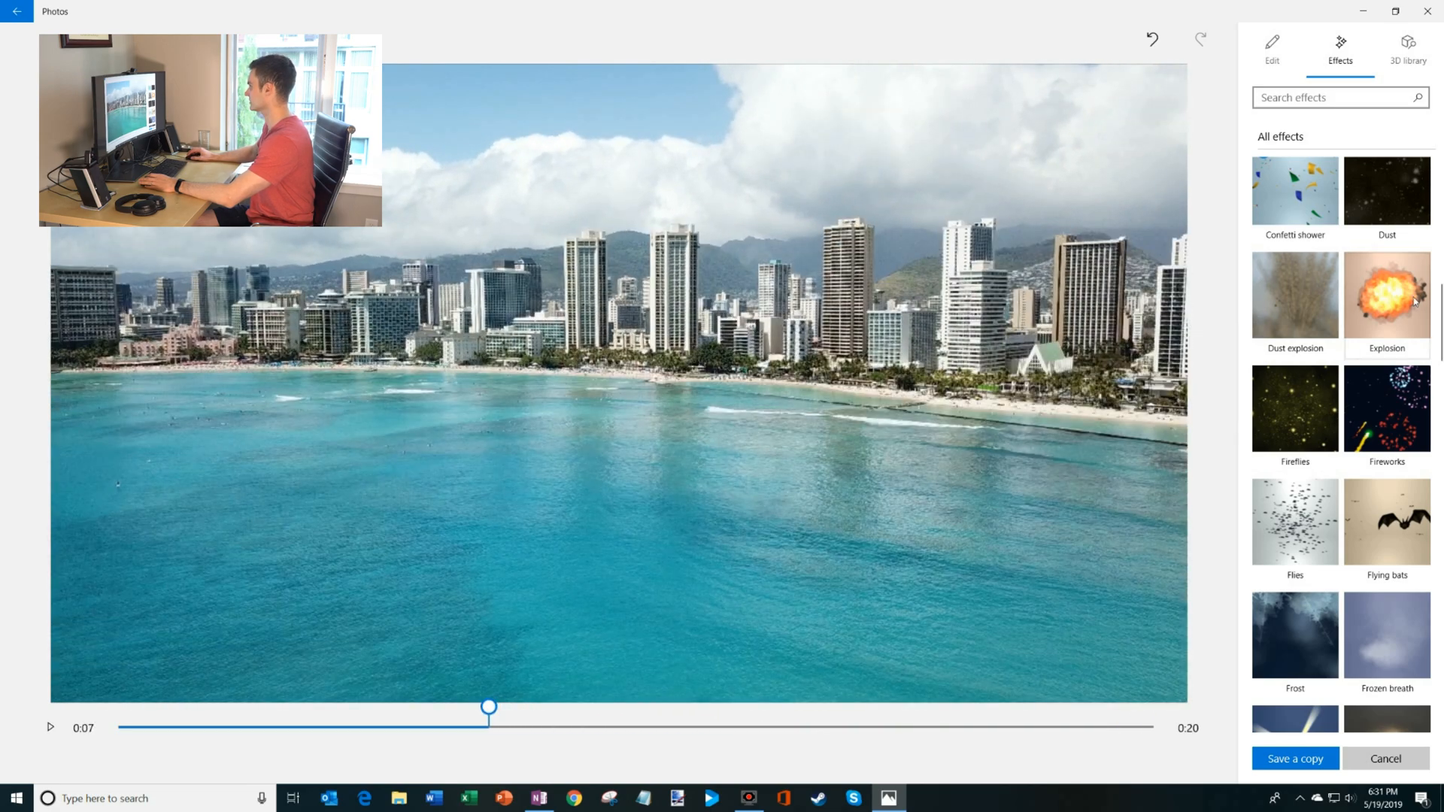
{"action": "scroll", "scroll_direction": "down", "scroll_amount": 3}
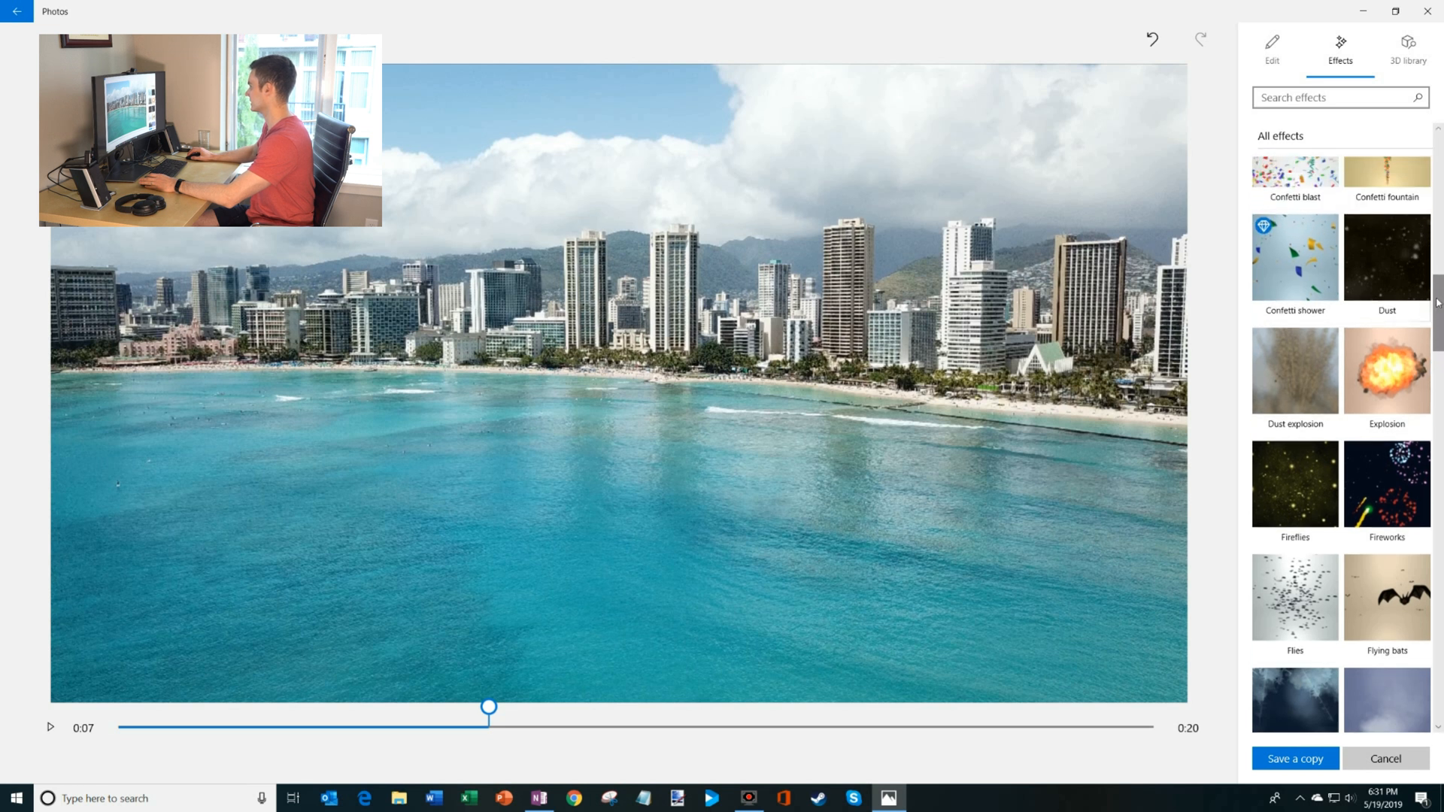
- Add the Explosion effect at 0:07, rotating and positioning it over the tall tower
{"action": "left_click", "coordinate": [1386, 371]}
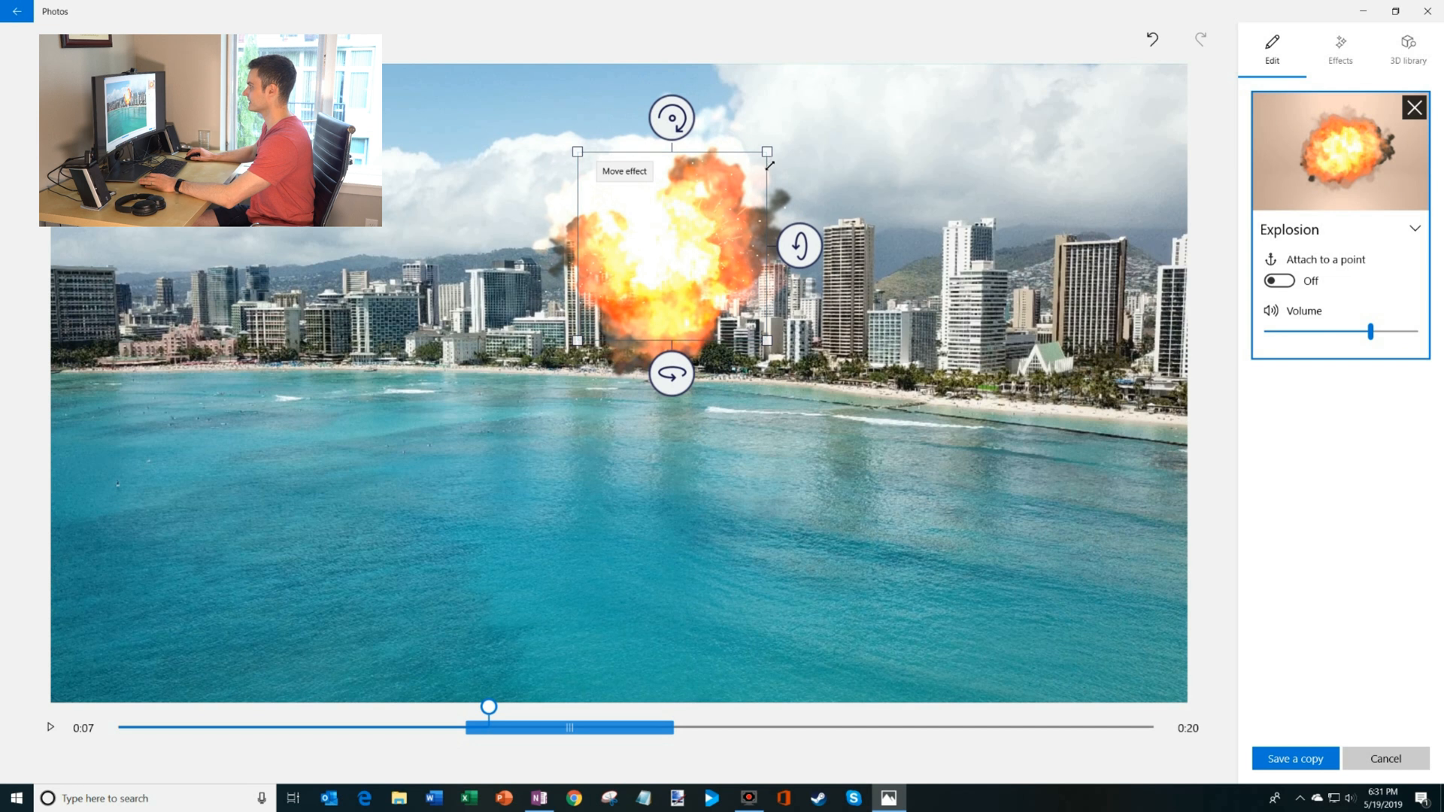
{"action": "left_click_drag", "start_coordinate": [671, 246], "coordinate": [689, 257]}
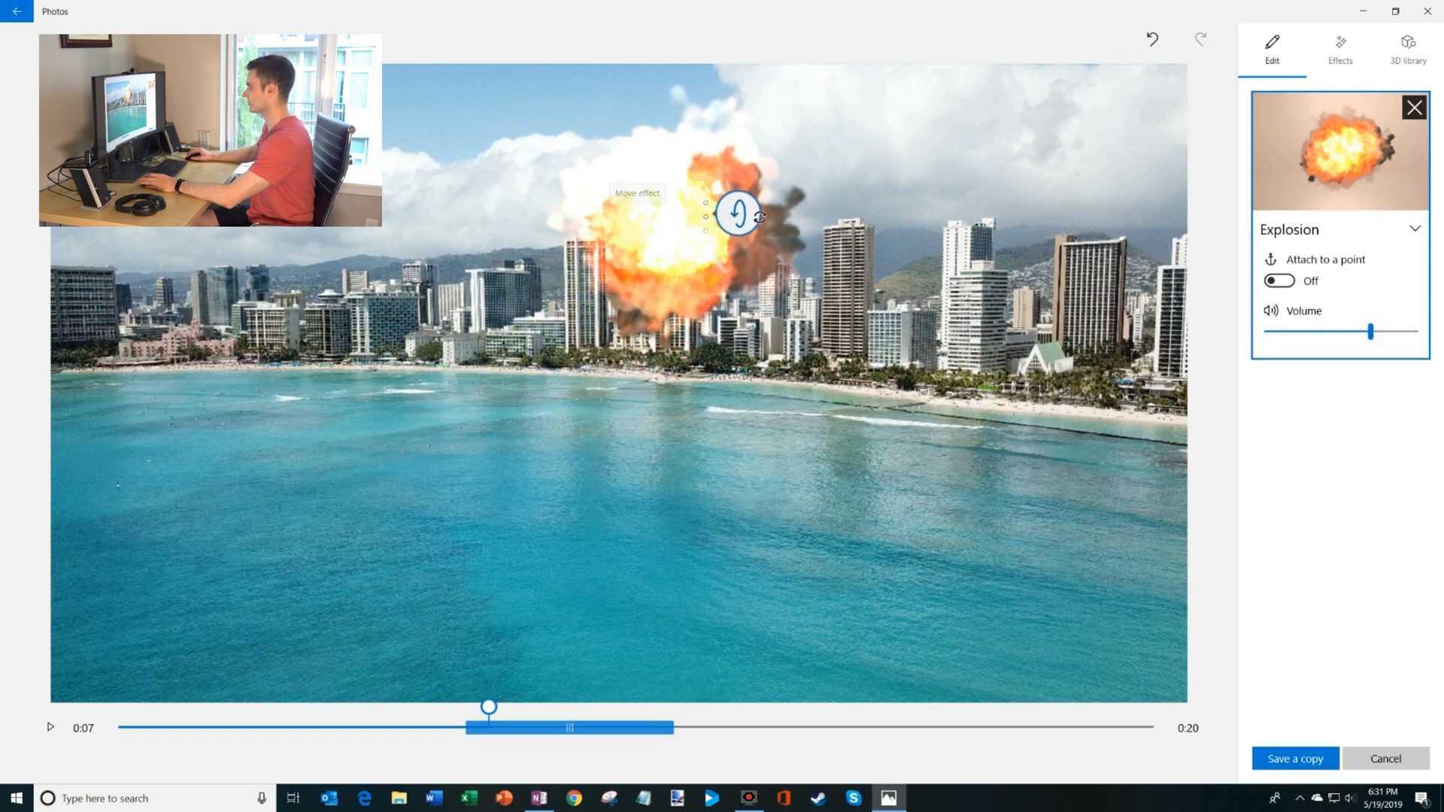
{"action": "left_click_drag", "start_coordinate": [737, 214], "coordinate": [673, 298]}
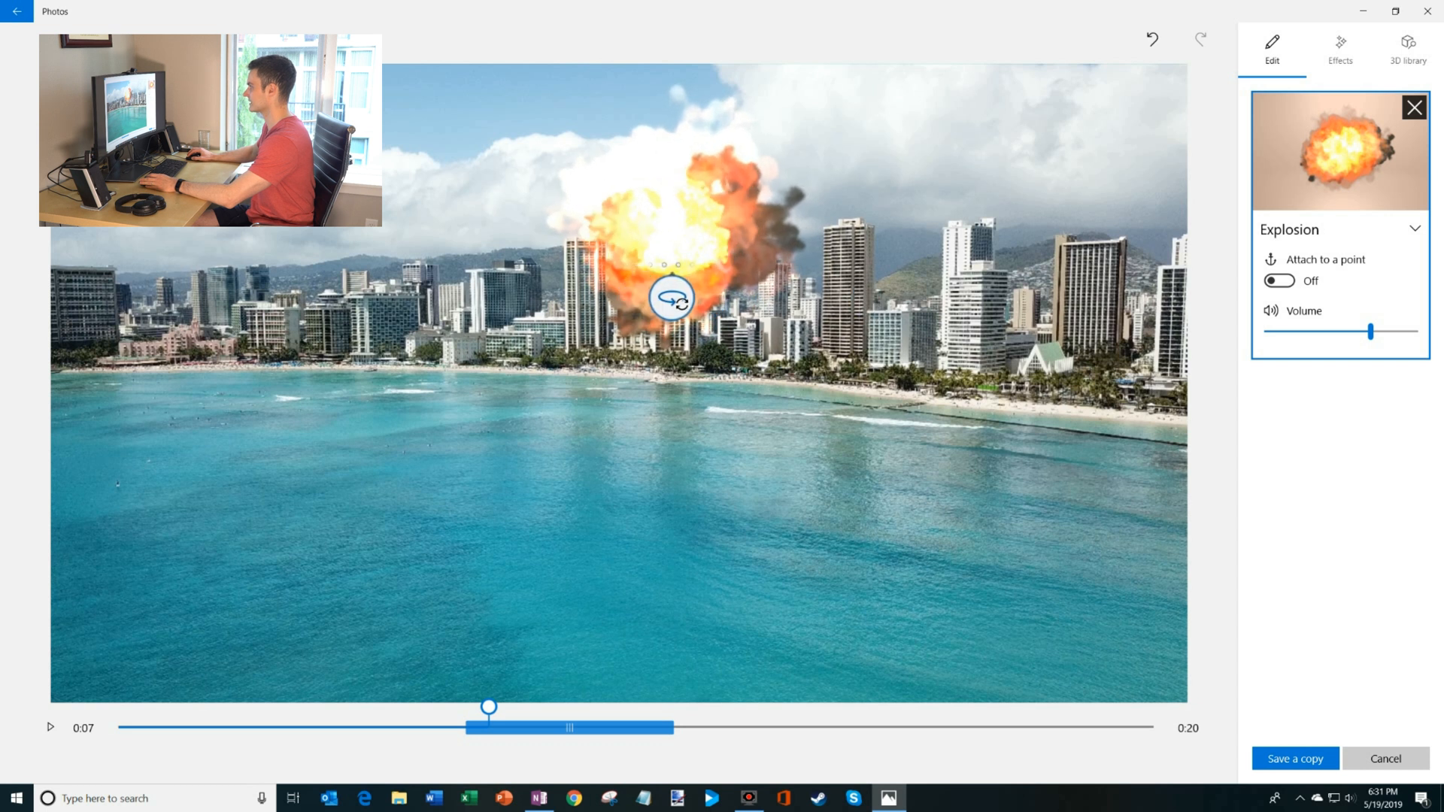
{"action": "left_click_drag", "start_coordinate": [672, 299], "coordinate": [693, 170]}
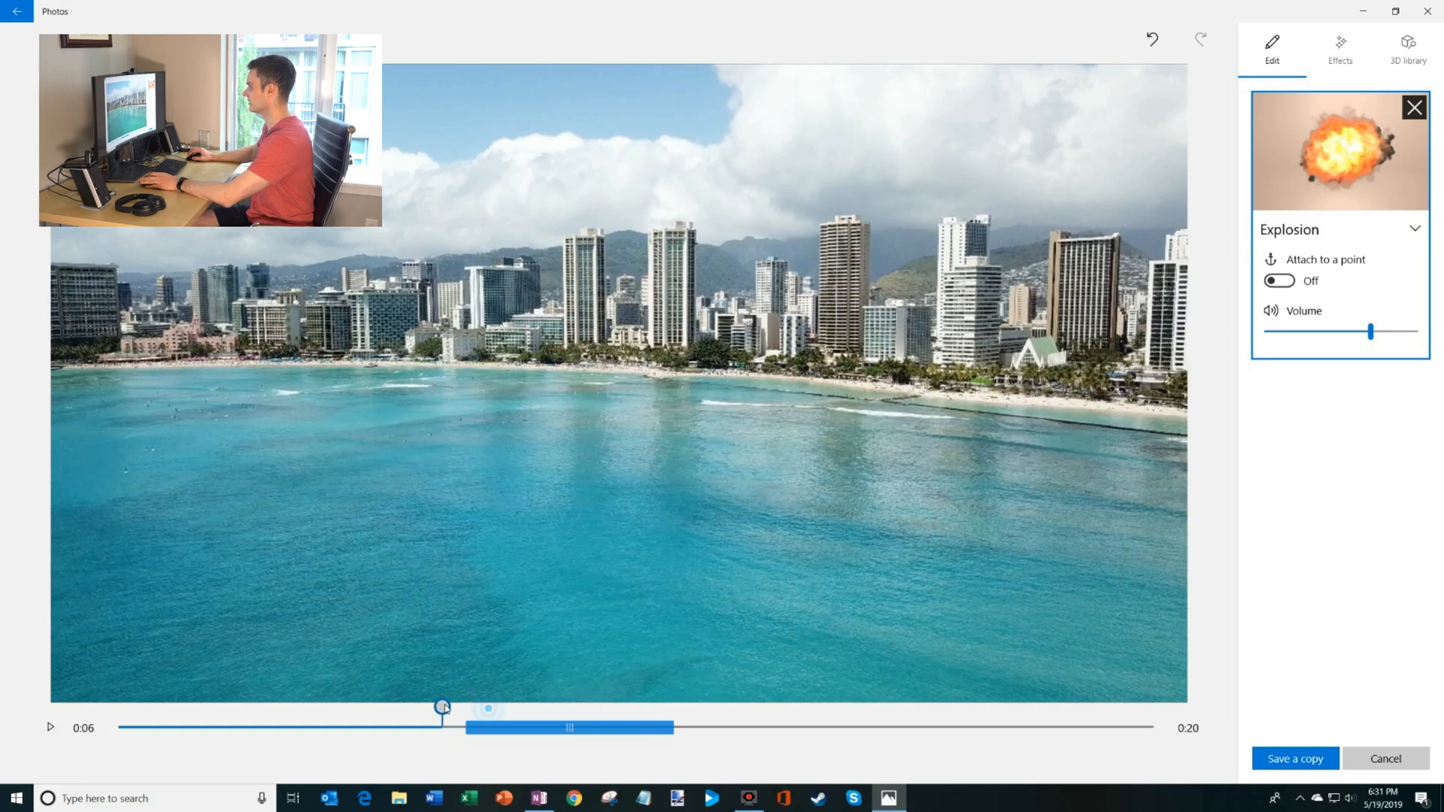
- Play the explosion preview, scrub to 0:08, and show the effects library
{"action": "left_click", "coordinate": [49, 727]}
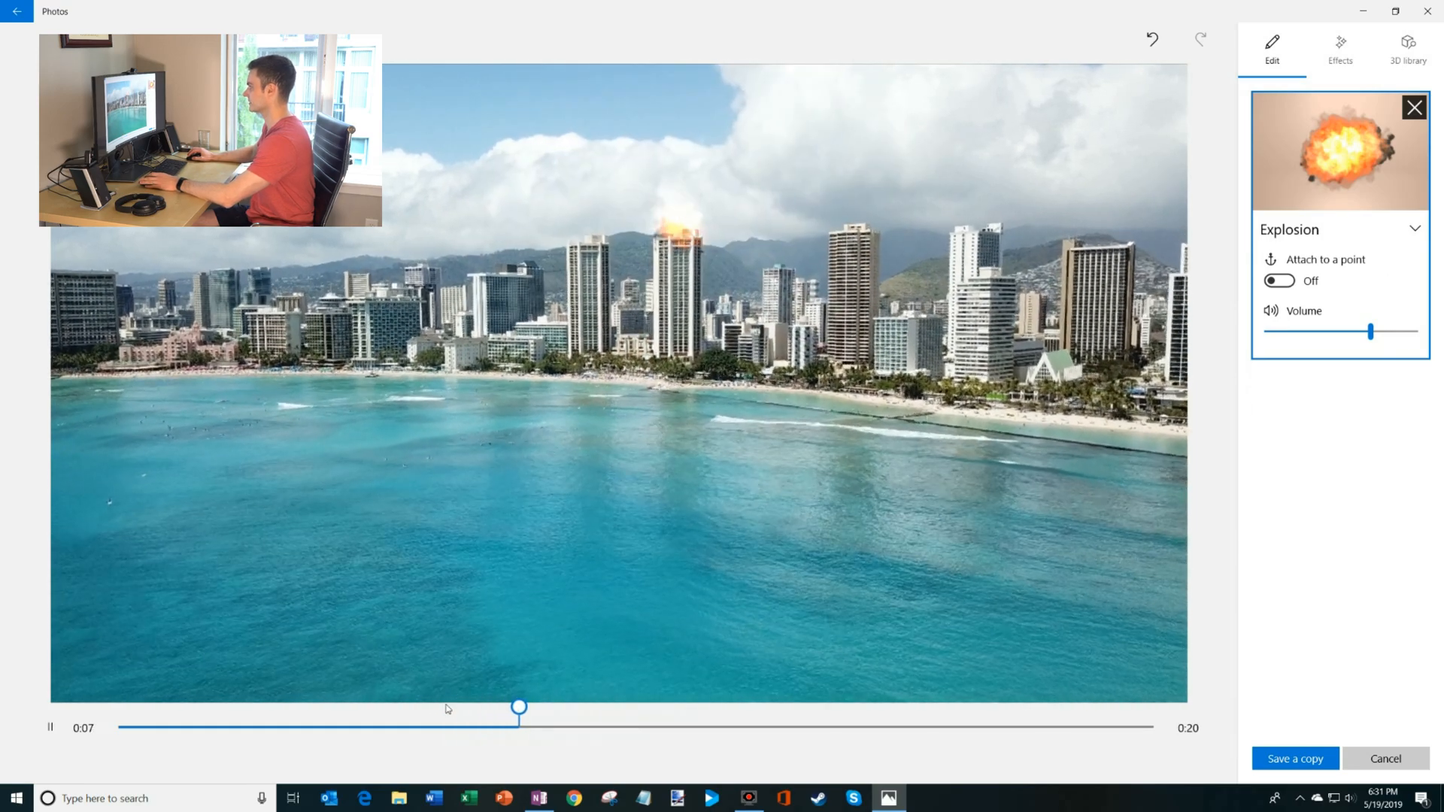
{"action": "left_click_drag", "start_coordinate": [519, 707], "coordinate": [577, 707]}
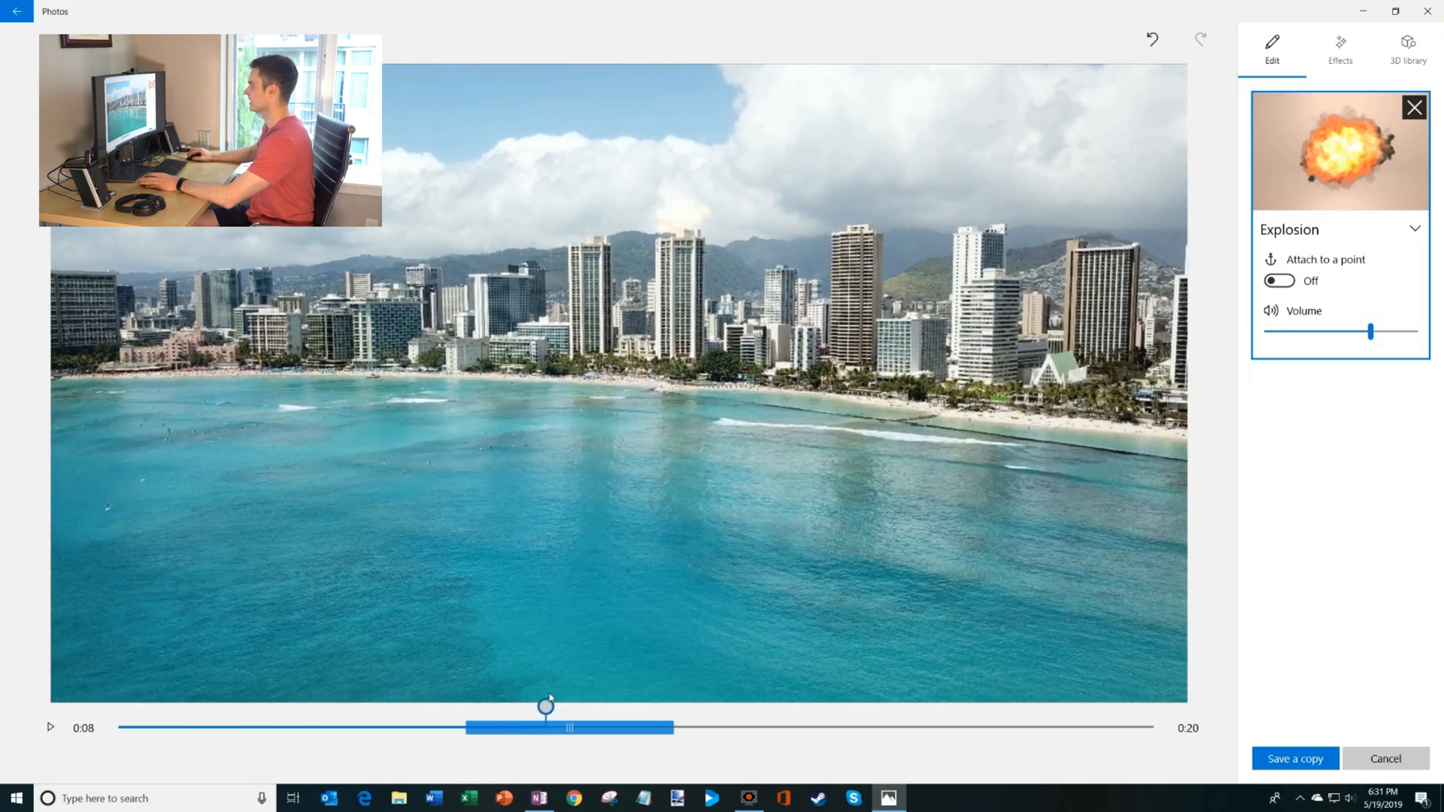
{"action": "left_click", "coordinate": [1340, 46]}
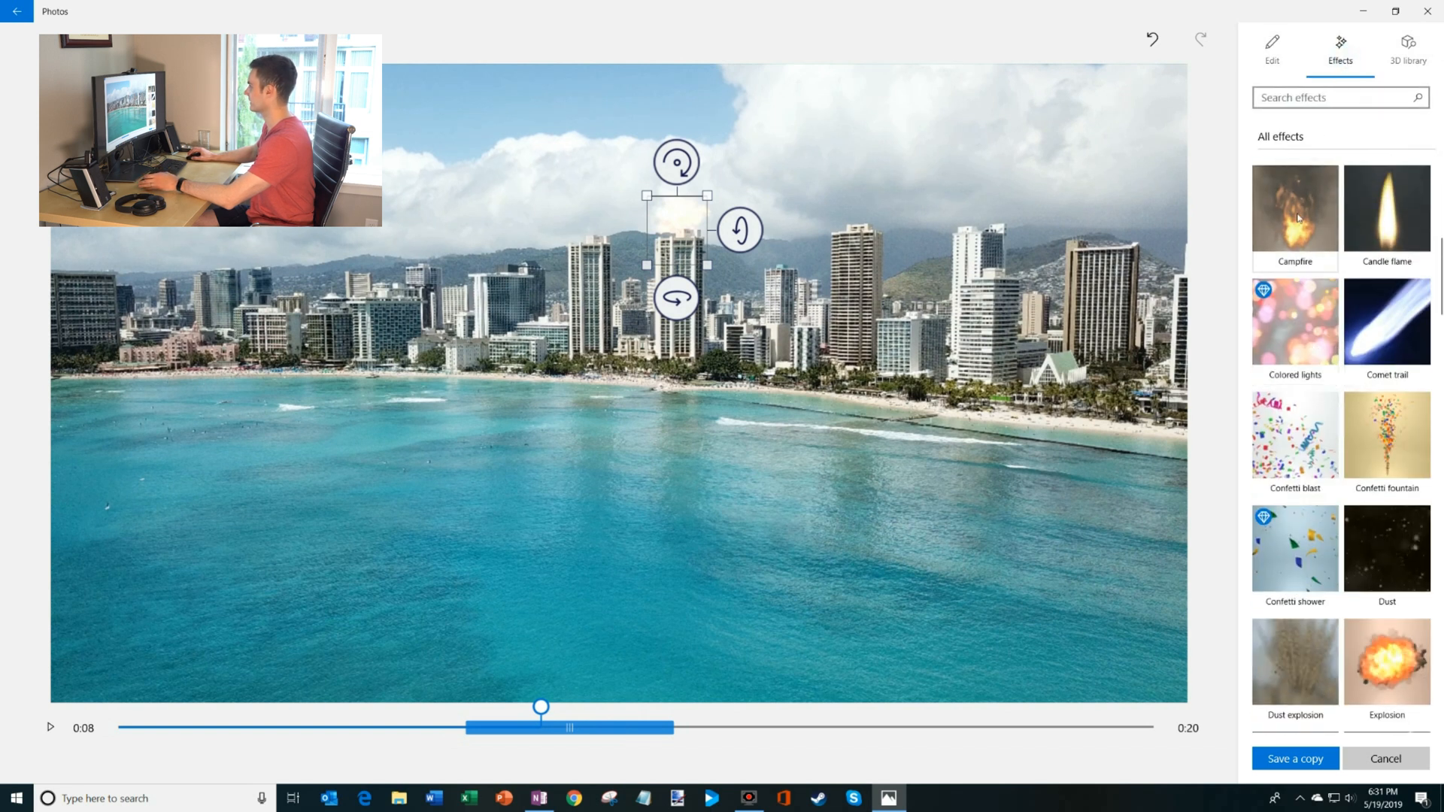
- Add a longer-lasting Campfire atop the tall tower, preview it, then cancel out of the editor
{"action": "left_click", "coordinate": [1386, 661]}
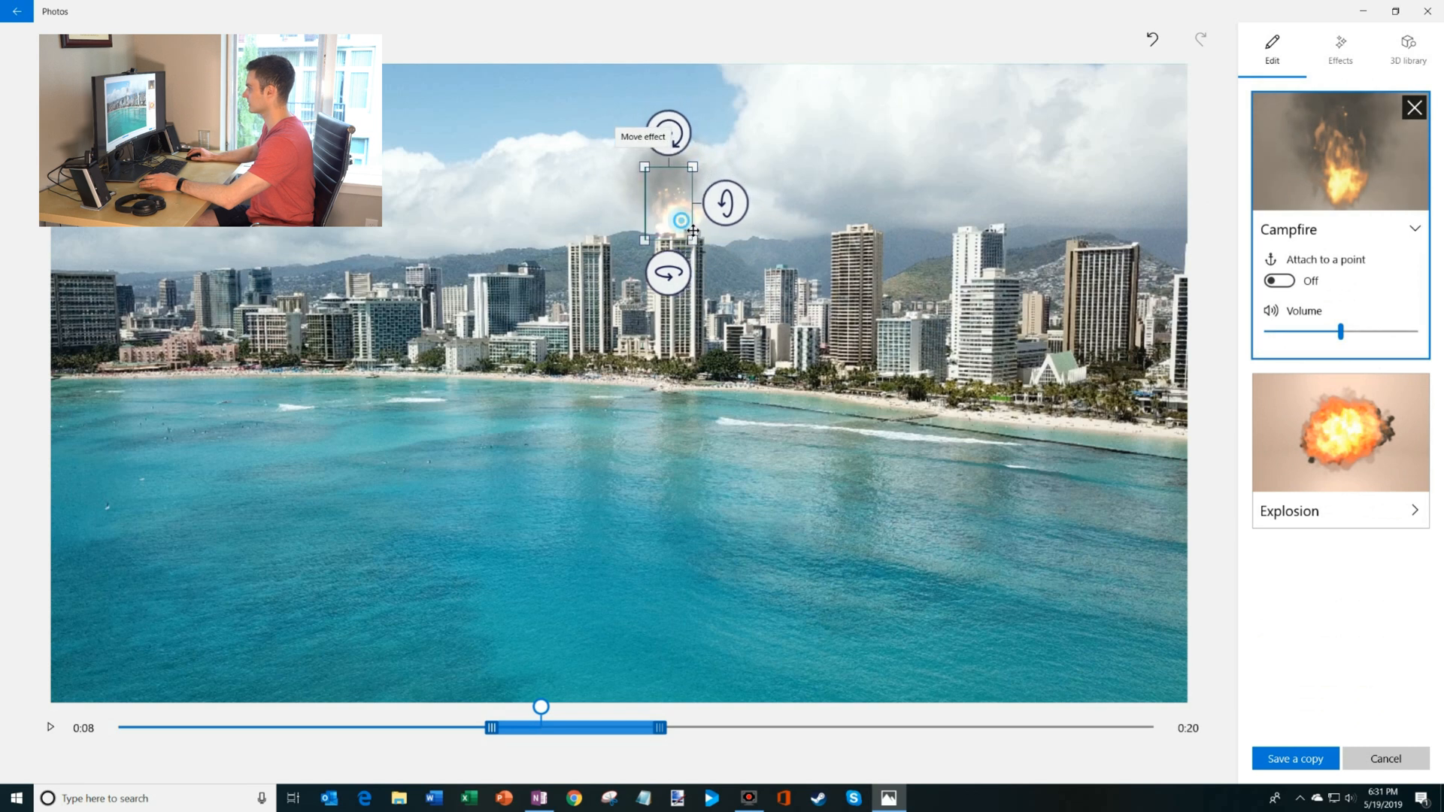
{"action": "left_click_drag", "start_coordinate": [542, 707], "coordinate": [489, 707]}
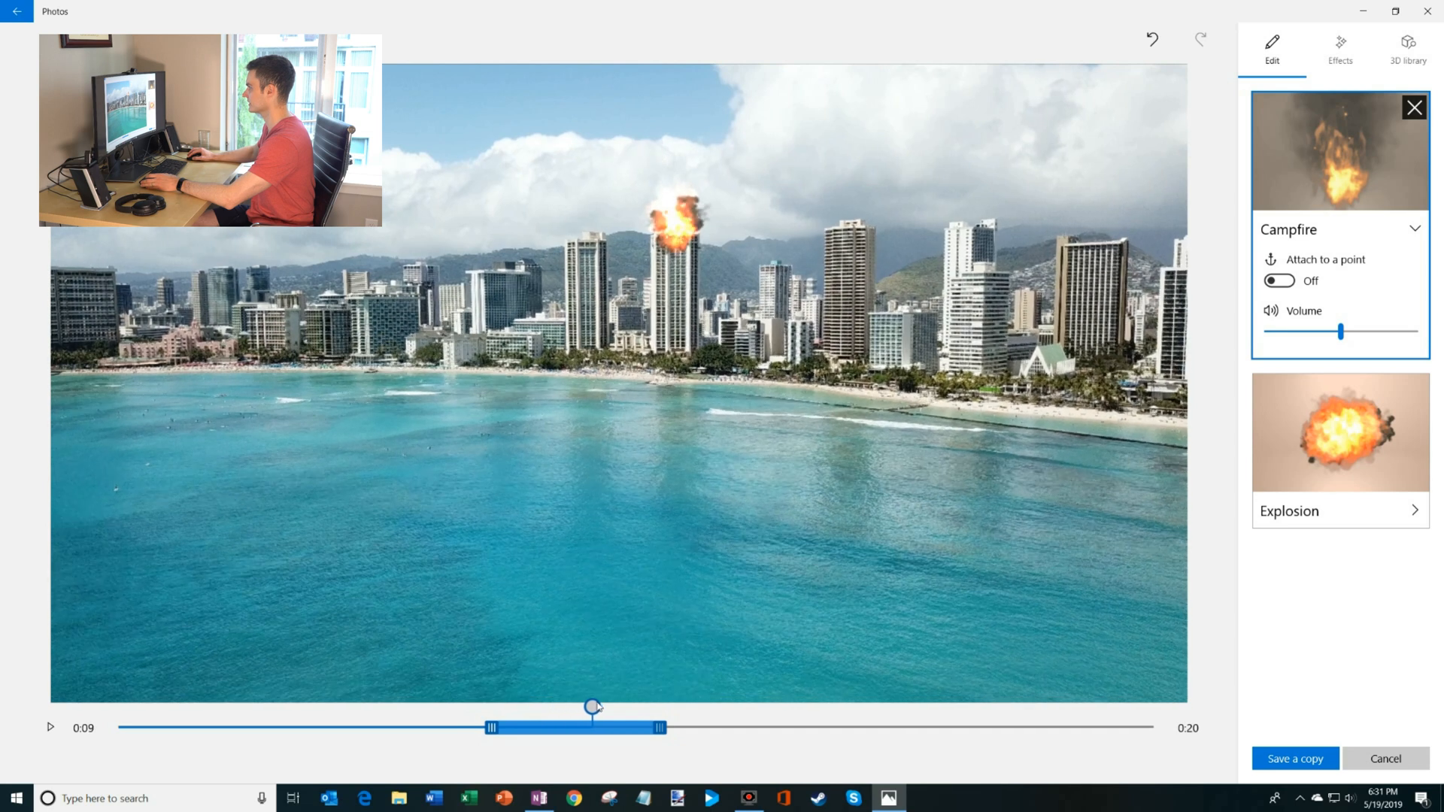
{"action": "left_click_drag", "start_coordinate": [593, 706], "coordinate": [712, 706]}
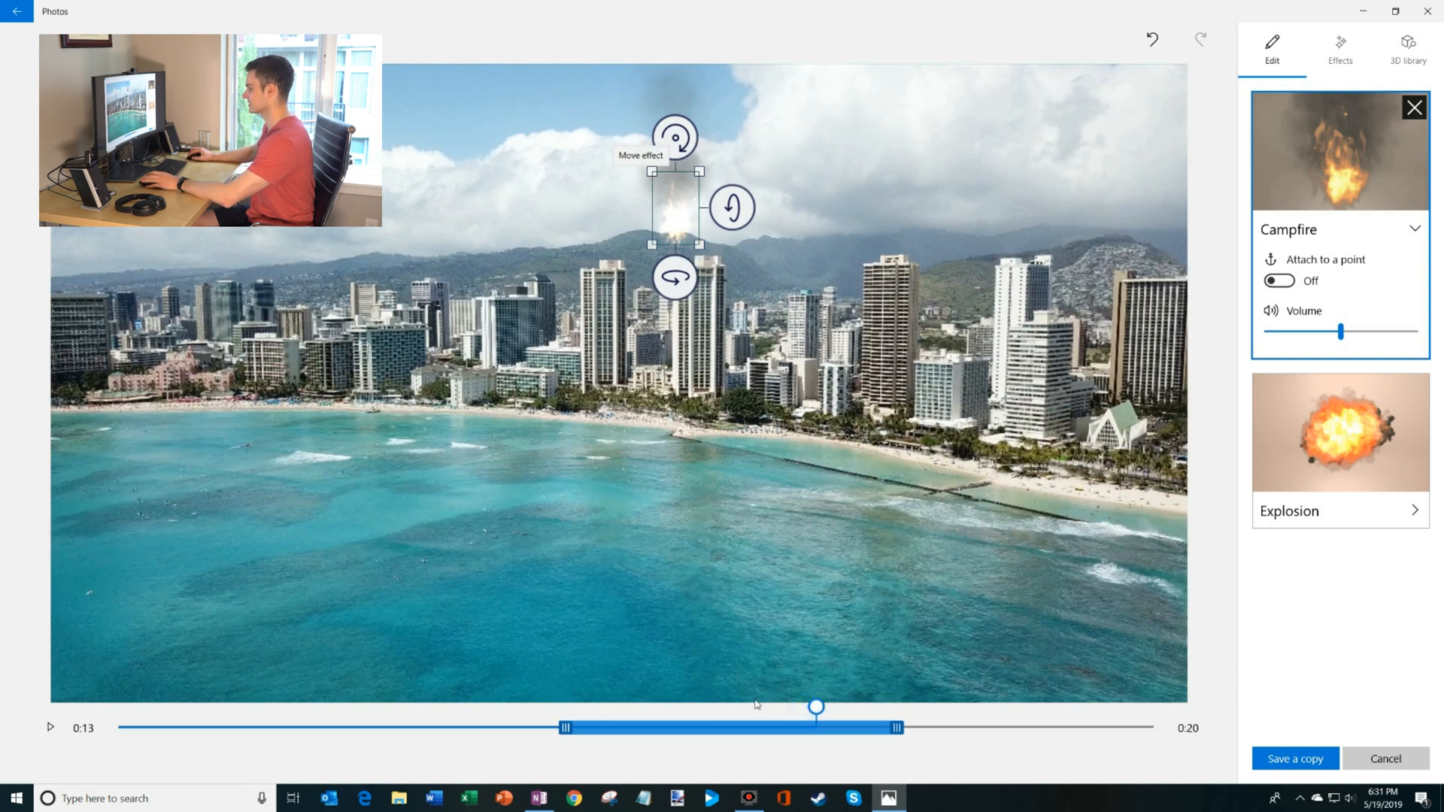
{"action": "left_click", "coordinate": [50, 727]}
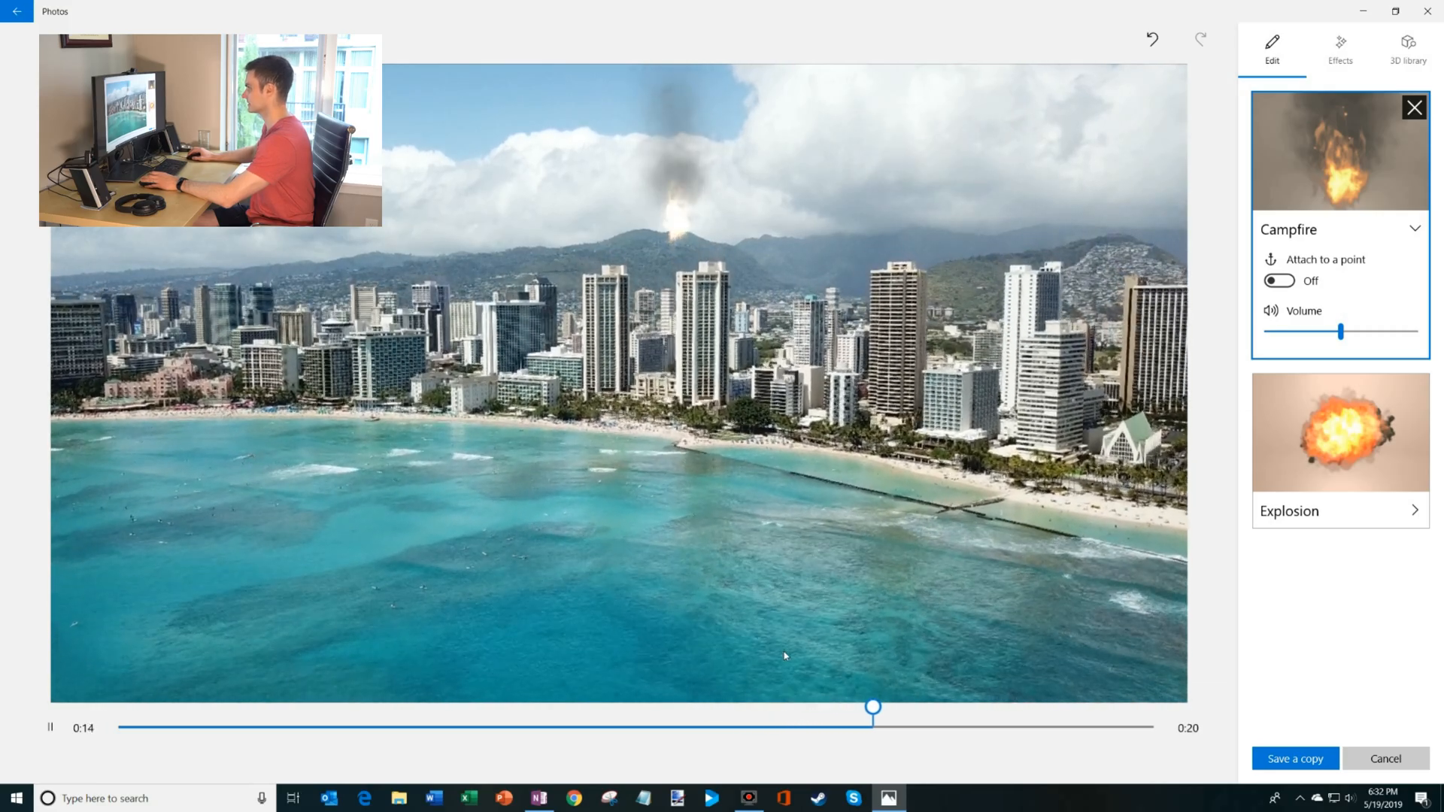
{"action": "left_click", "coordinate": [1384, 758]}
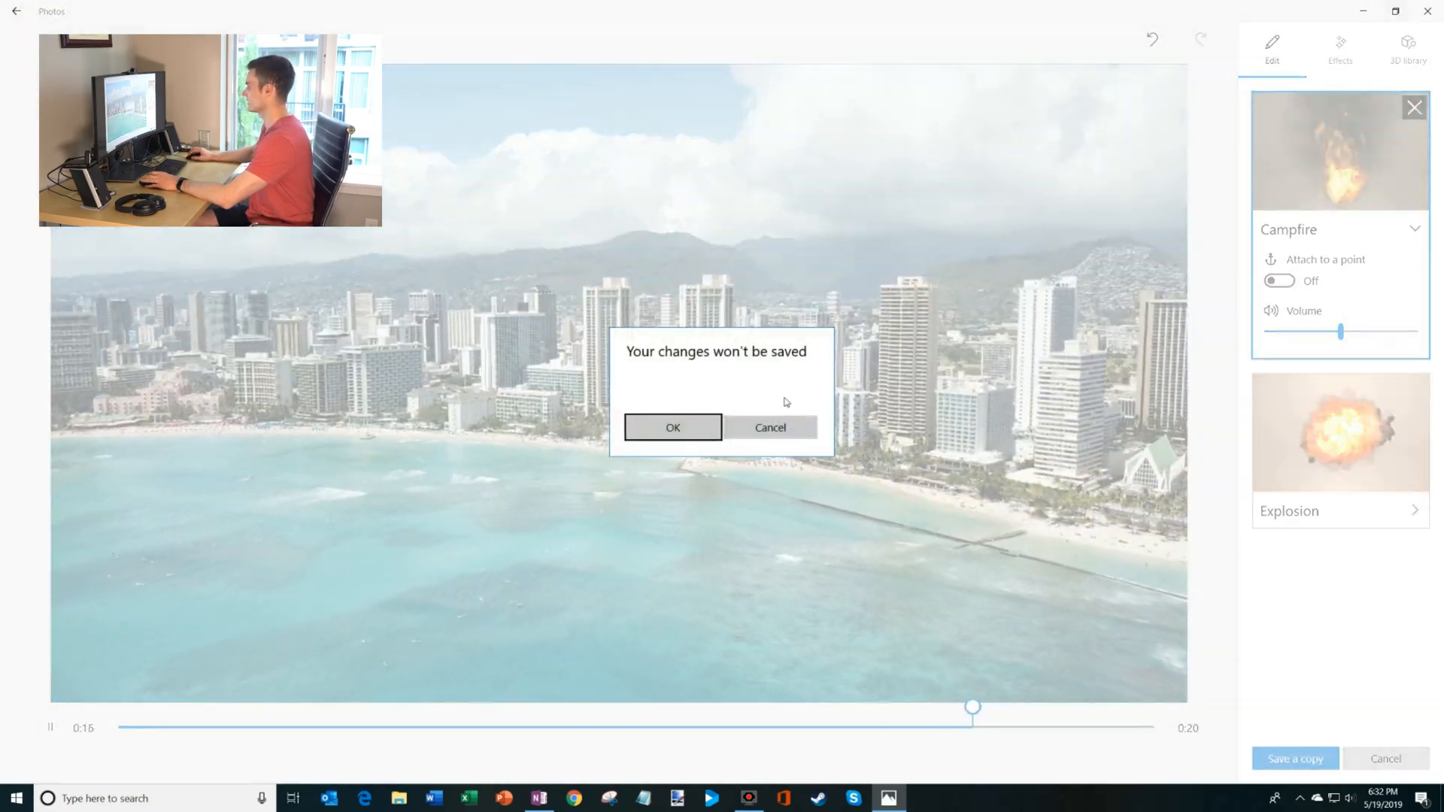
- Dismiss the warning, anchor the Campfire, and drag the Explosion onto the left tower
{"action": "left_click", "coordinate": [672, 427]}
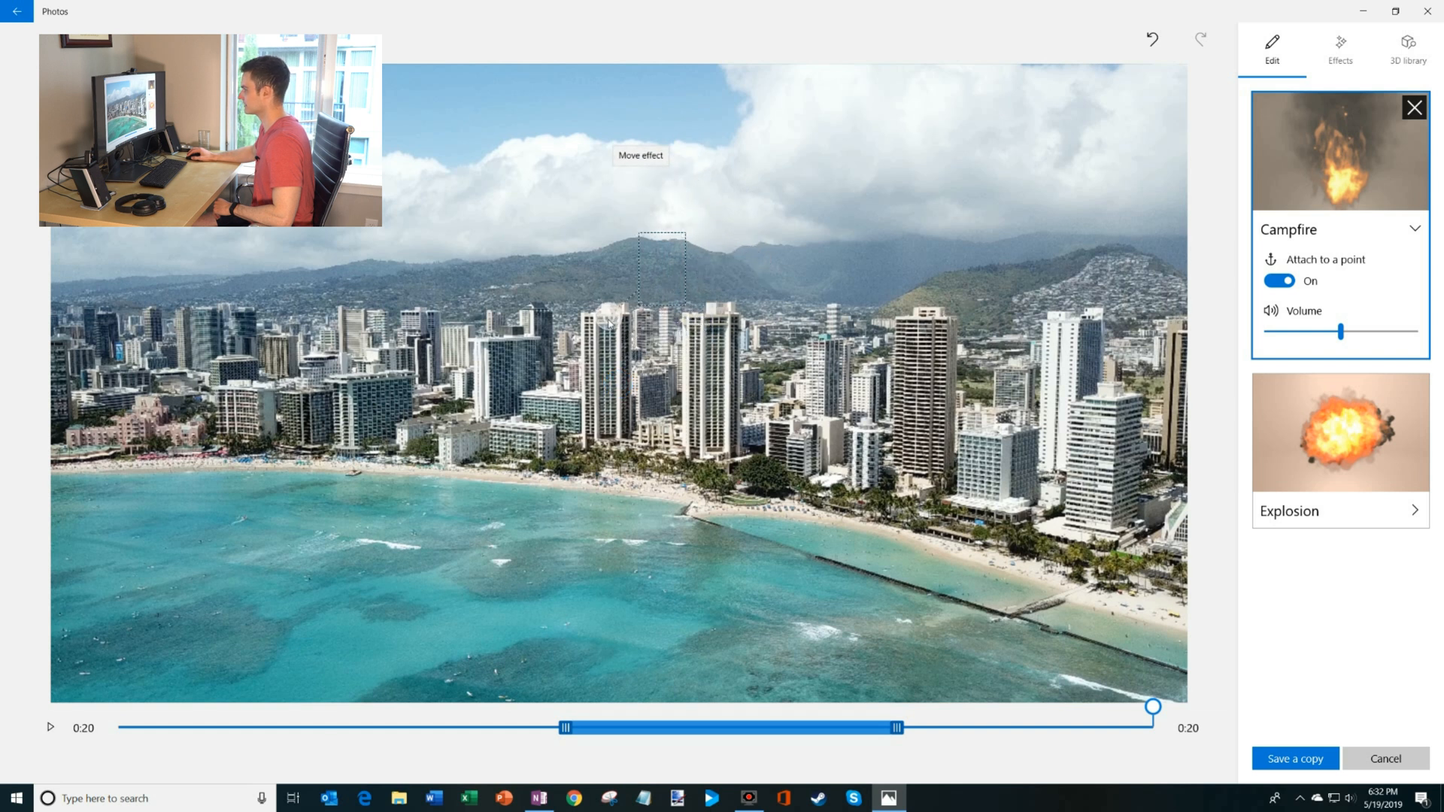
{"action": "left_click", "coordinate": [608, 317]}
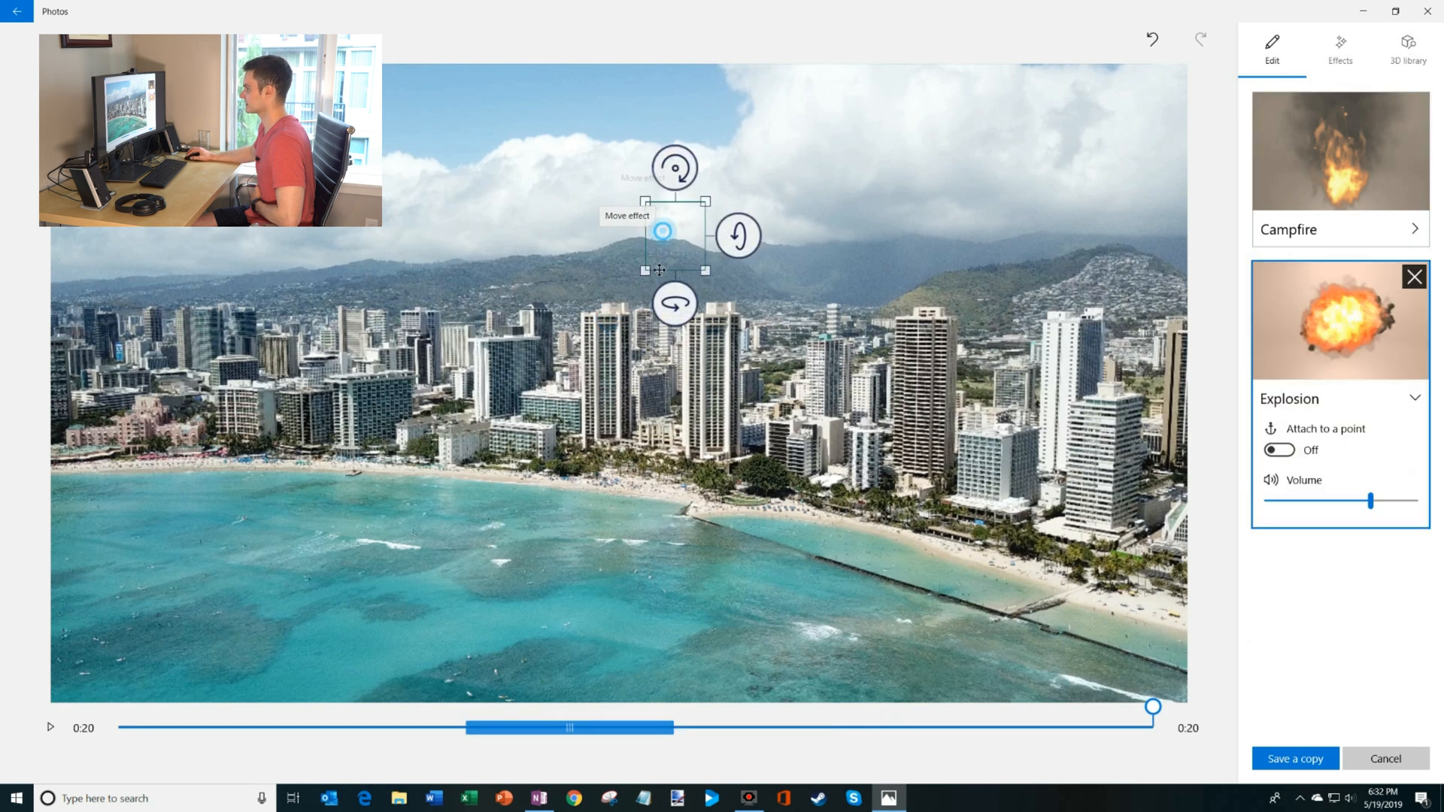
{"action": "left_click_drag", "start_coordinate": [661, 230], "coordinate": [607, 309]}
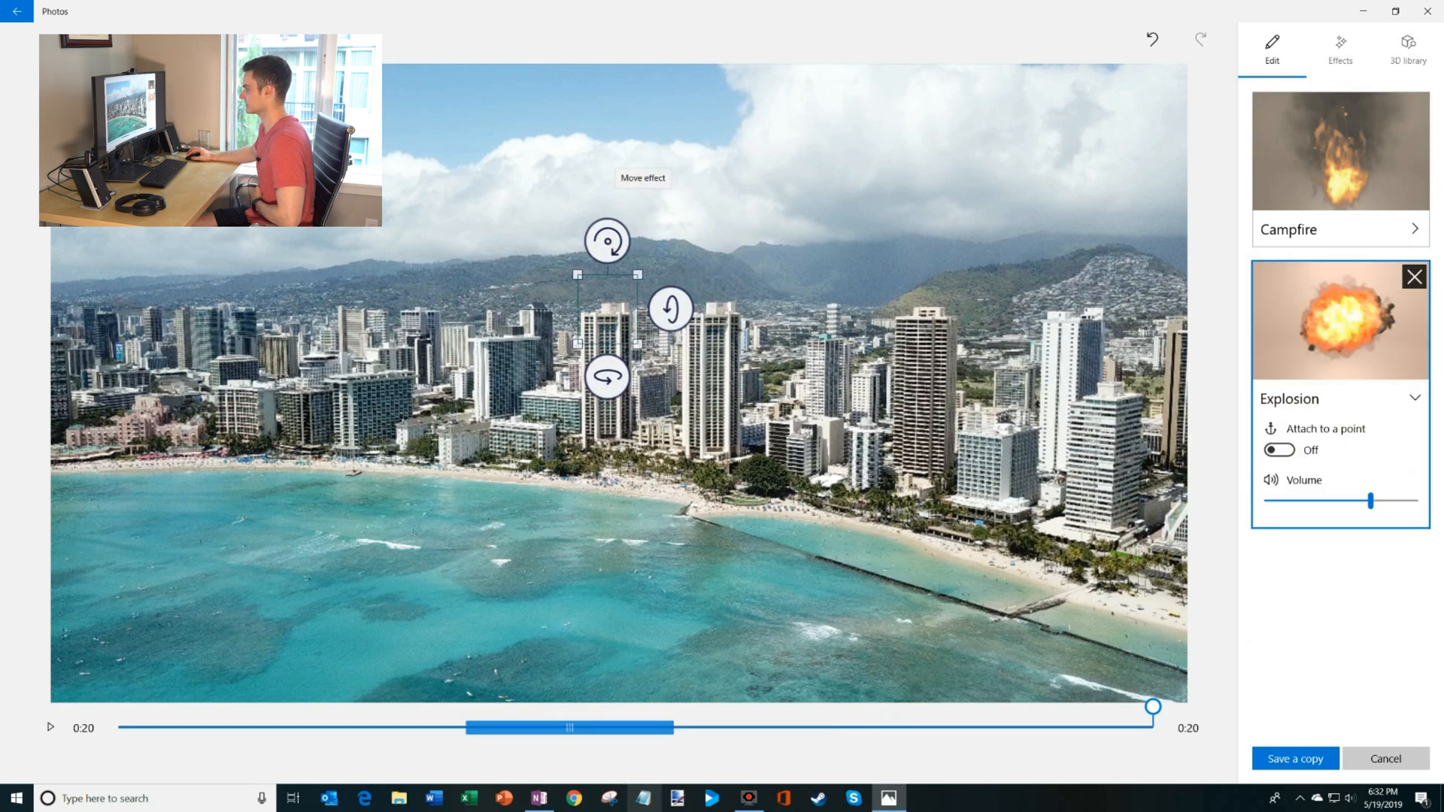
- Return the playhead to 0:05 and anchor the Explosion to its tower
{"action": "left_click_drag", "start_coordinate": [1154, 706], "coordinate": [1031, 707]}
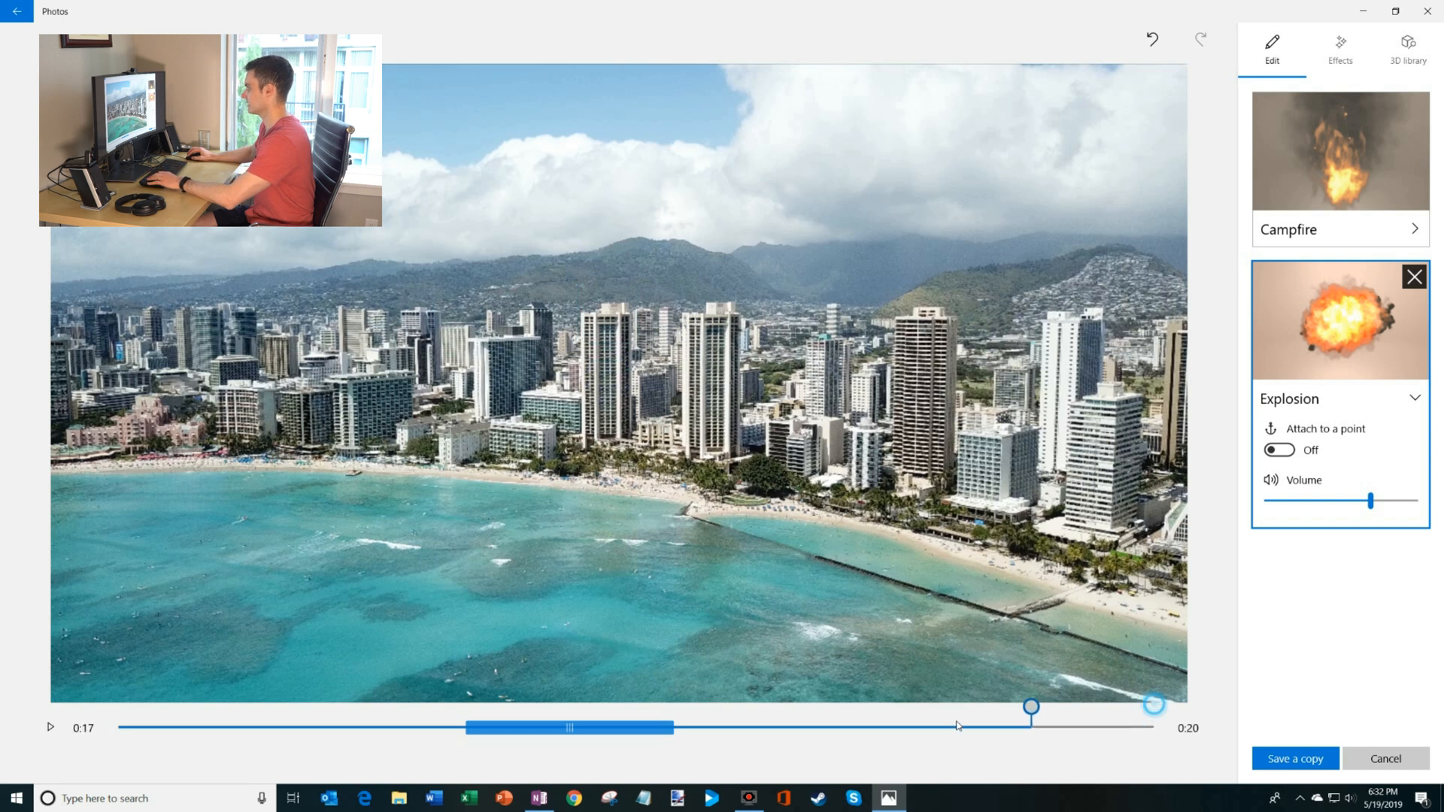
{"action": "left_click_drag", "start_coordinate": [1029, 707], "coordinate": [423, 707]}
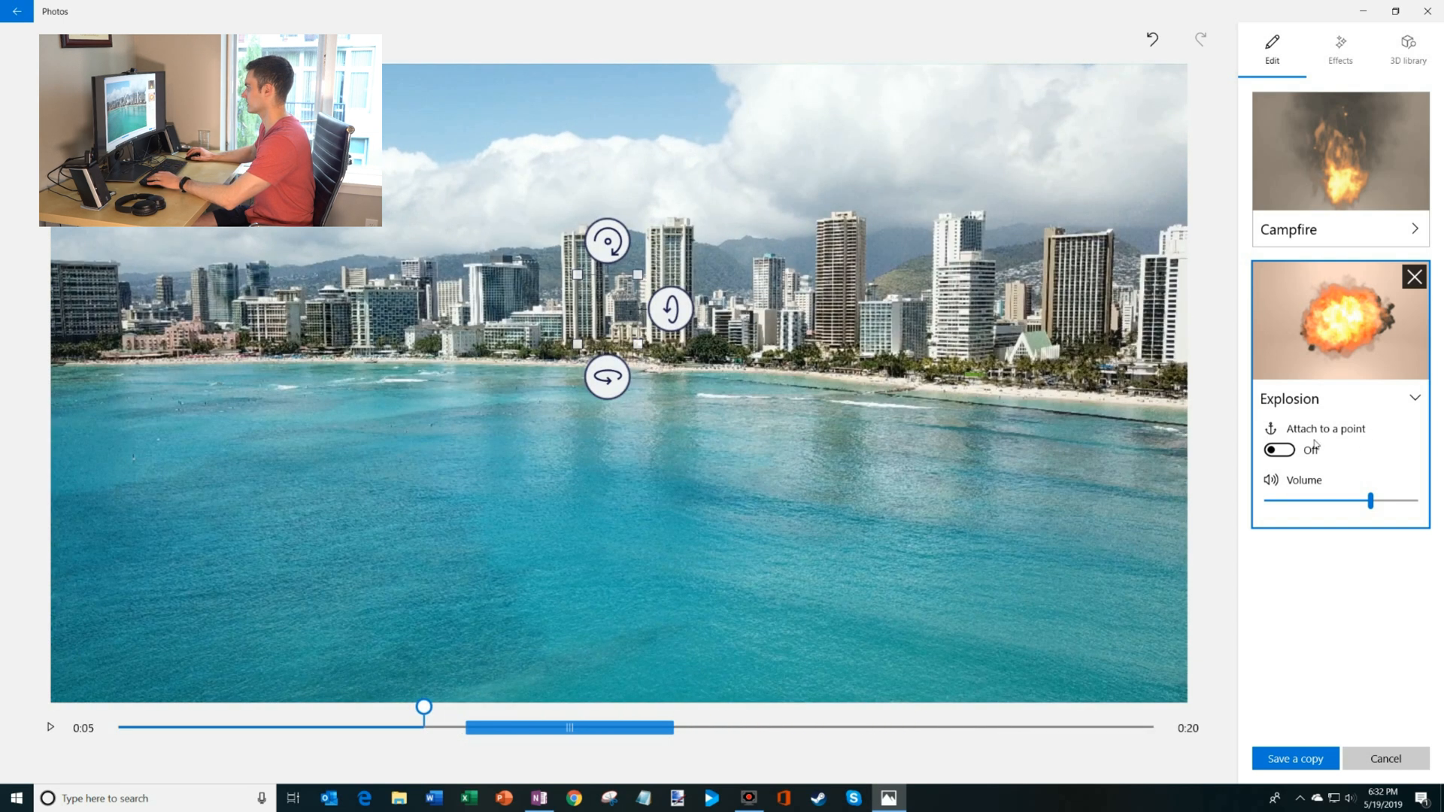
{"action": "left_click", "coordinate": [1279, 451]}
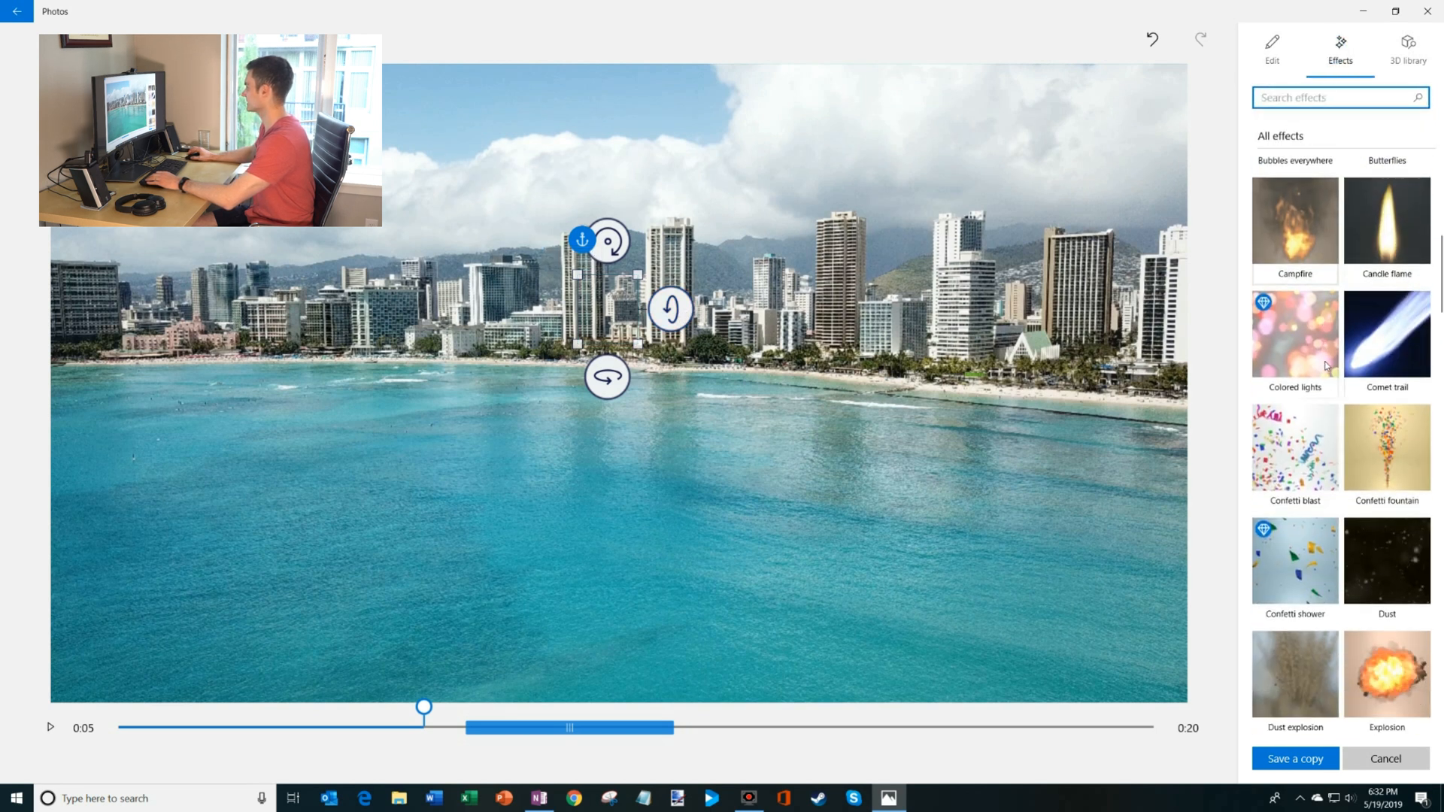
- Add a Dust explosion over the tower at 0:05 and pin it to a point
{"action": "scroll", "scroll_direction": "down", "scroll_amount": 3}
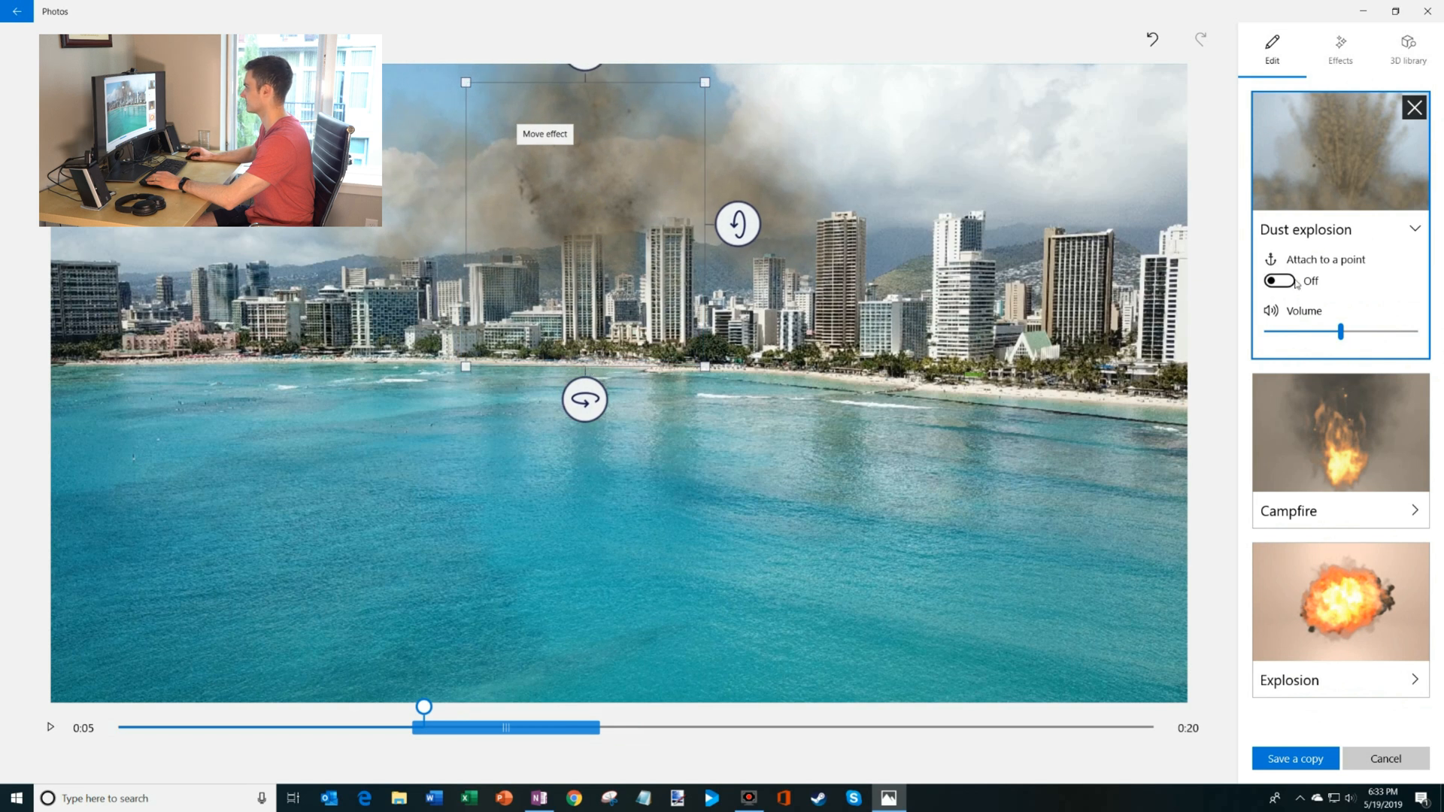
{"action": "left_click", "coordinate": [1278, 281]}
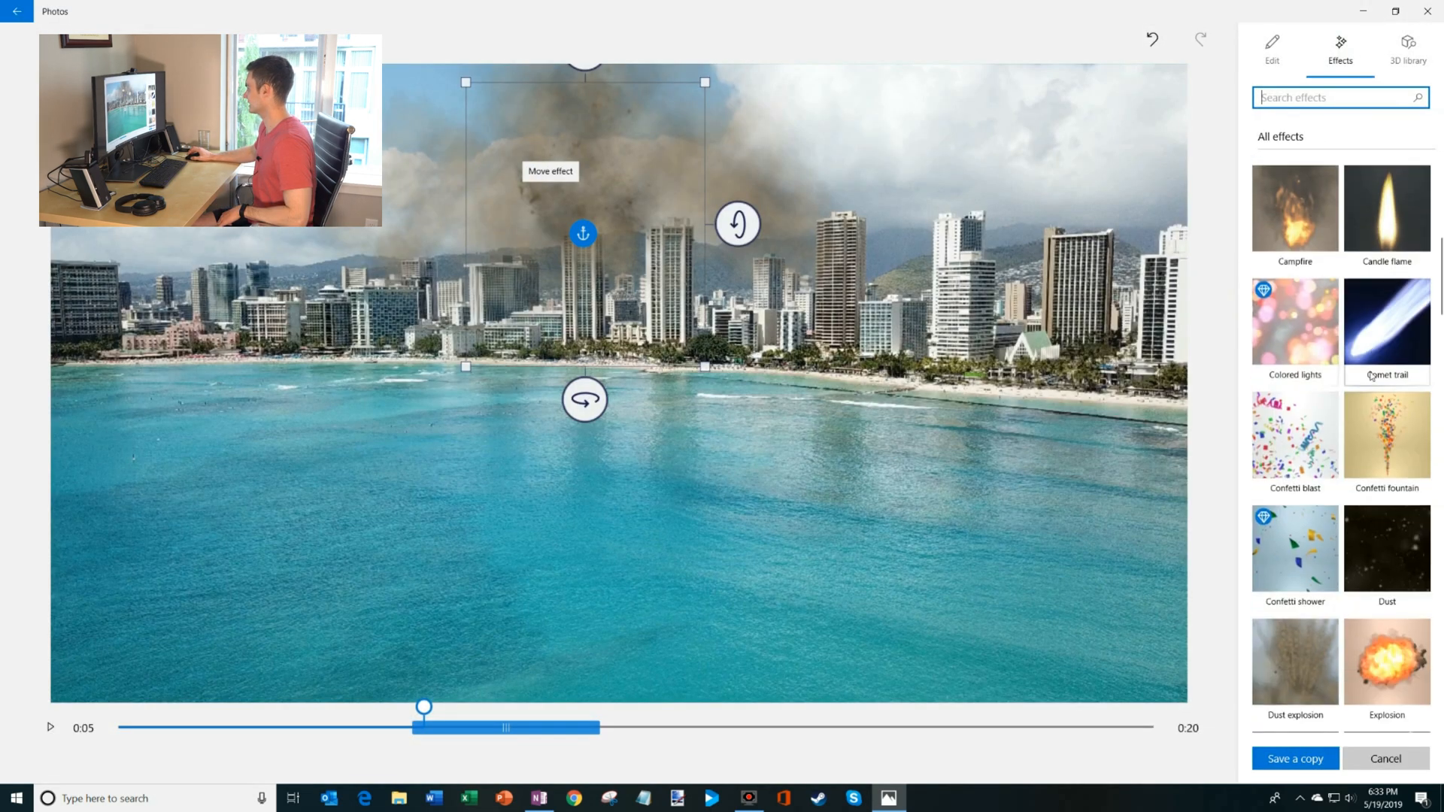
- Anchor the lightning bolt striking the towers by turning Attach to a point on
{"action": "scroll", "scroll_direction": "down", "scroll_amount": 3}
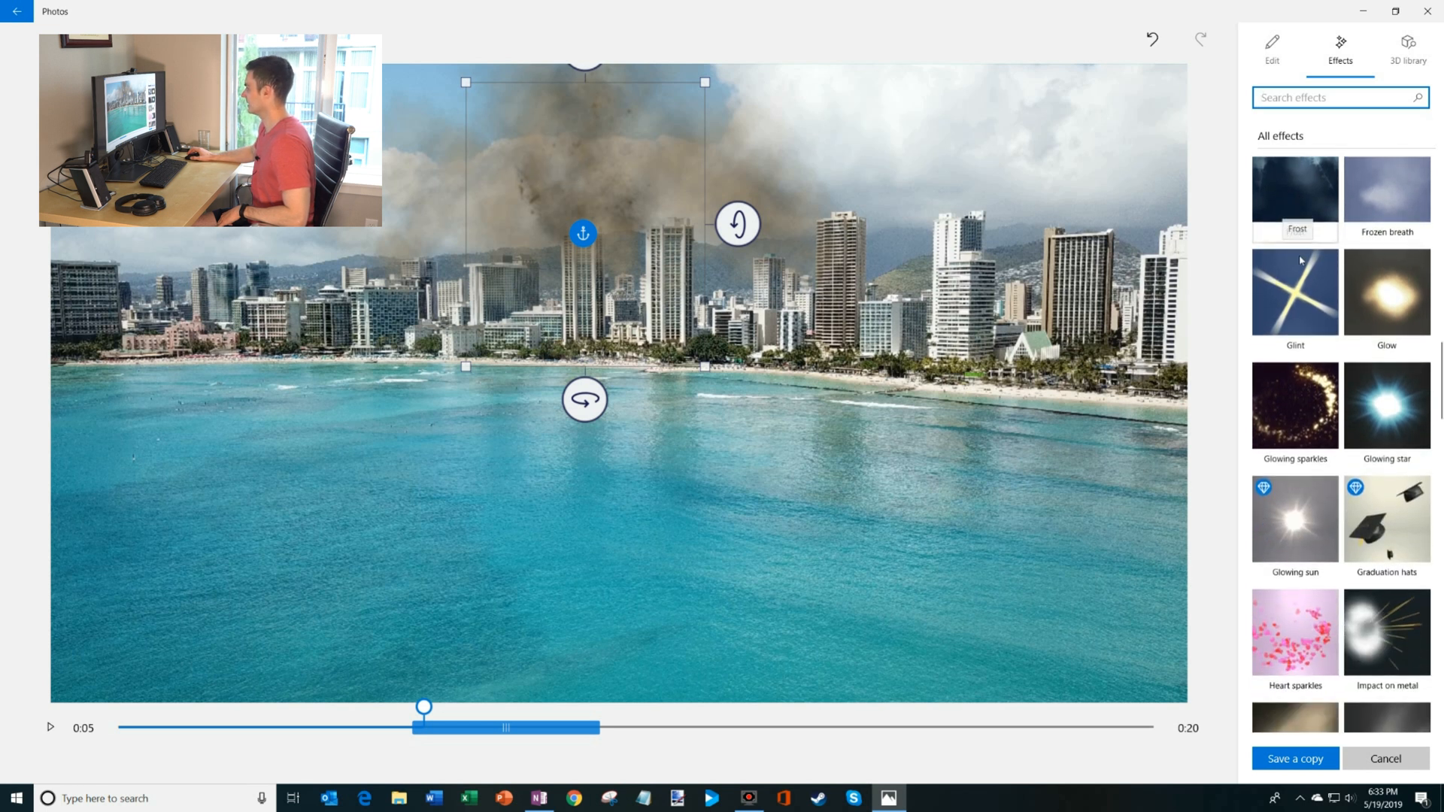
{"action": "scroll", "scroll_direction": "down", "scroll_amount": 3}
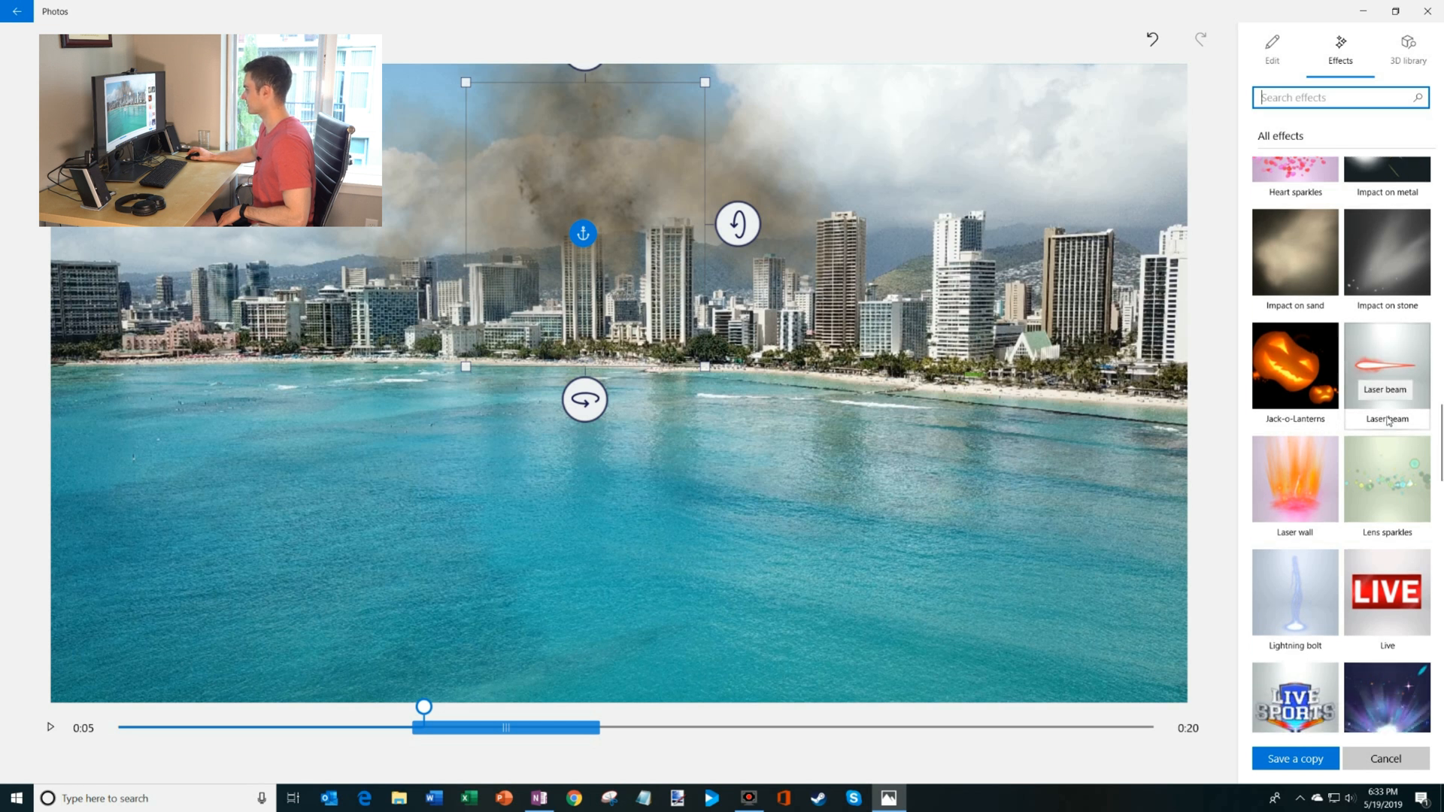
{"action": "scroll", "scroll_direction": "down", "scroll_amount": 3}
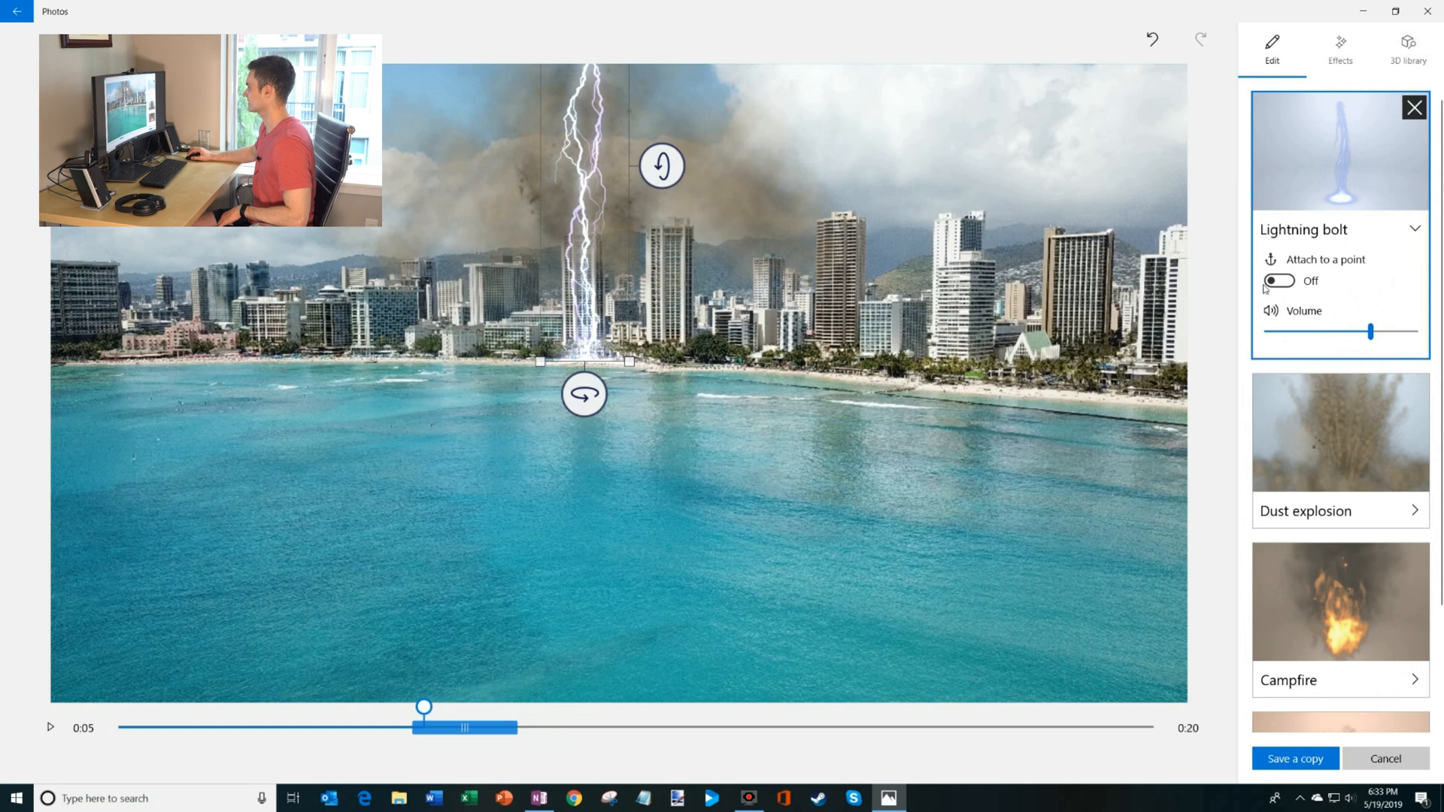
{"action": "left_click", "coordinate": [1279, 280]}
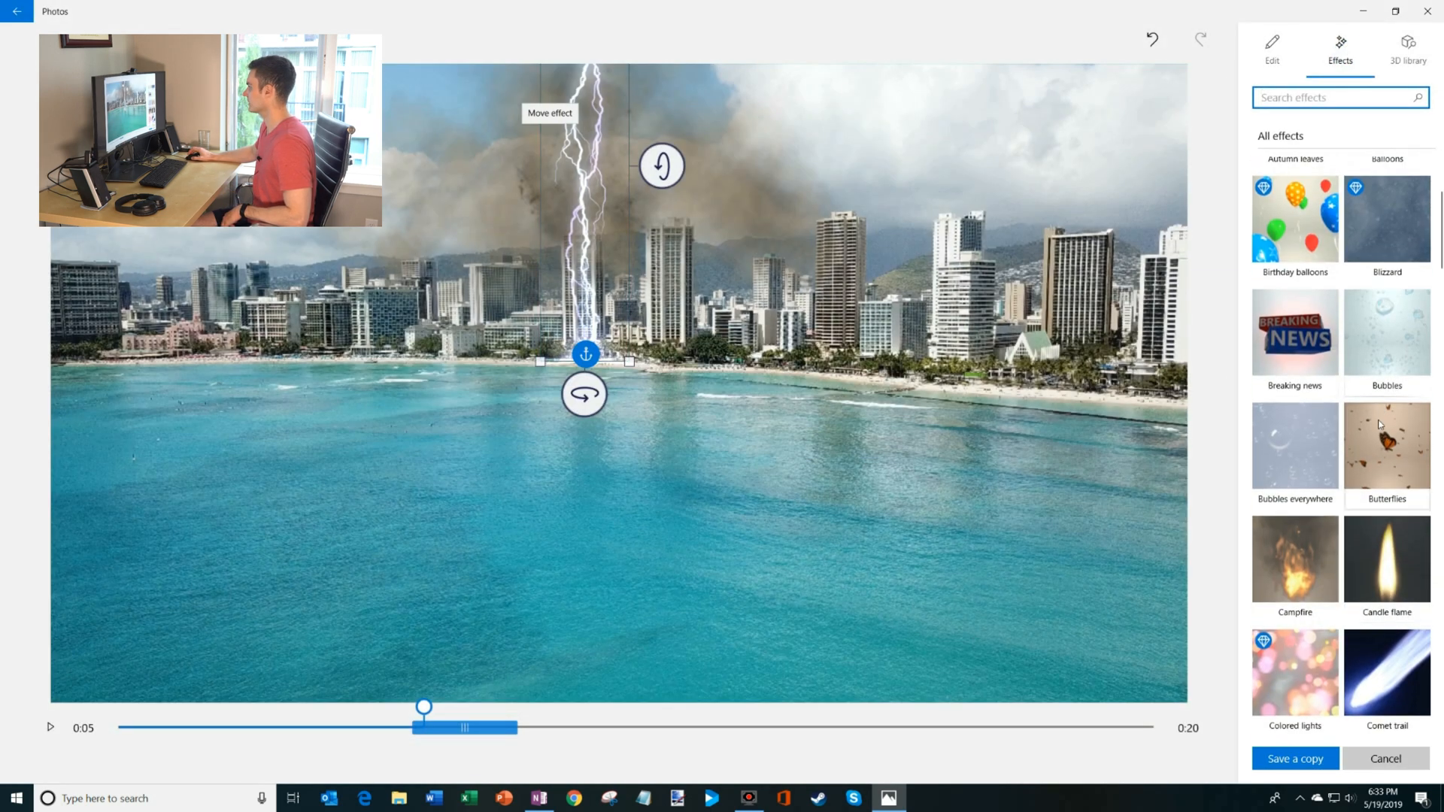
- Add the LIVE badge, move it to the bottom-right corner, and preview the clip
{"action": "scroll", "scroll_direction": "down", "scroll_amount": 3}
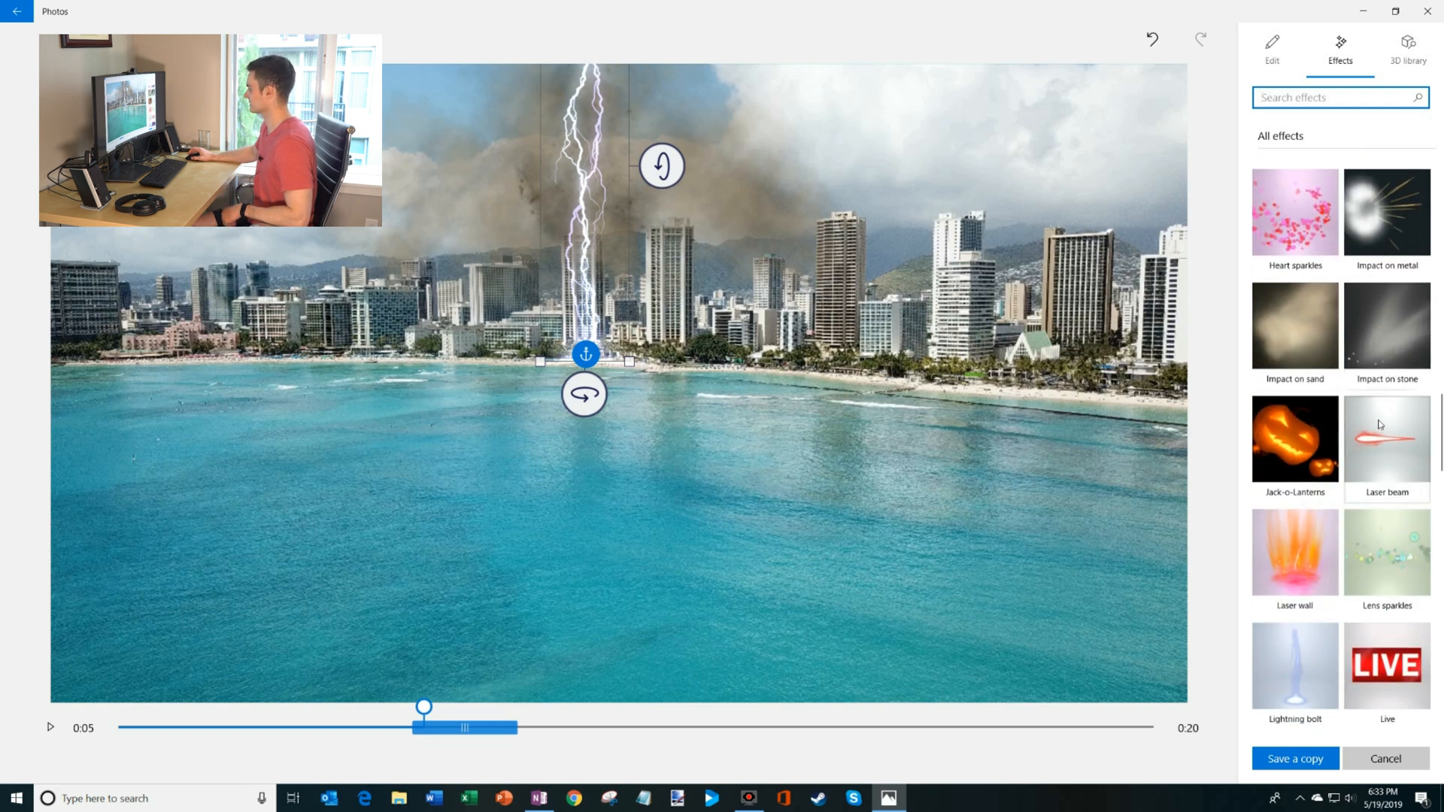
{"action": "scroll", "scroll_direction": "down", "scroll_amount": 3}
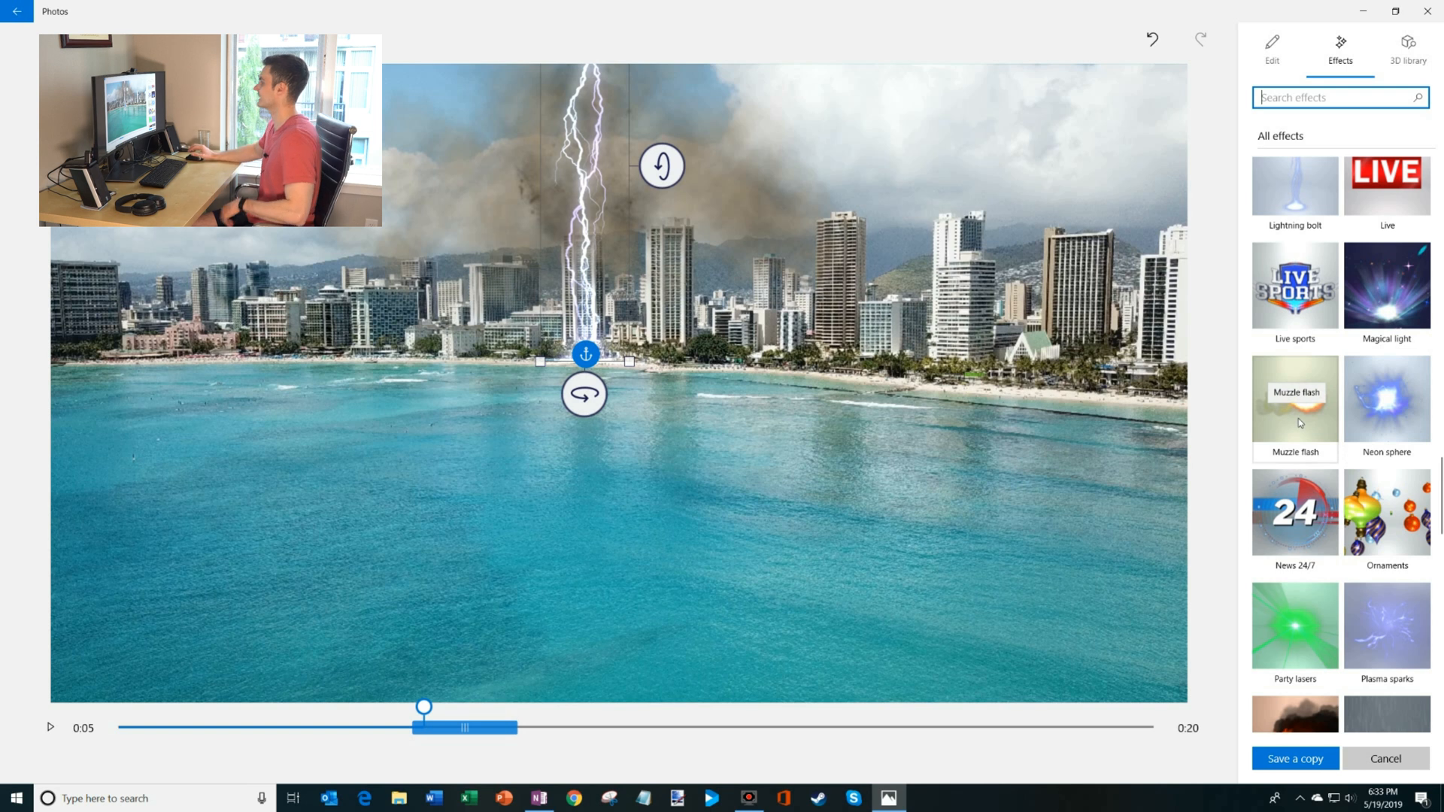
{"action": "scroll", "scroll_direction": "down", "scroll_amount": 3}
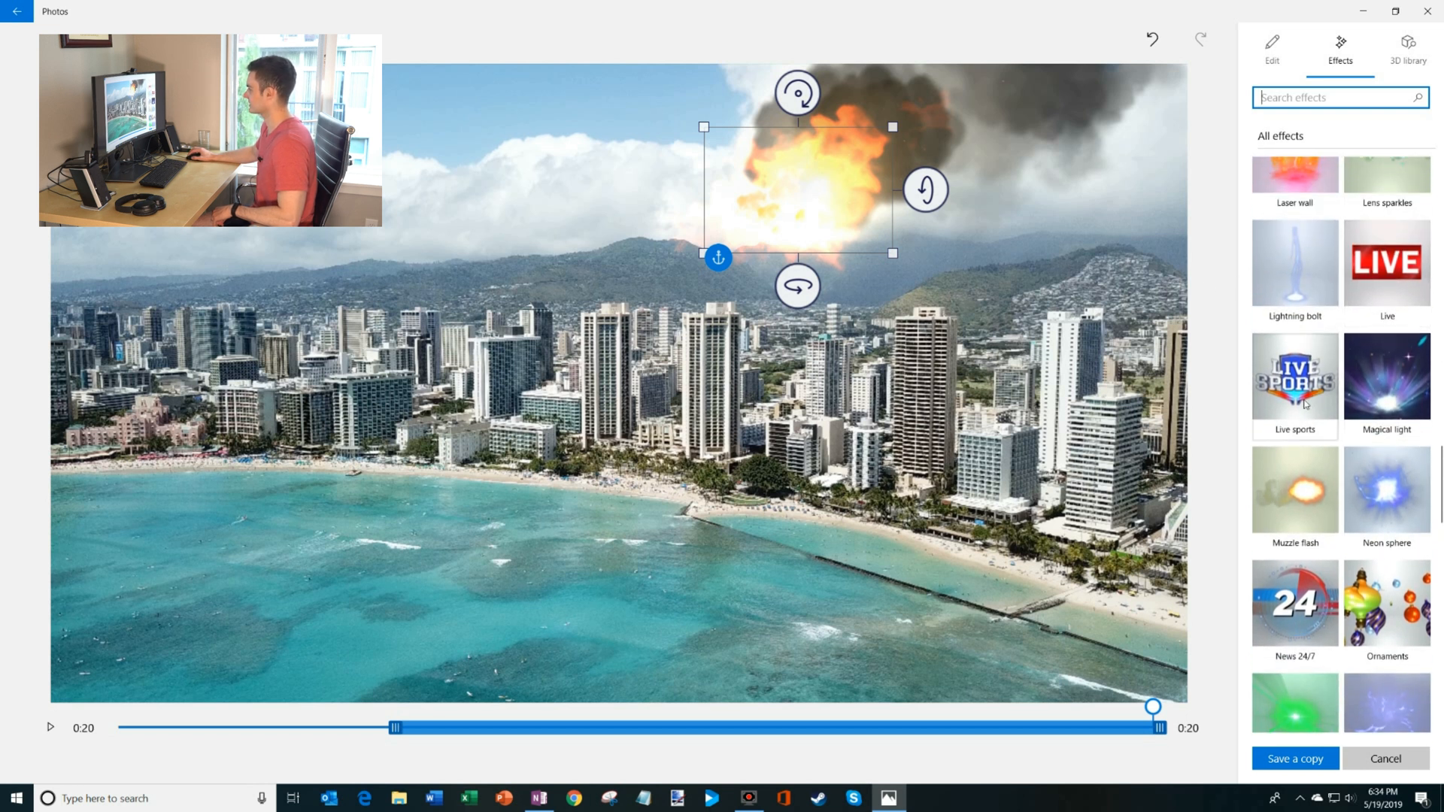
{"action": "left_click", "coordinate": [1386, 264]}
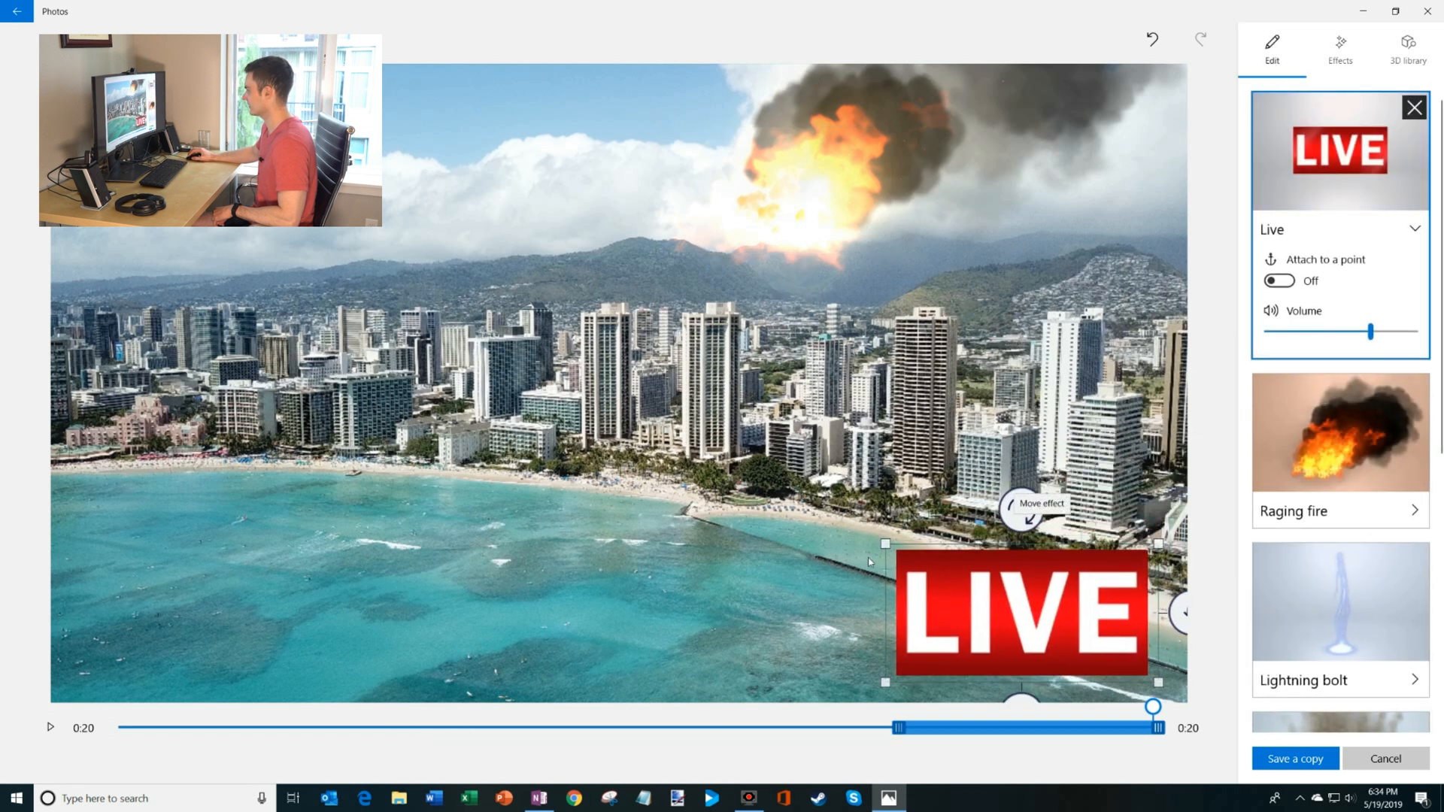
{"action": "left_click_drag", "start_coordinate": [1017, 612], "coordinate": [1096, 648]}
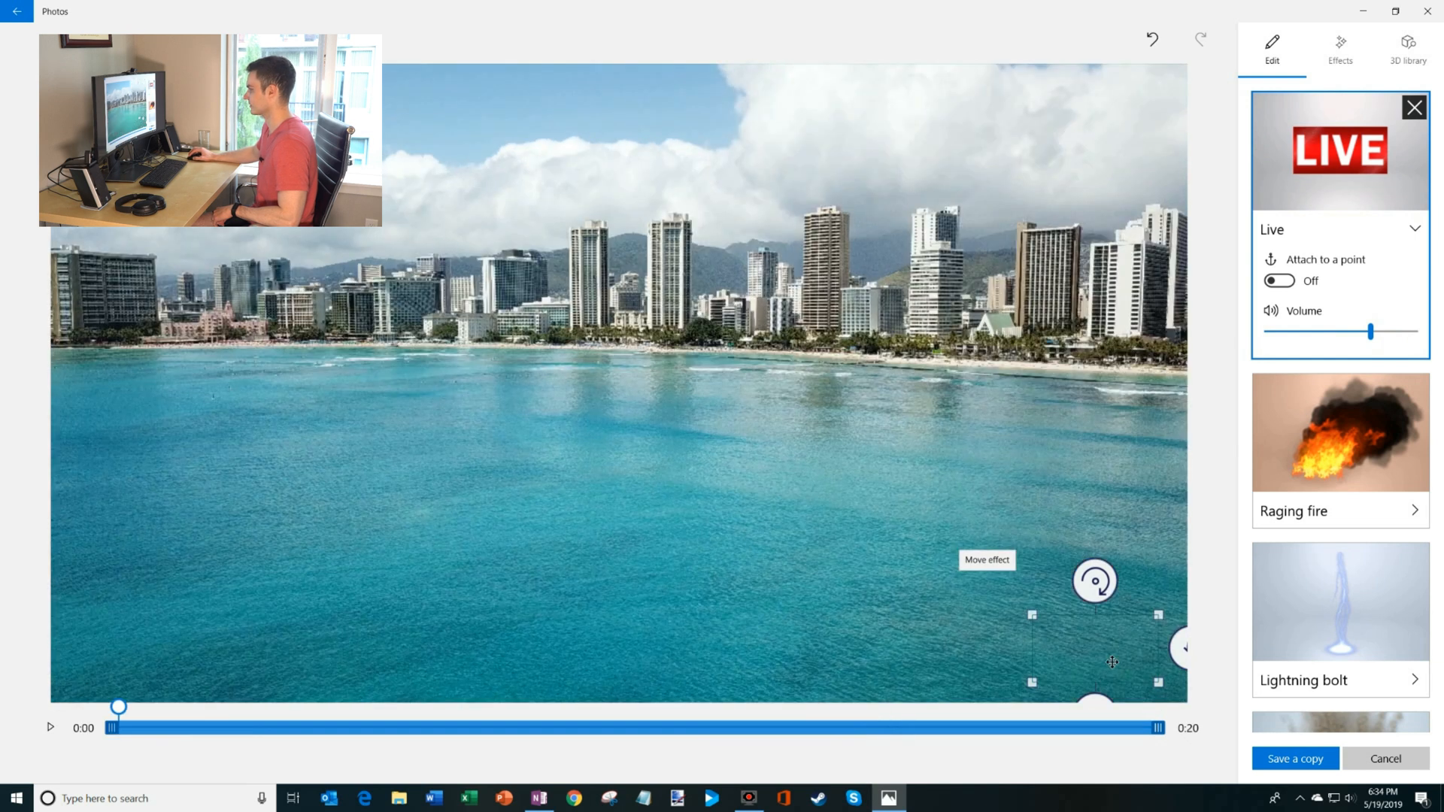
{"action": "left_click_drag", "start_coordinate": [120, 706], "coordinate": [359, 706]}
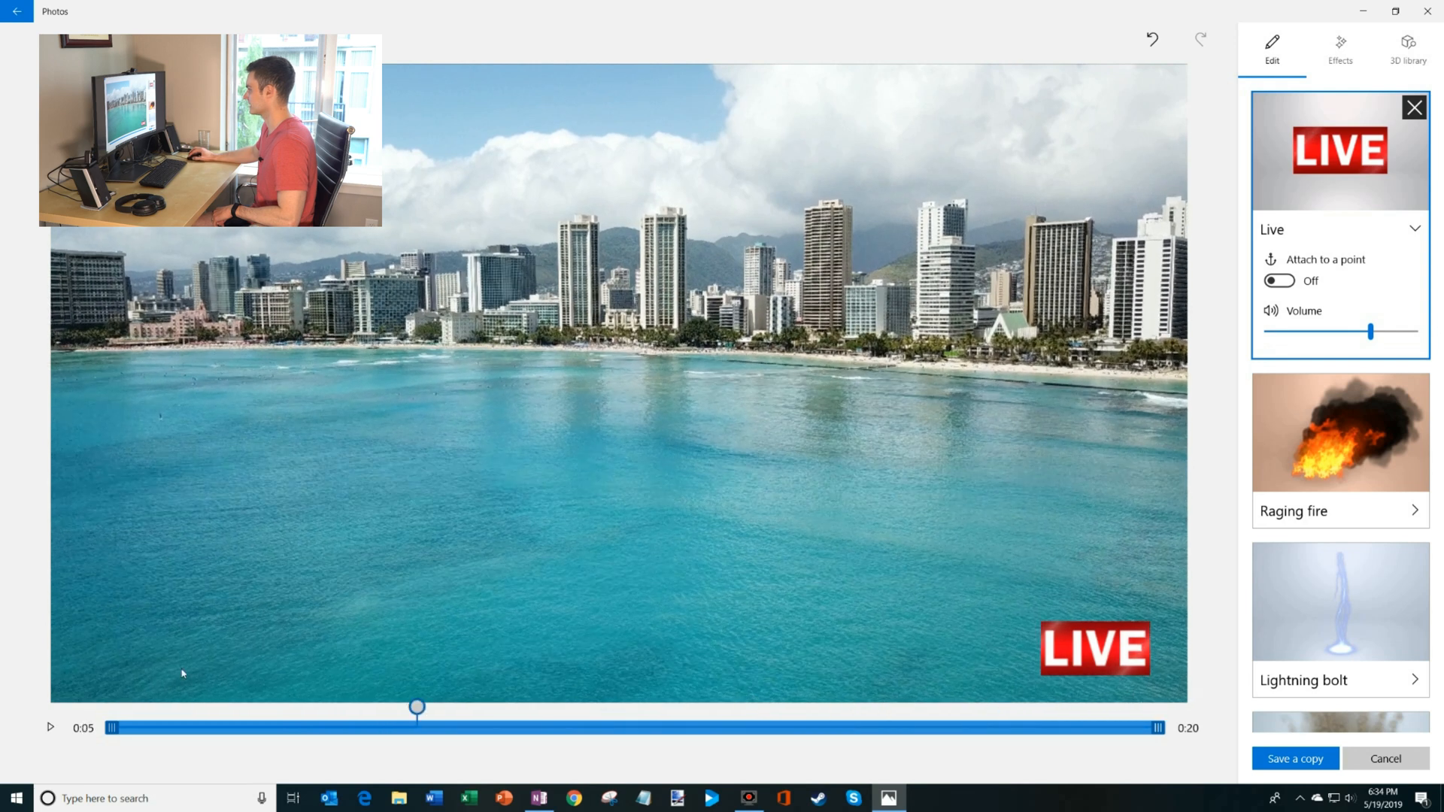
- Add the Rain effect across the whole Hawaii clip from the effects list
{"action": "left_click", "coordinate": [1341, 48]}
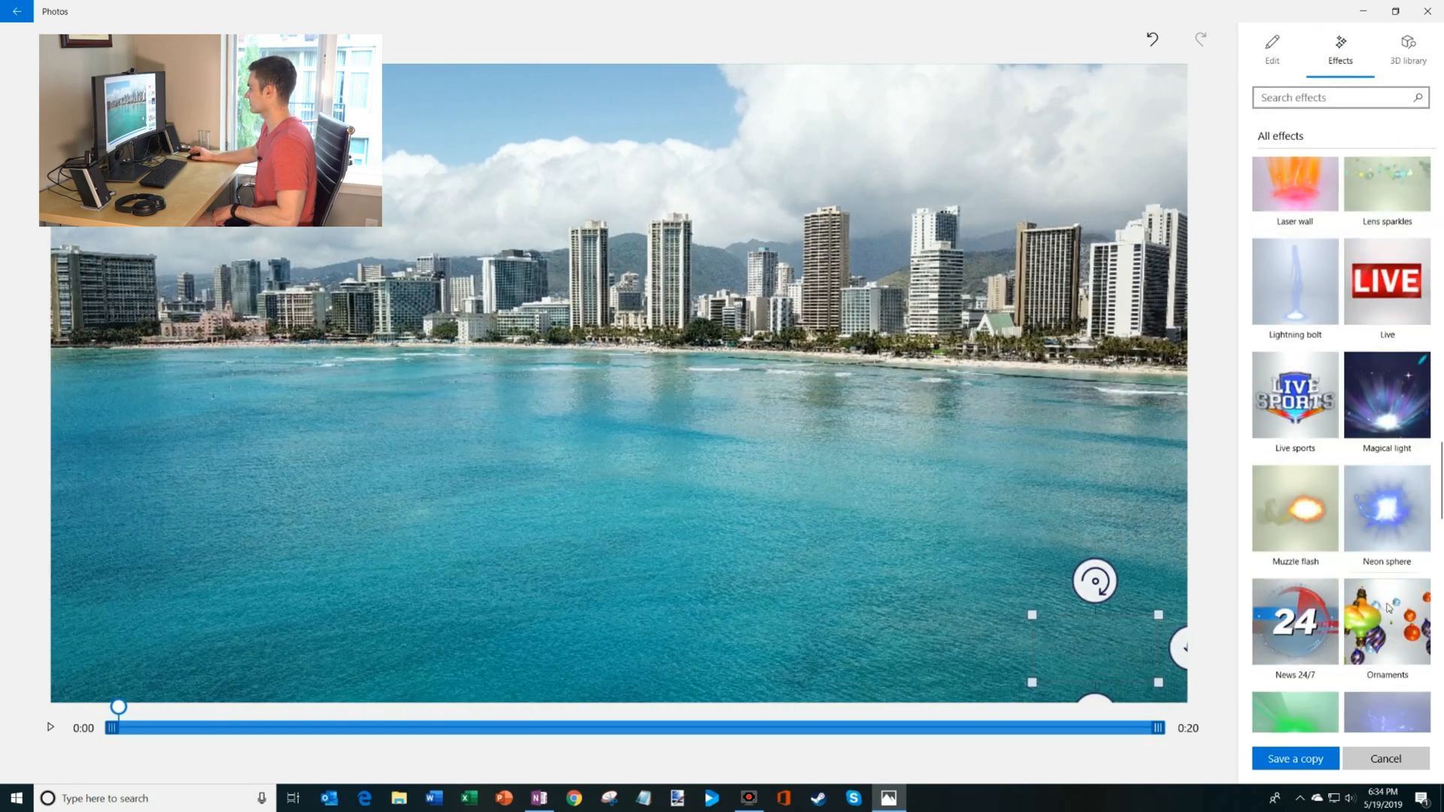
{"action": "scroll", "scroll_direction": "down", "scroll_amount": 3}
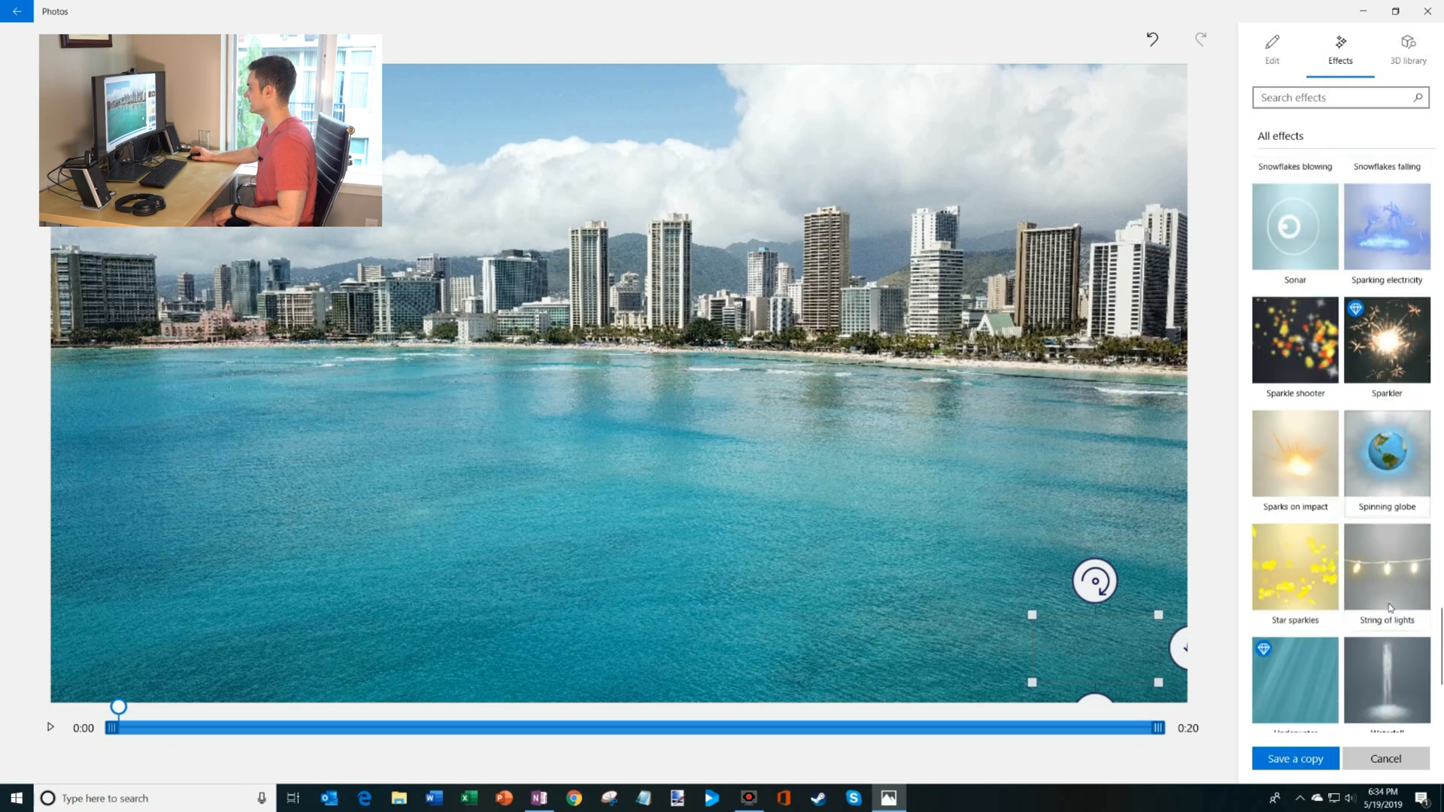
{"action": "scroll", "scroll_direction": "down", "scroll_amount": 3}
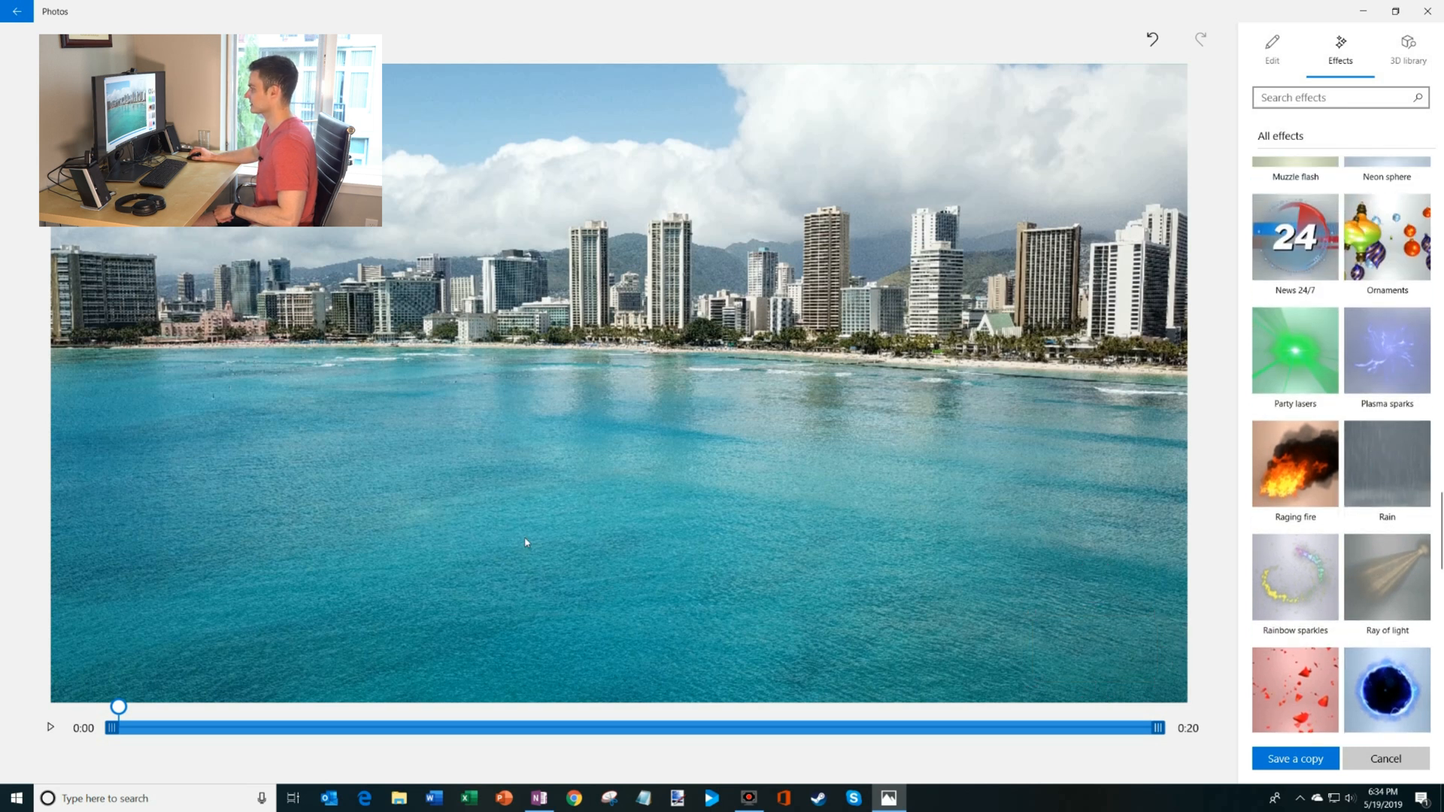
{"action": "left_click", "coordinate": [1386, 463]}
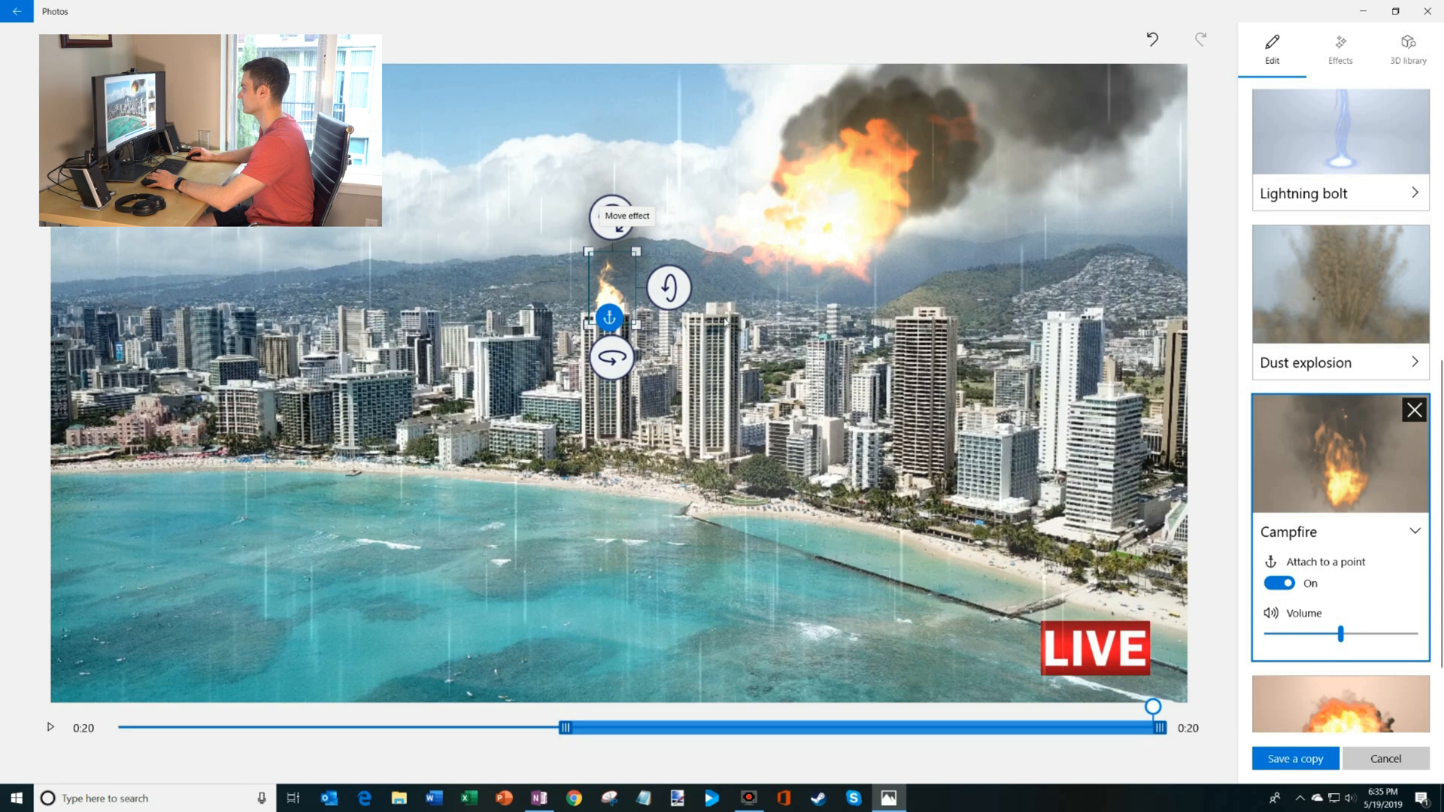
- Scrub the timeline to check the campfire stays on the building
{"action": "left_click_drag", "start_coordinate": [1153, 706], "coordinate": [577, 709]}
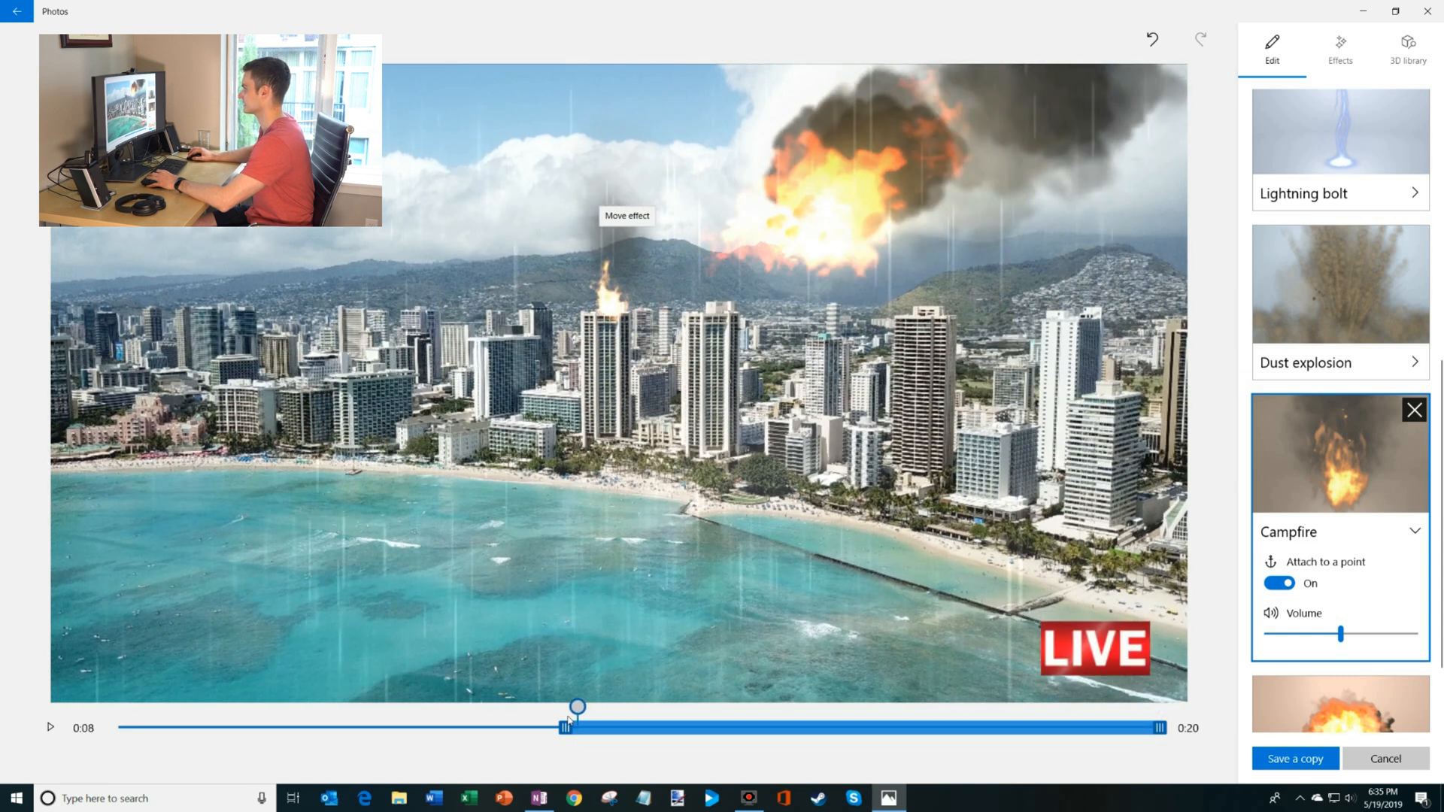
{"action": "left_click_drag", "start_coordinate": [577, 707], "coordinate": [180, 706]}
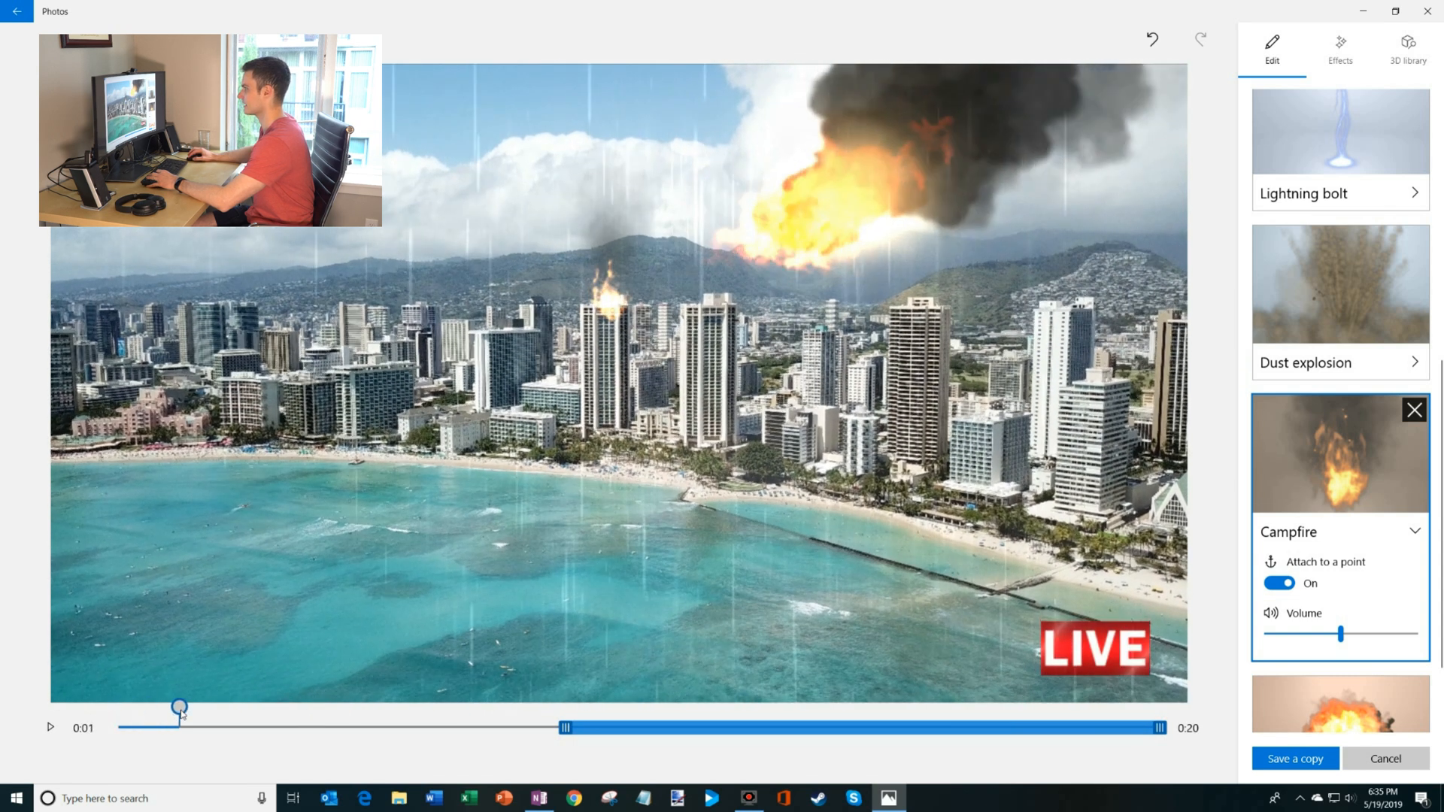
{"action": "left_click_drag", "start_coordinate": [181, 706], "coordinate": [324, 707]}
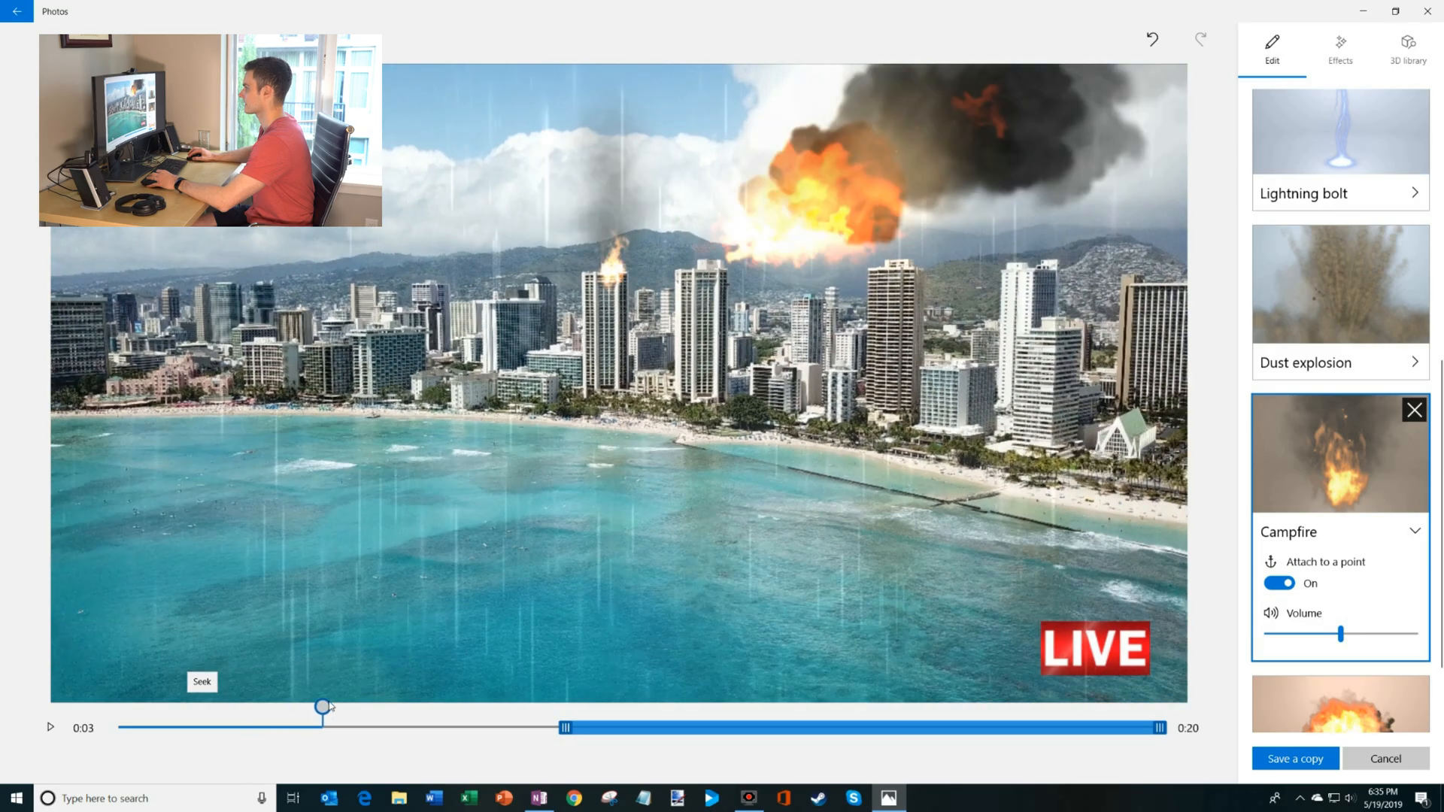
{"action": "left_click_drag", "start_coordinate": [325, 706], "coordinate": [560, 706]}
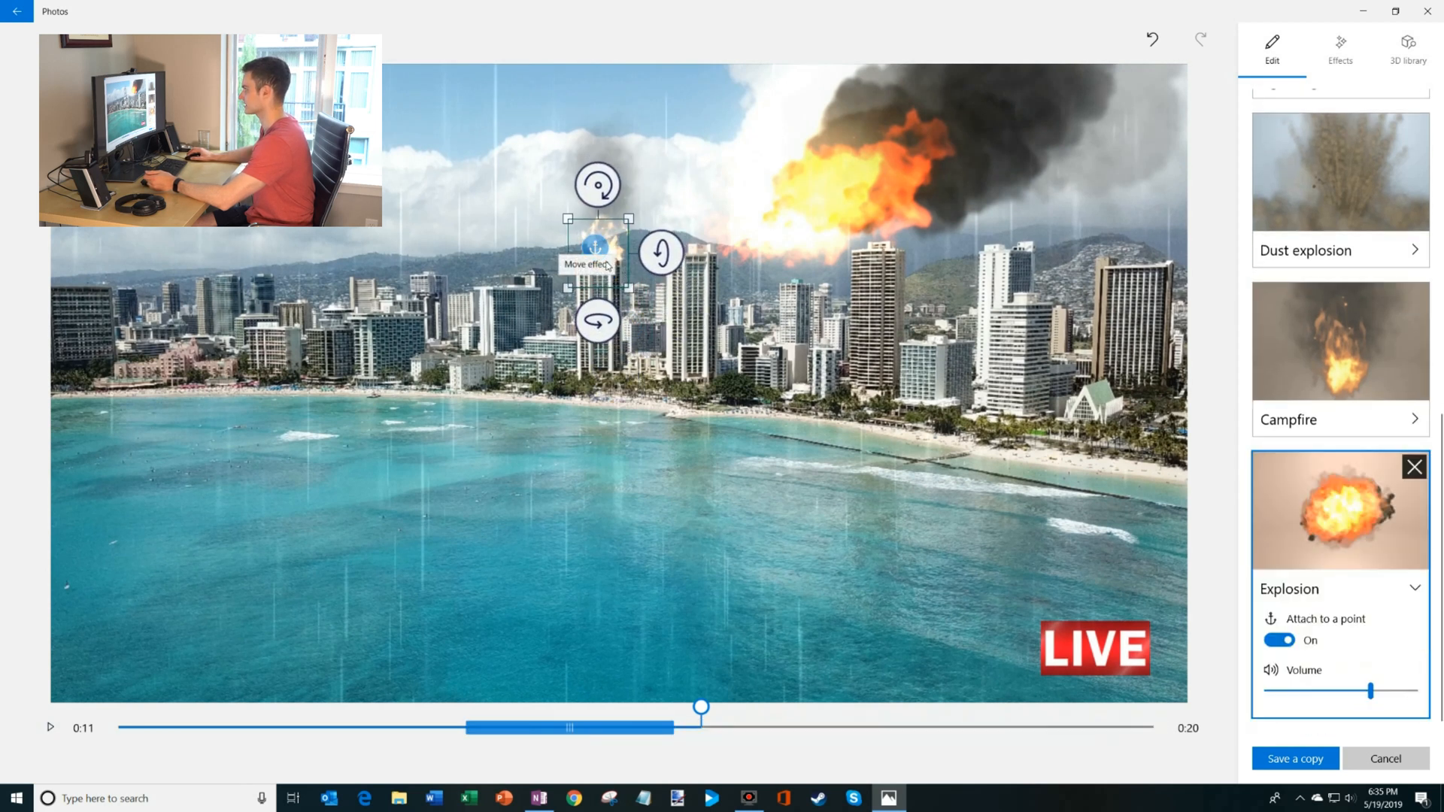
{"action": "scroll", "scroll_direction": "down", "scroll_amount": 3}
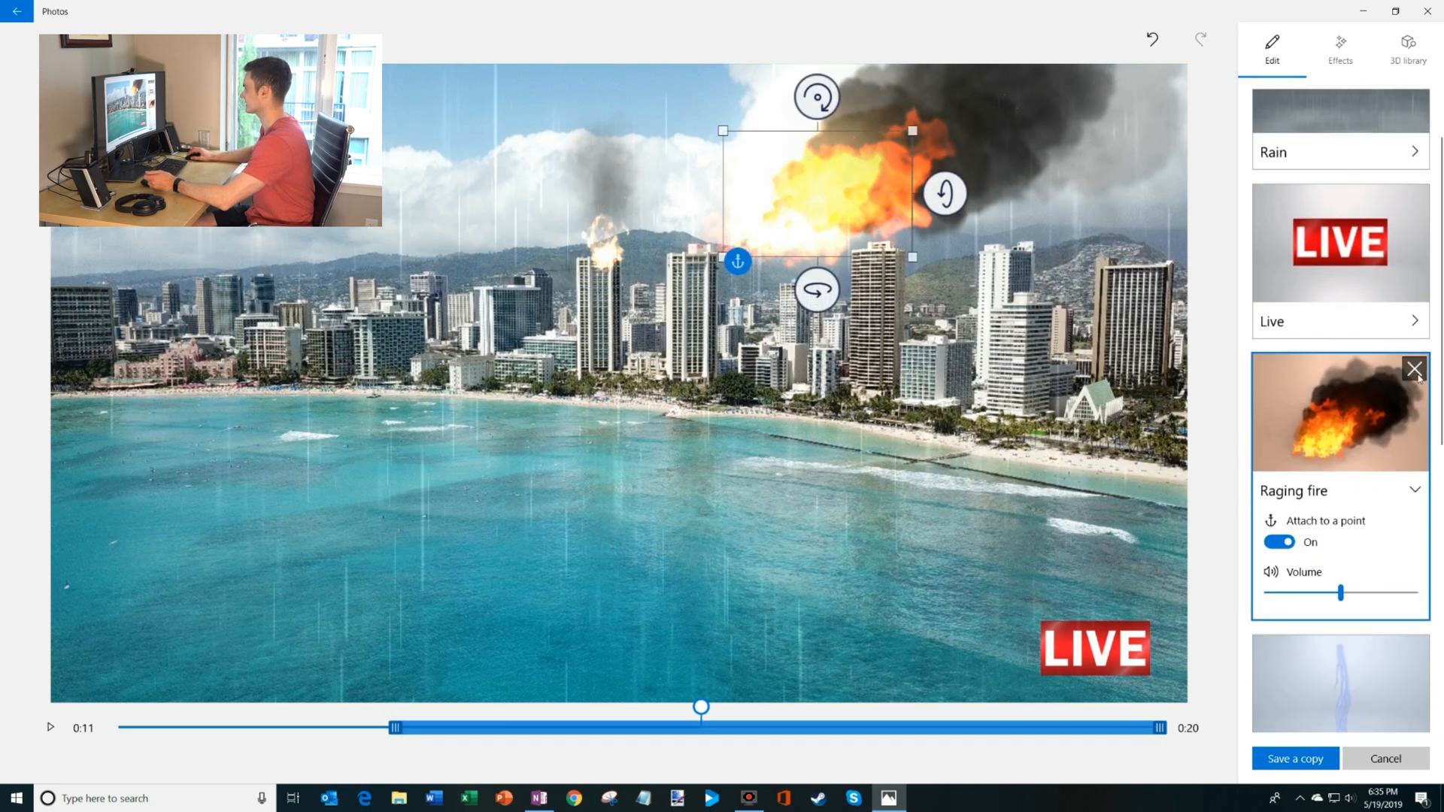
- Play back the lightning bolt strike, then select the Campfire effect for editing
{"action": "left_click", "coordinate": [1416, 369]}
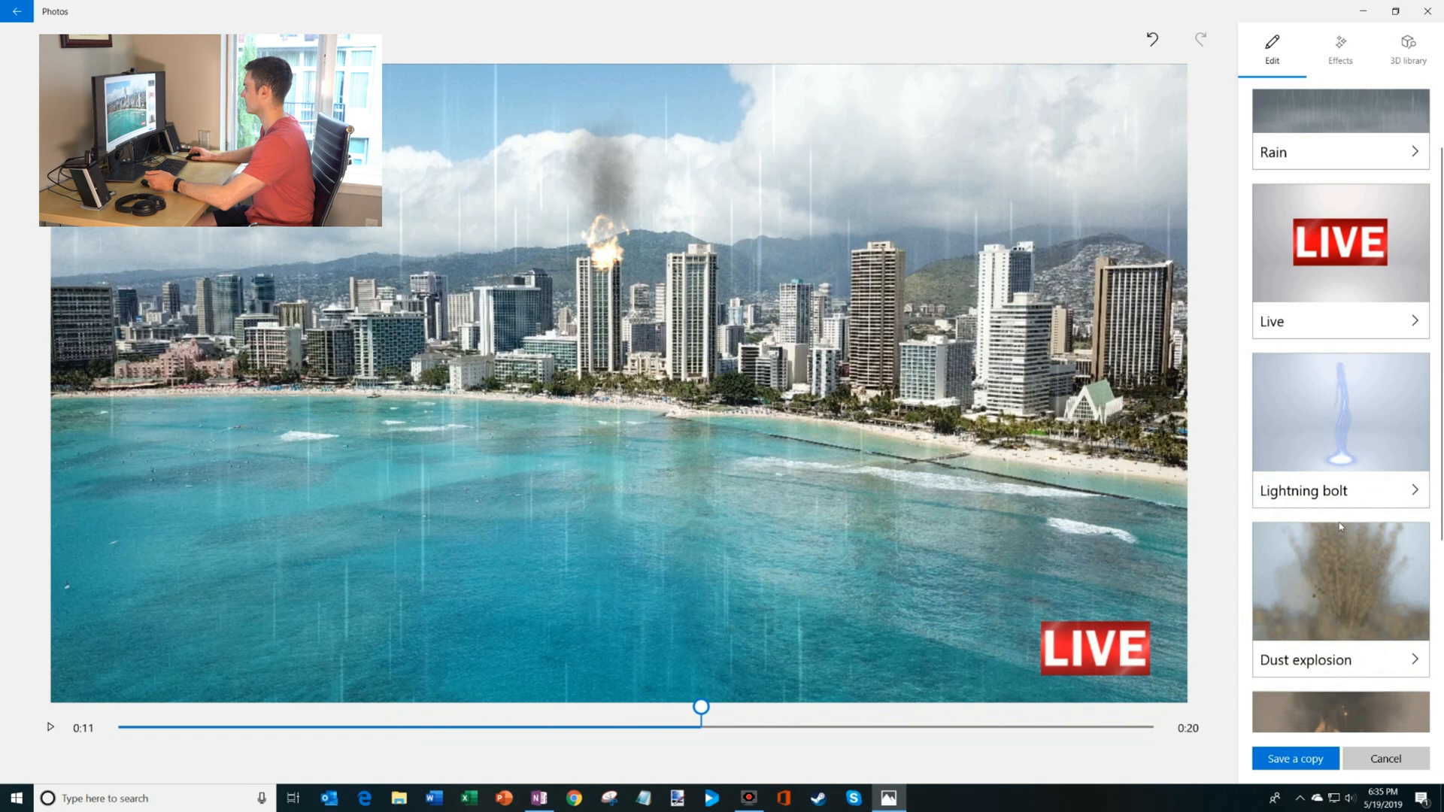
{"action": "left_click", "coordinate": [1338, 427]}
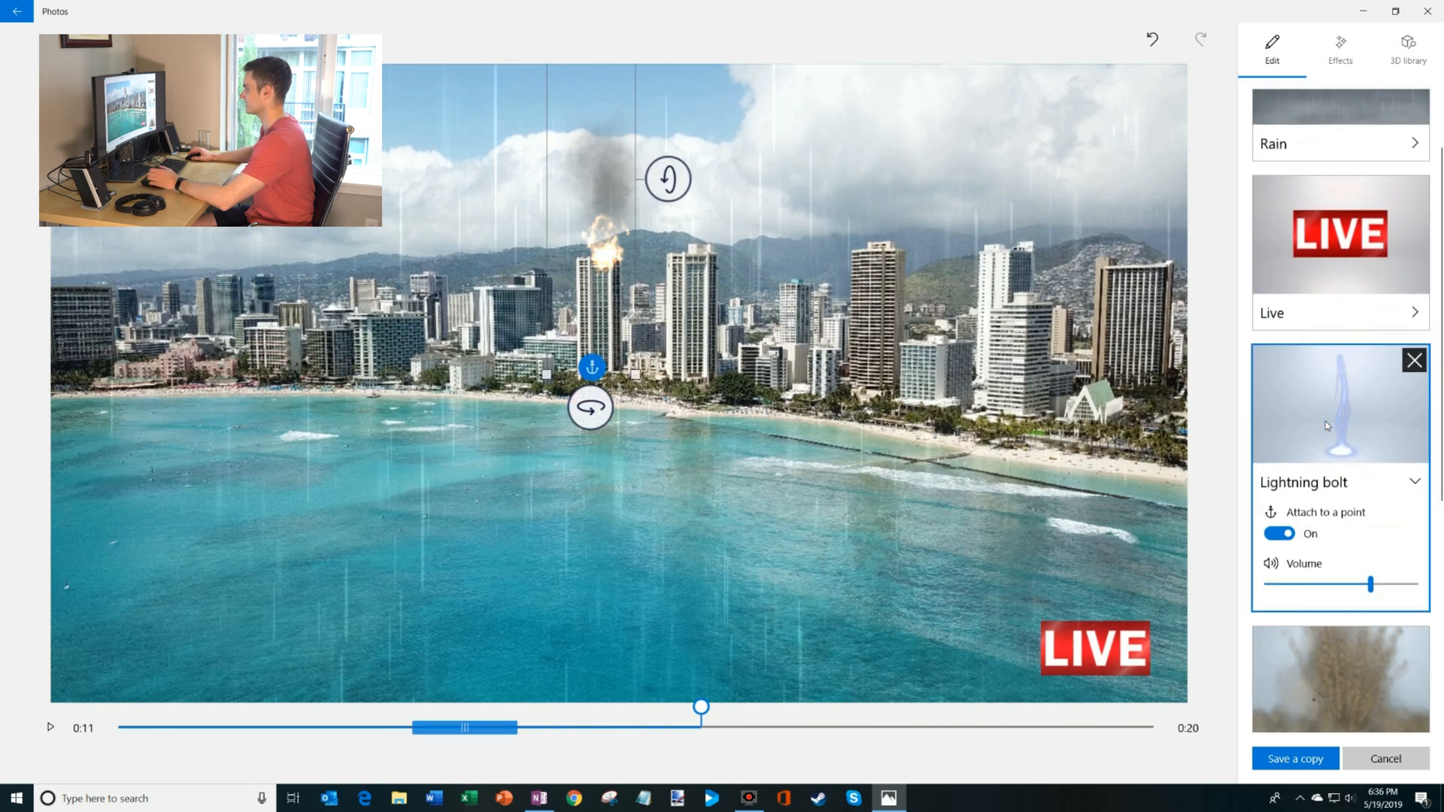
{"action": "left_click_drag", "start_coordinate": [701, 707], "coordinate": [366, 707]}
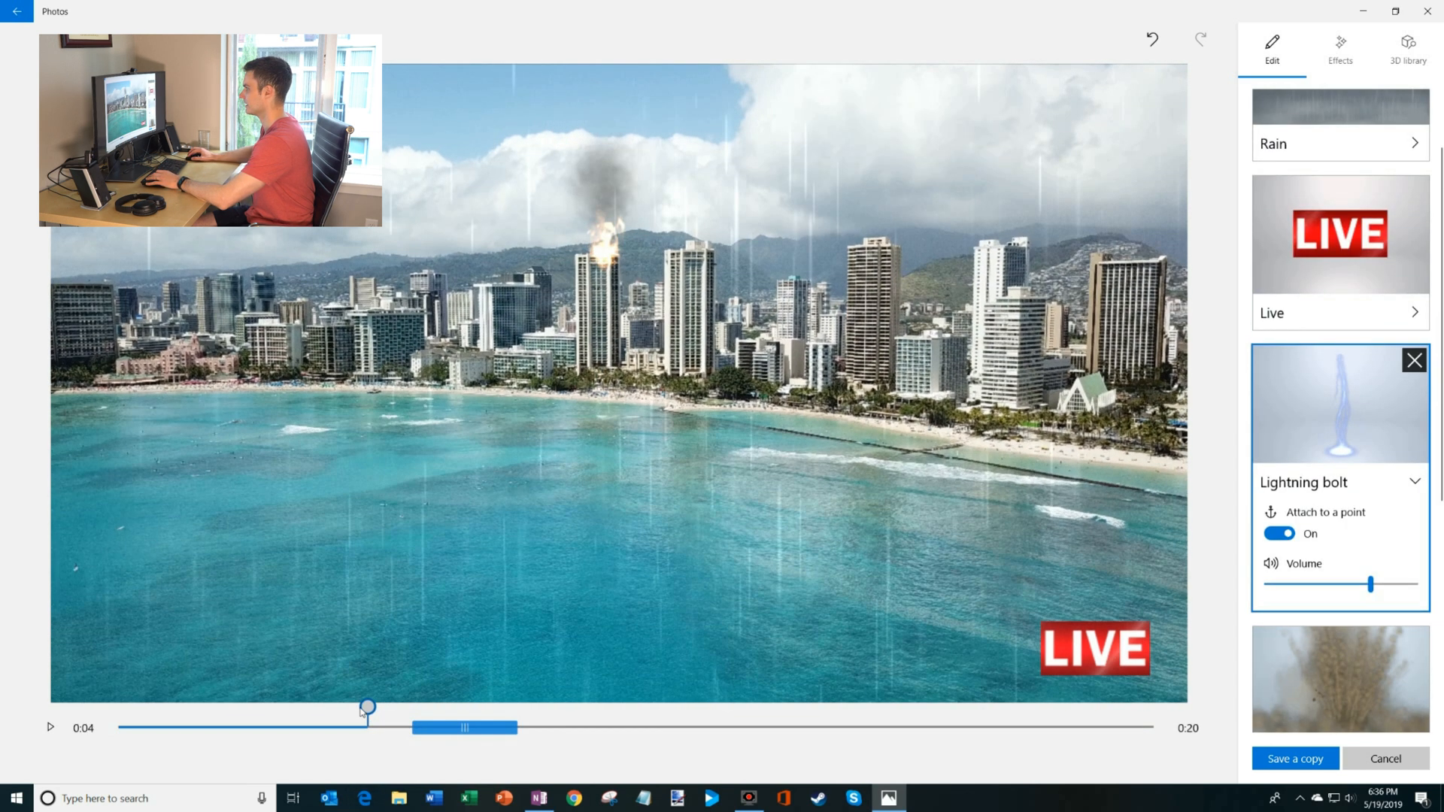
{"action": "left_click", "coordinate": [49, 728]}
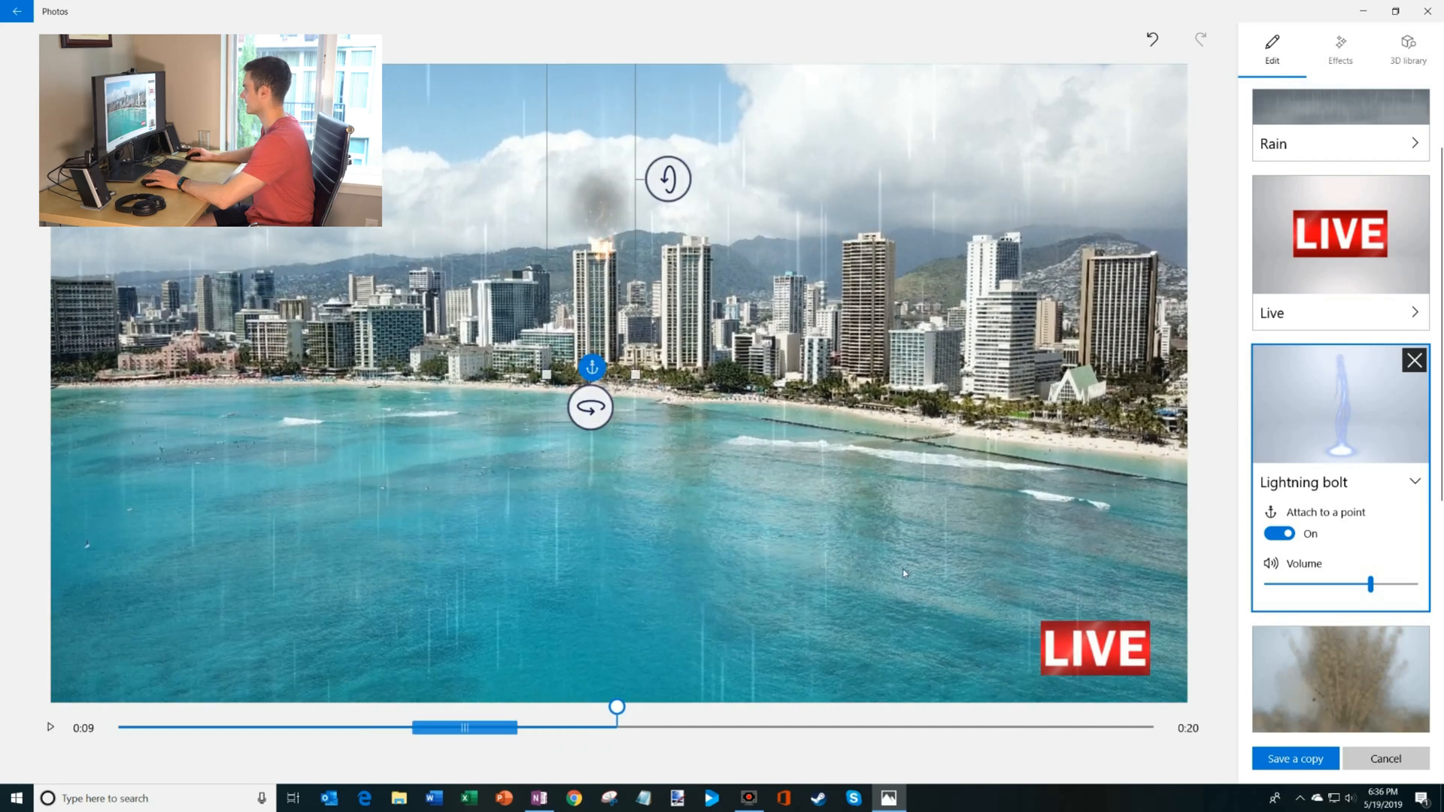
{"action": "scroll", "scroll_direction": "down", "scroll_amount": 3}
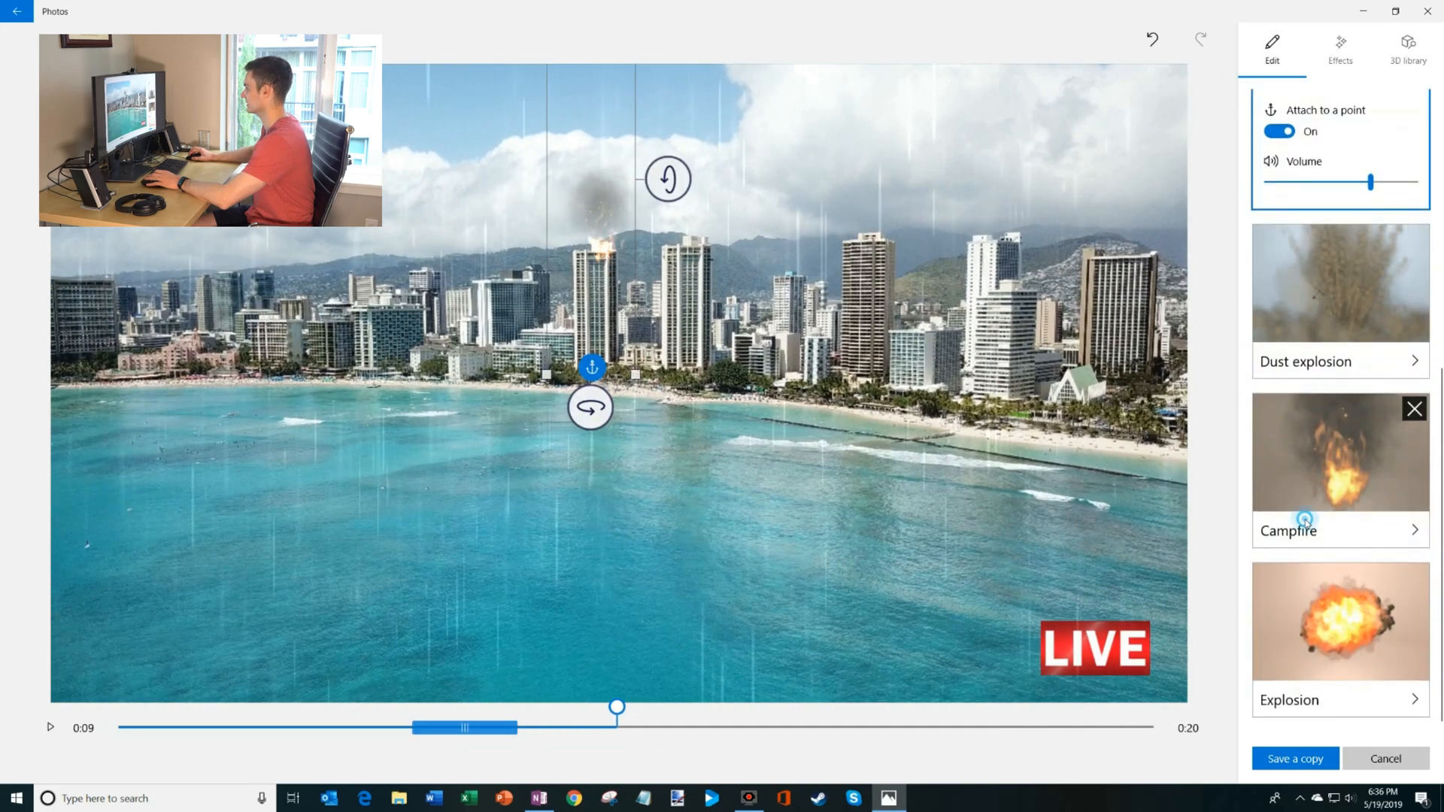
{"action": "left_click", "coordinate": [1338, 452]}
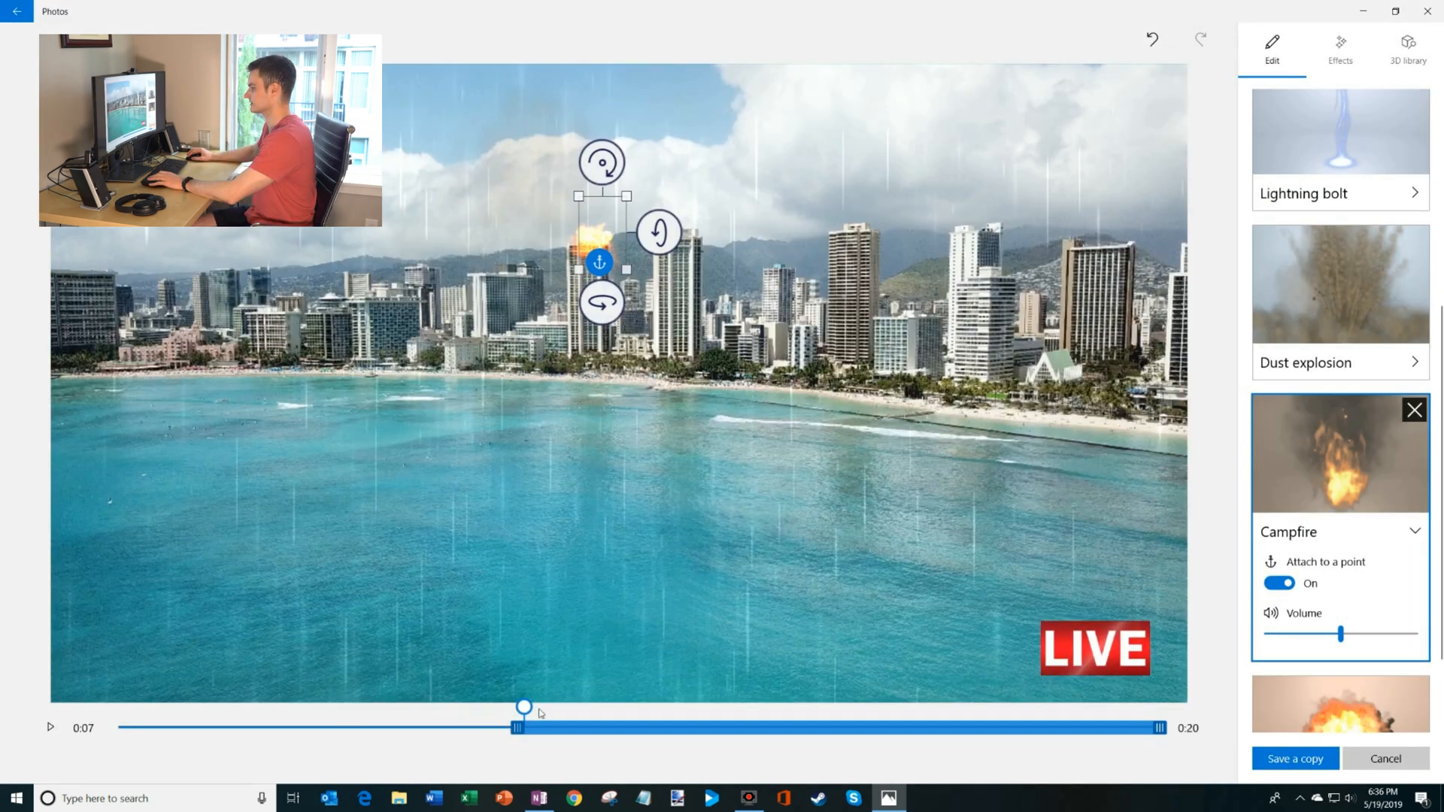
- Play the edited Hawaii clip and export it with Save a copy
{"action": "left_click", "coordinate": [51, 727]}
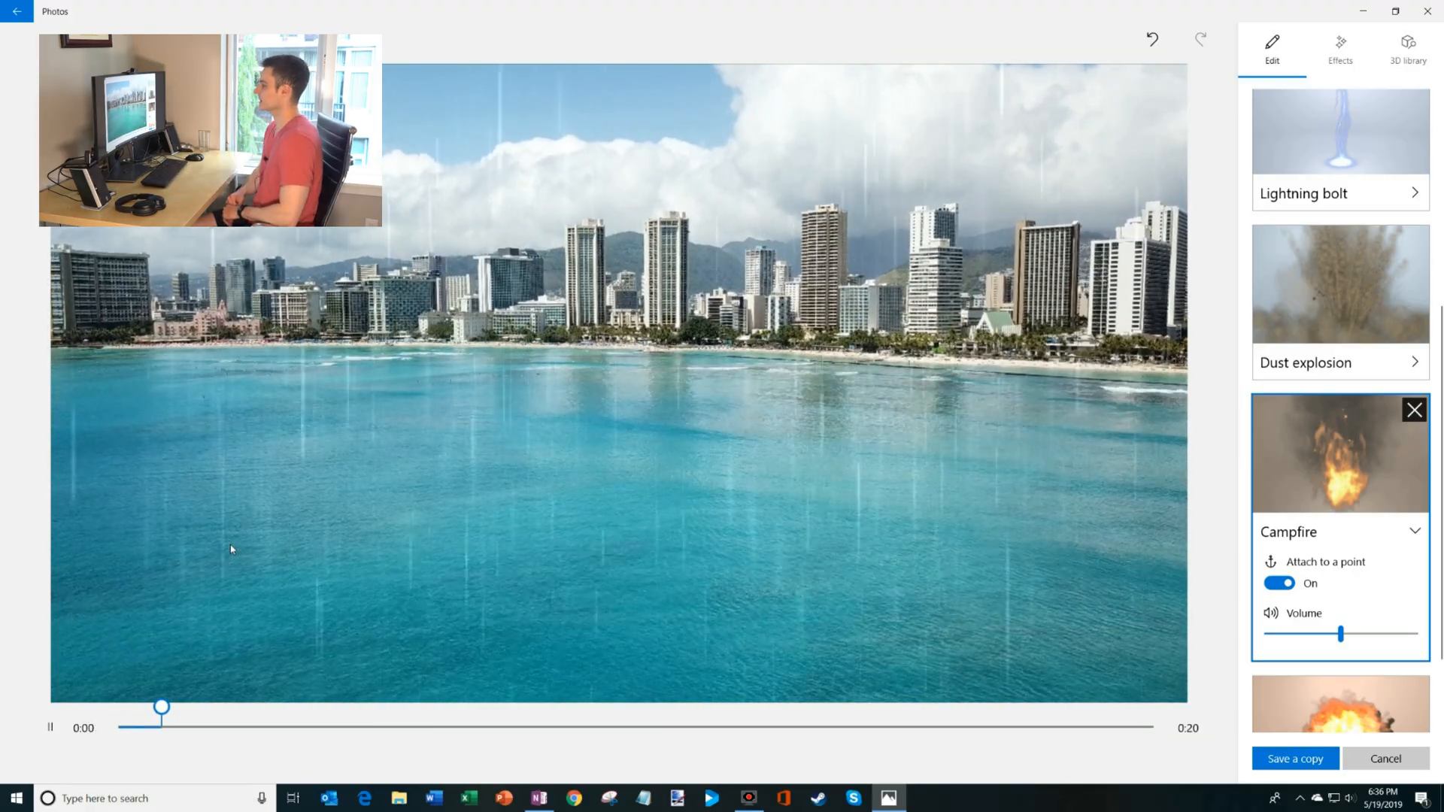
{"action": "left_click", "coordinate": [49, 728]}
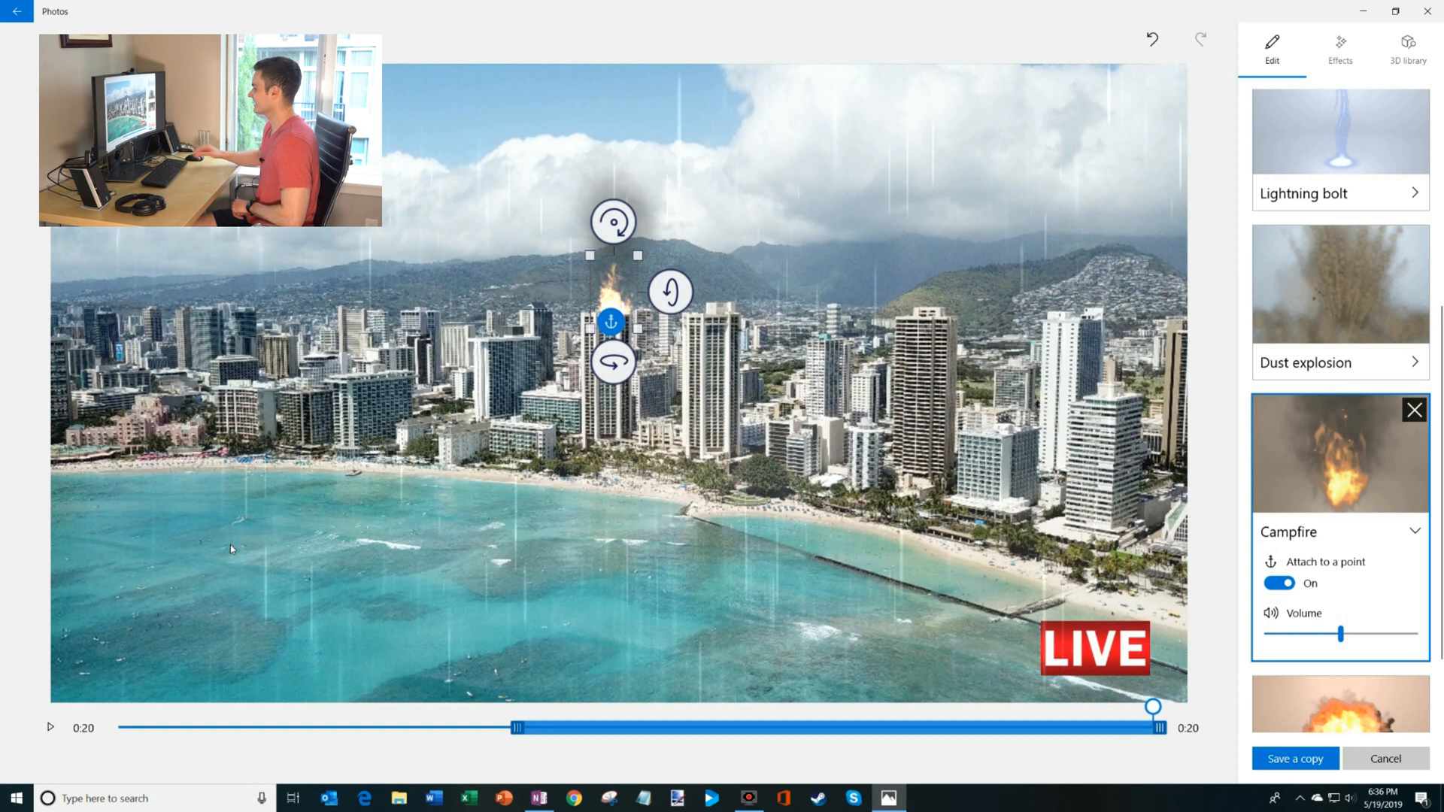
{"action": "left_click", "coordinate": [1293, 758]}
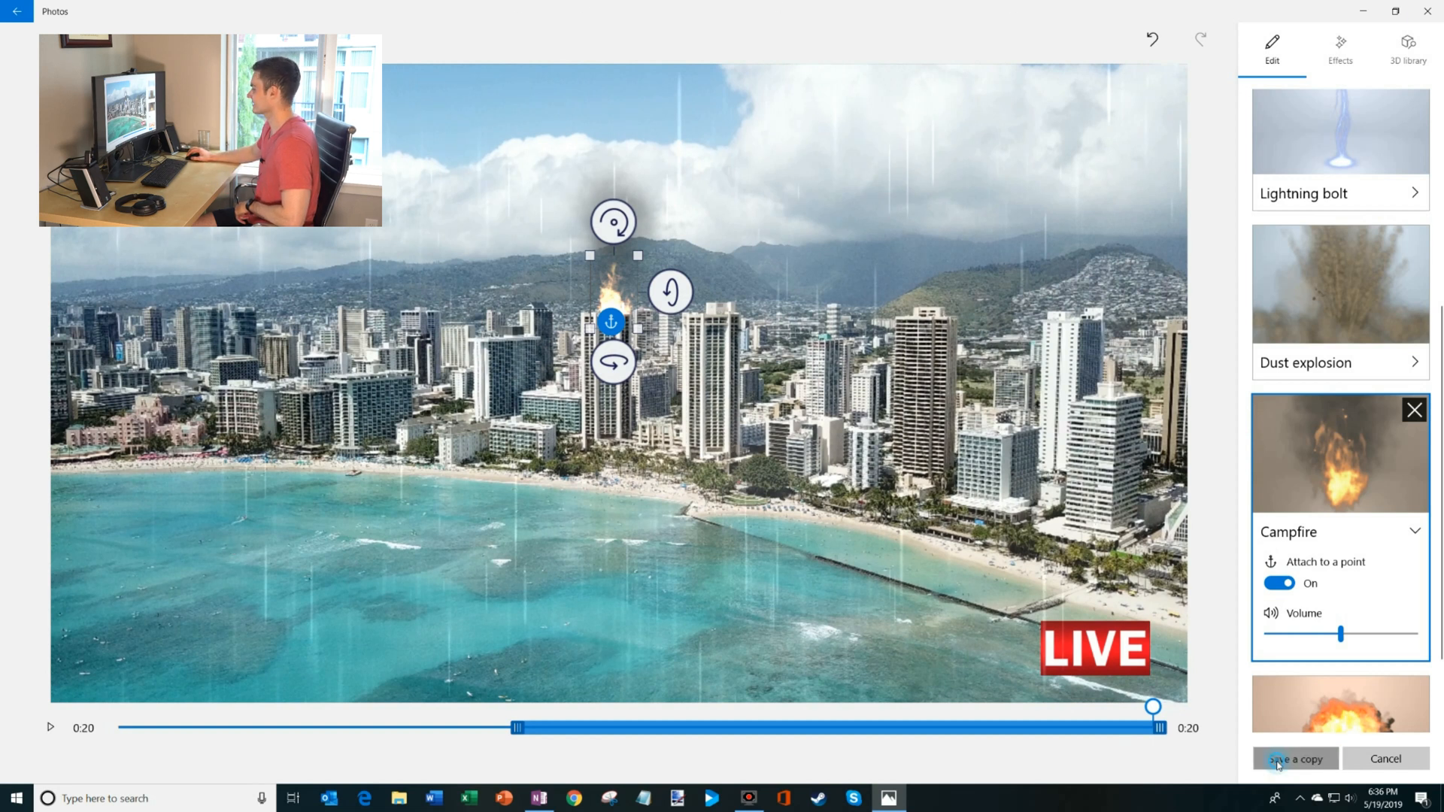
{"action": "left_click", "coordinate": [1293, 758]}
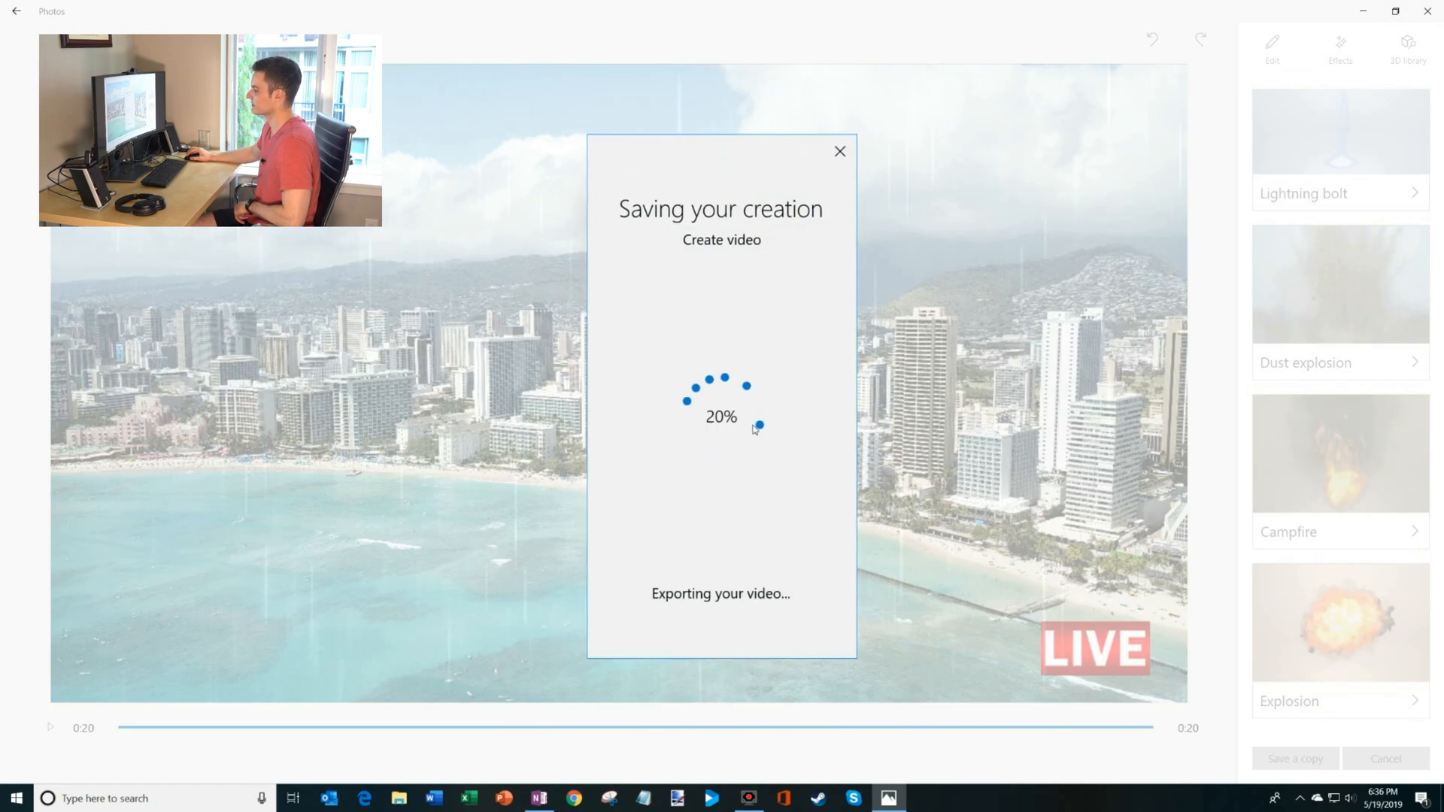